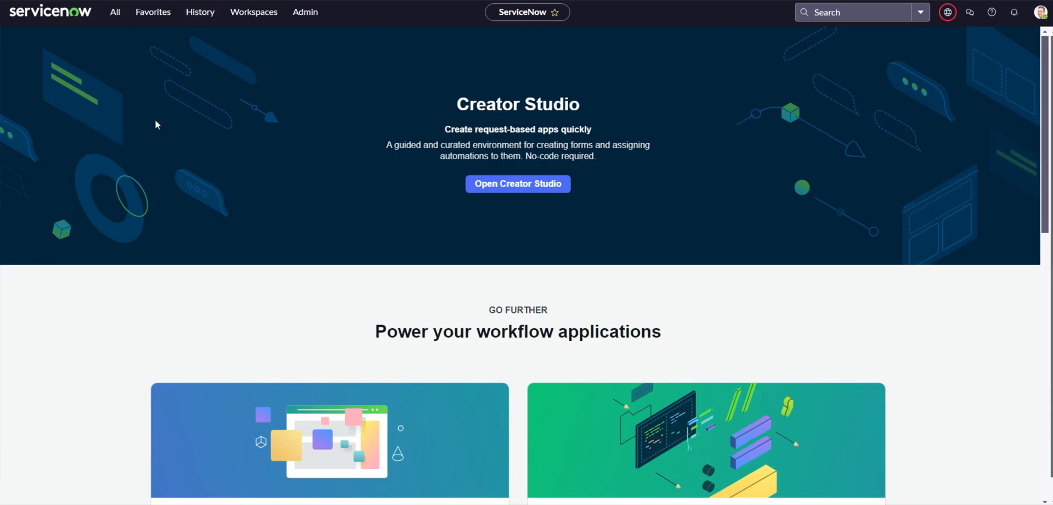
pyautogui.moveTo(161, 125)
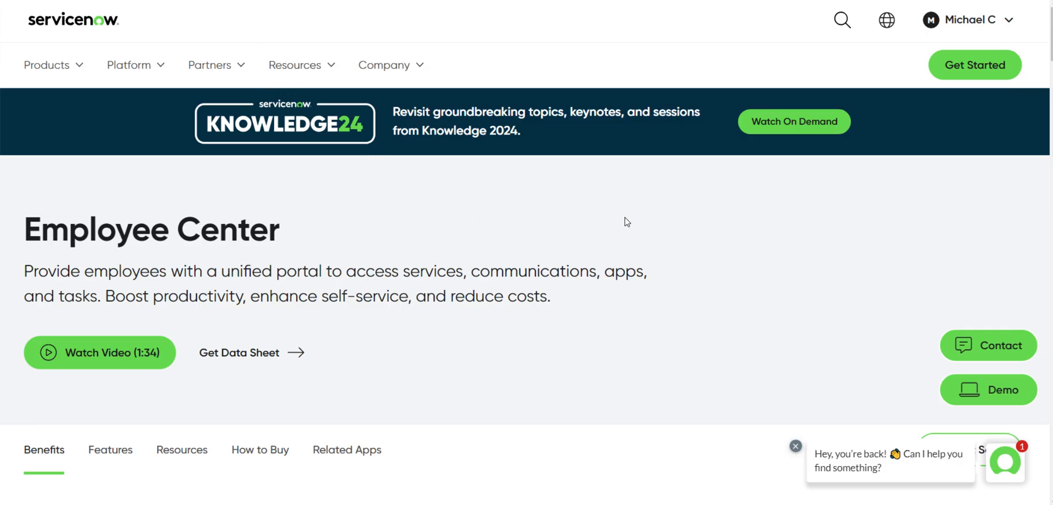
# Scroll the Employee Center product page down to the Benefits of Employee Center section
pyautogui.scroll(-3)
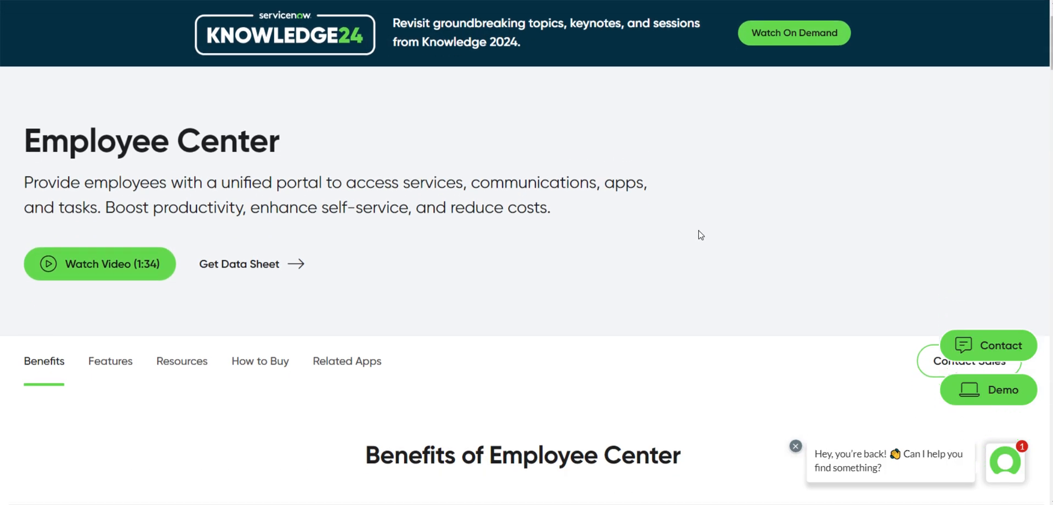
pyautogui.scroll(-3)
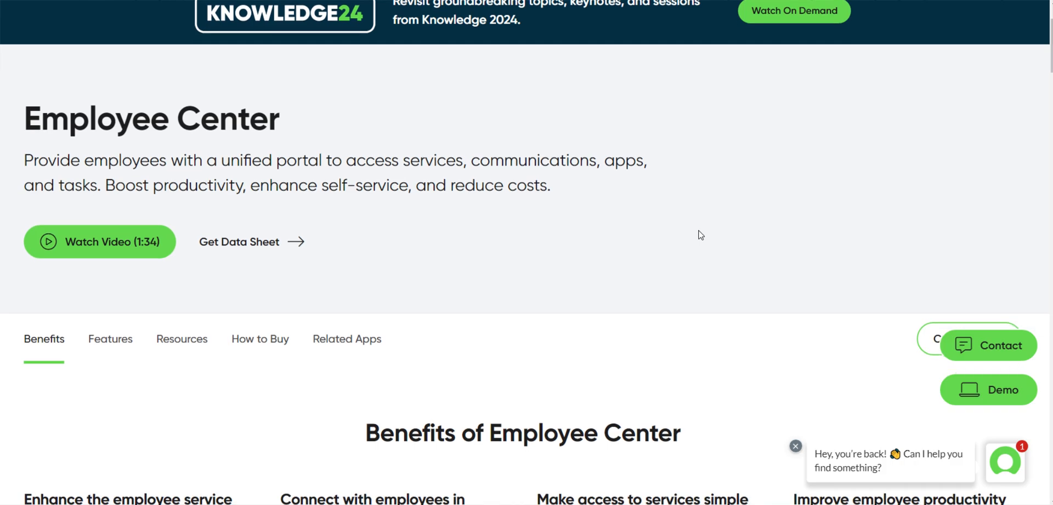
pyautogui.moveTo(108, 81)
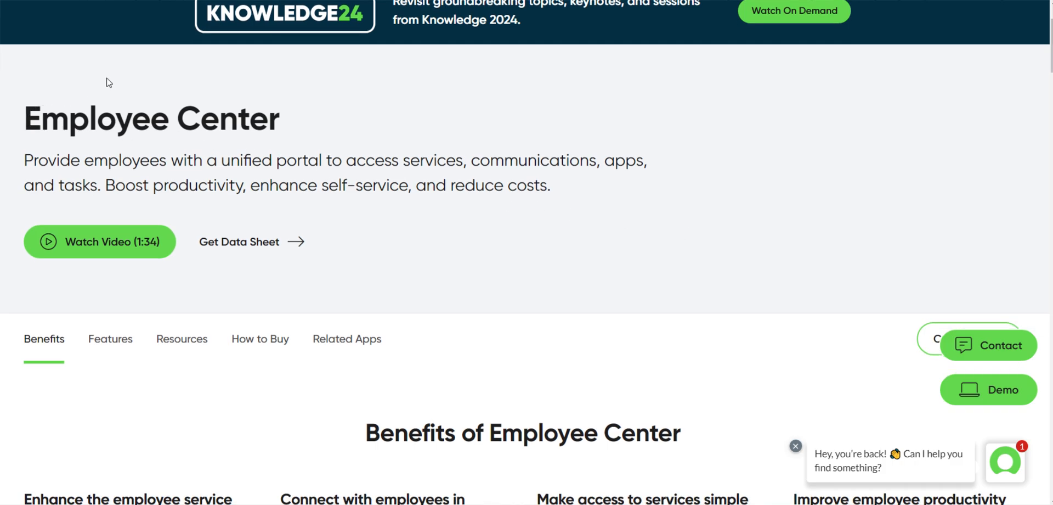
pyautogui.moveTo(132, 151)
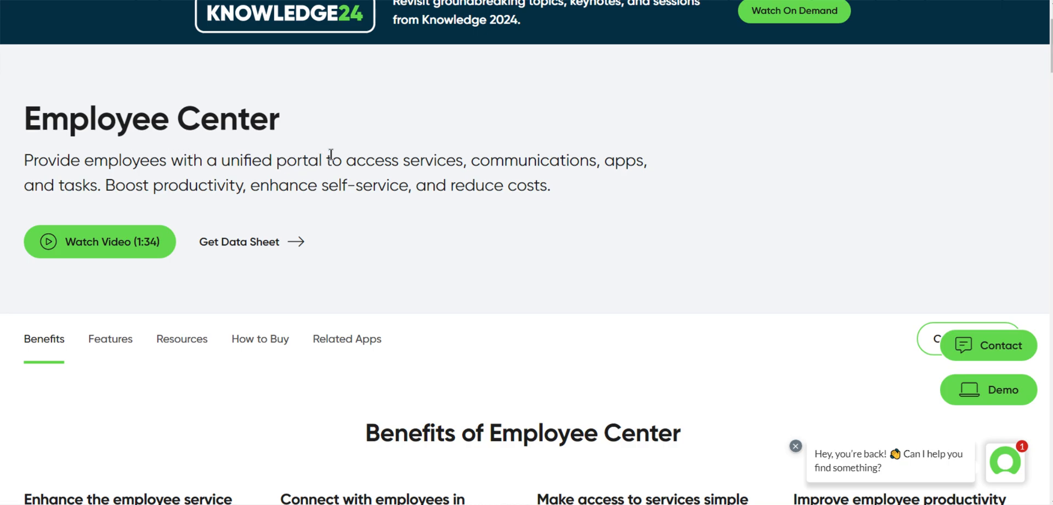
pyautogui.moveTo(512, 161)
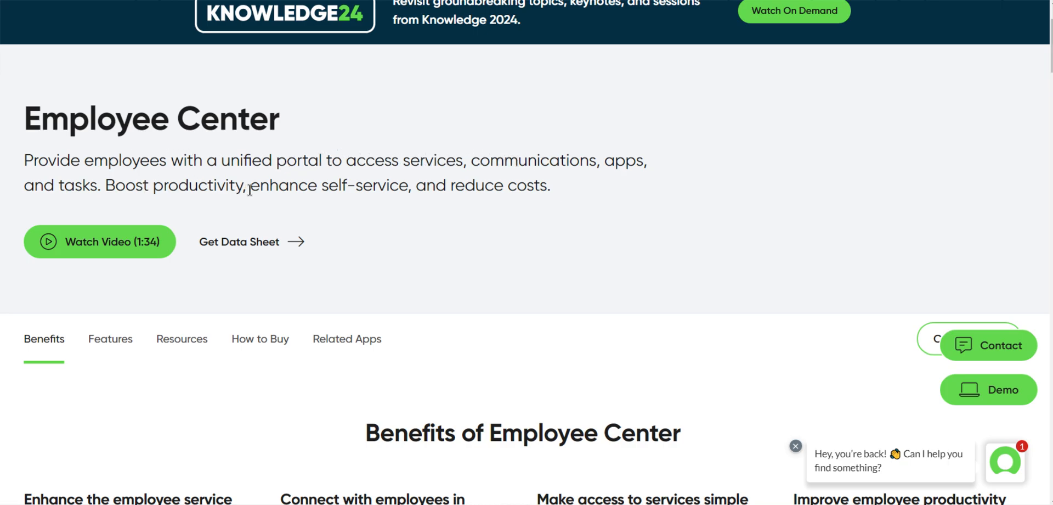
pyautogui.moveTo(607, 196)
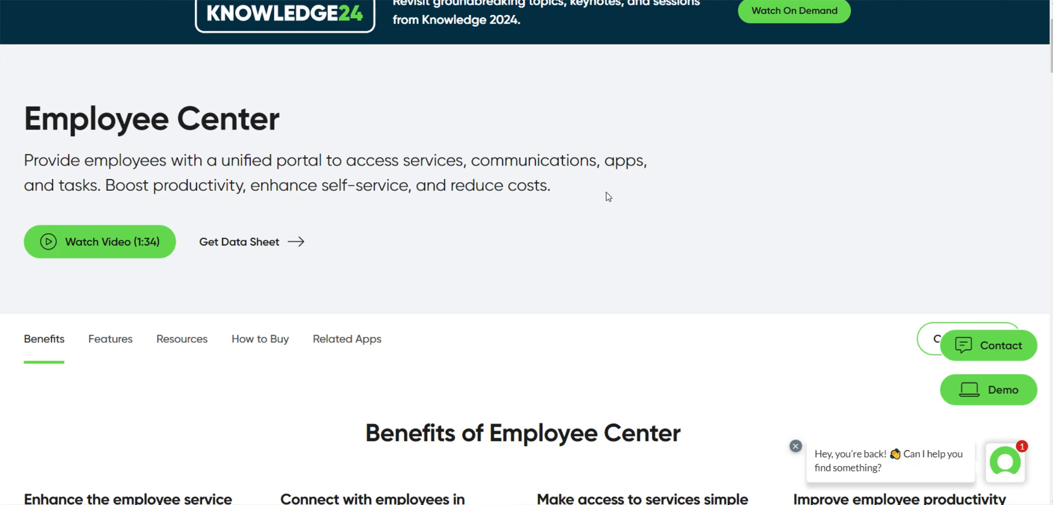
pyautogui.scroll(-3)
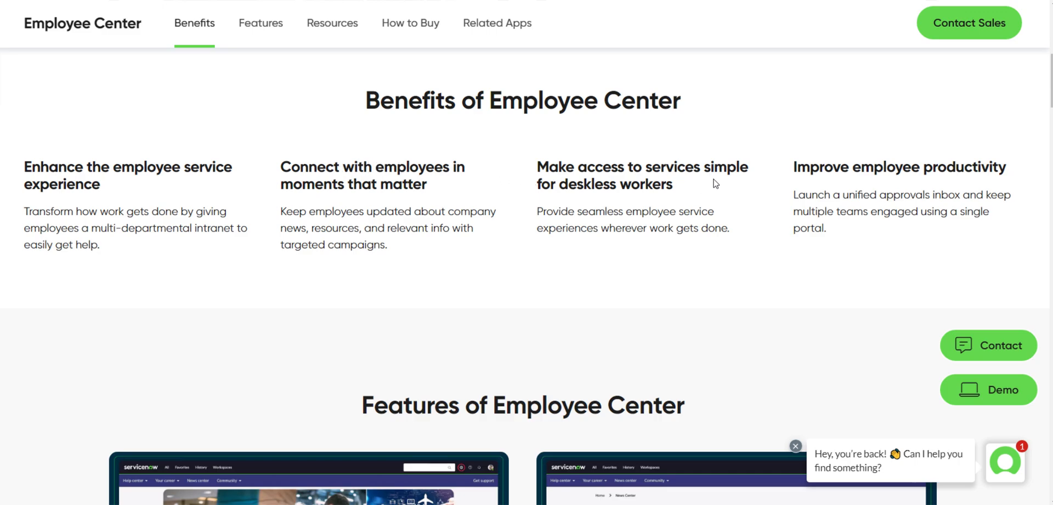
# Jump to the Features of Employee Center section and scroll through its feature screenshots
pyautogui.click(260, 23)
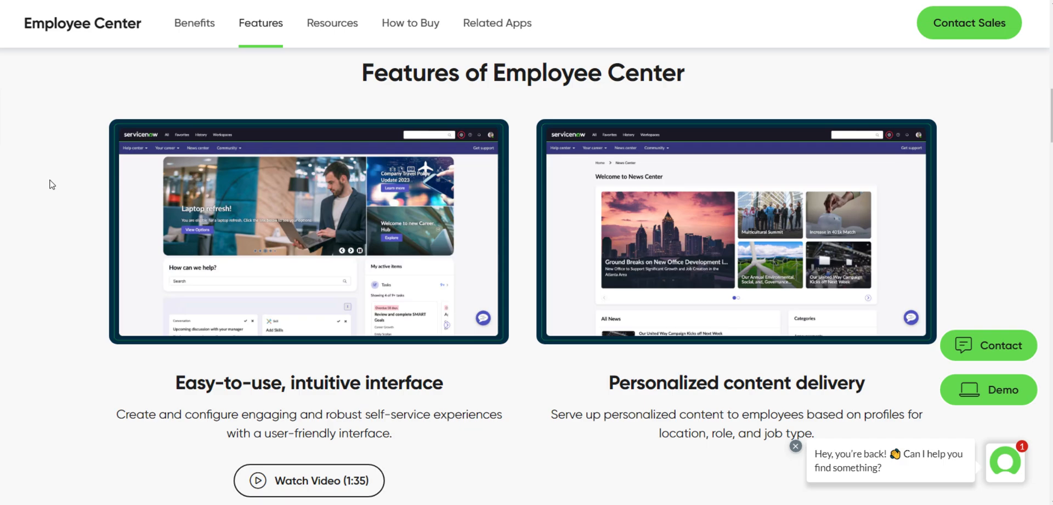
pyautogui.moveTo(75, 255)
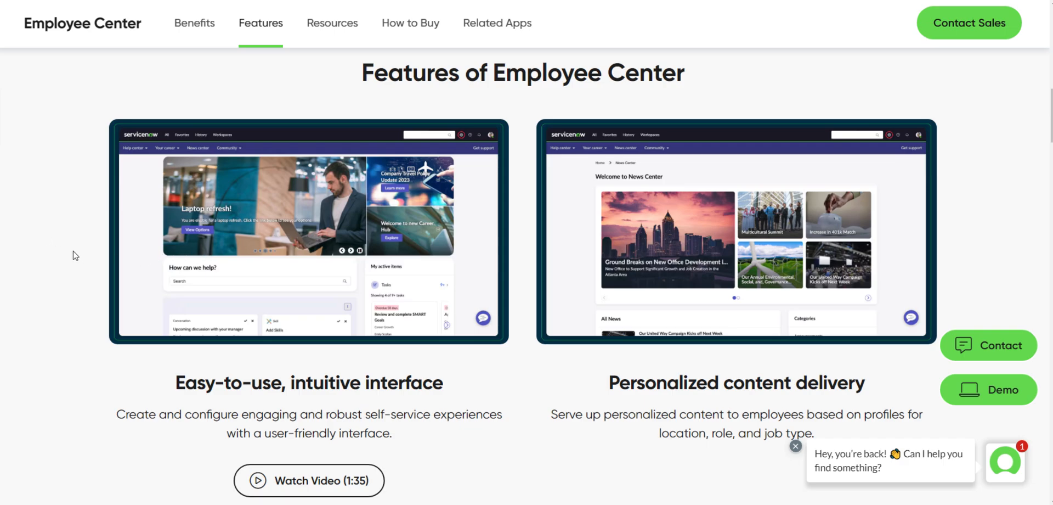
pyautogui.moveTo(770, 309)
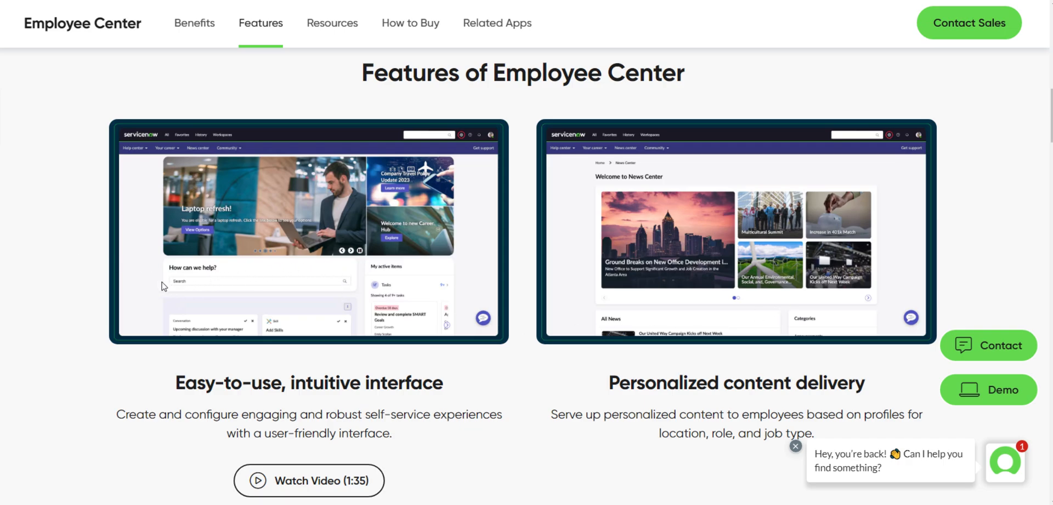
pyautogui.moveTo(66, 274)
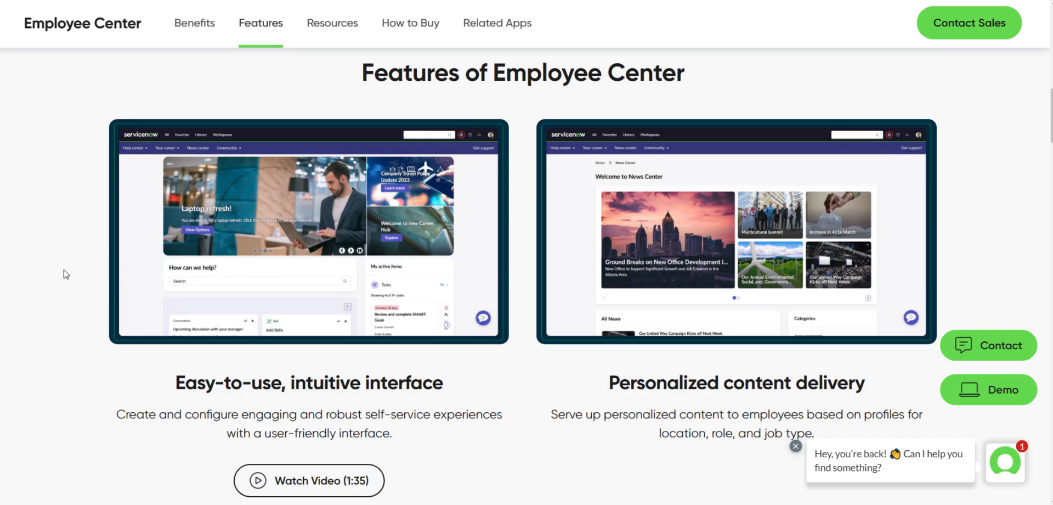
pyautogui.moveTo(173, 252)
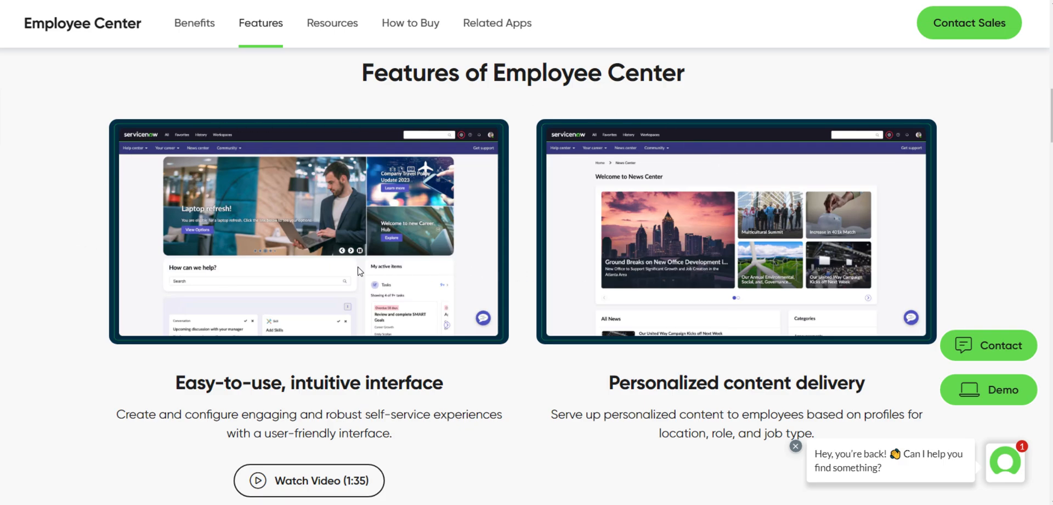
pyautogui.moveTo(94, 286)
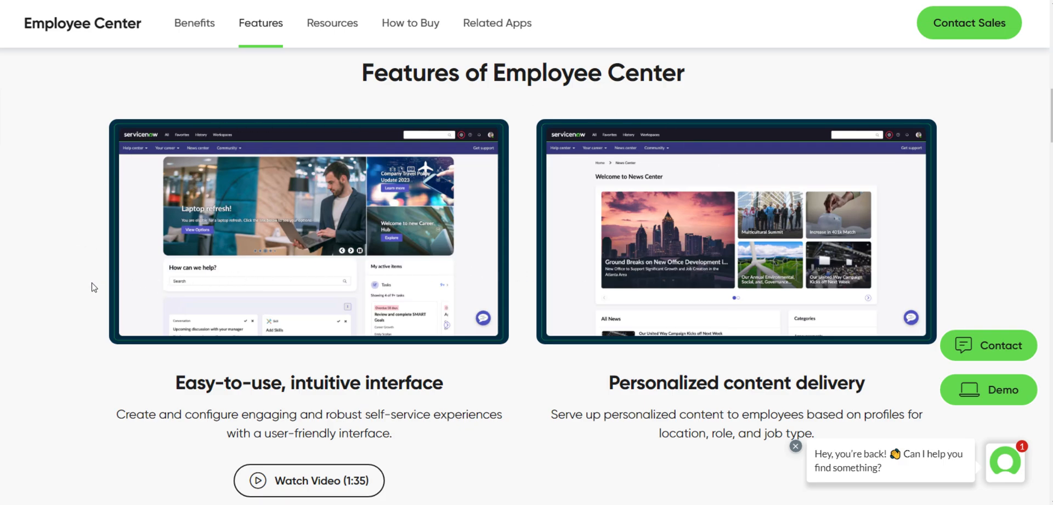
pyautogui.moveTo(73, 263)
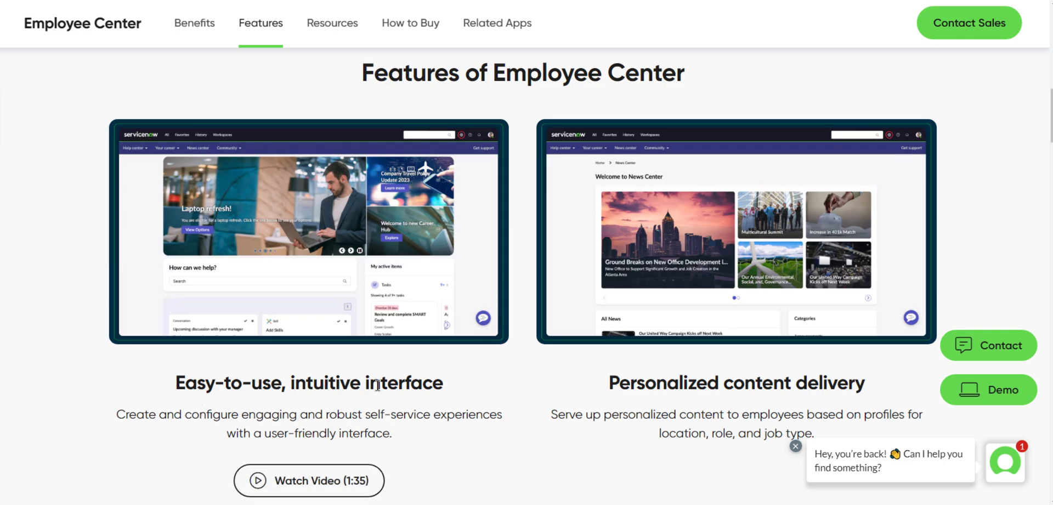
pyautogui.moveTo(71, 167)
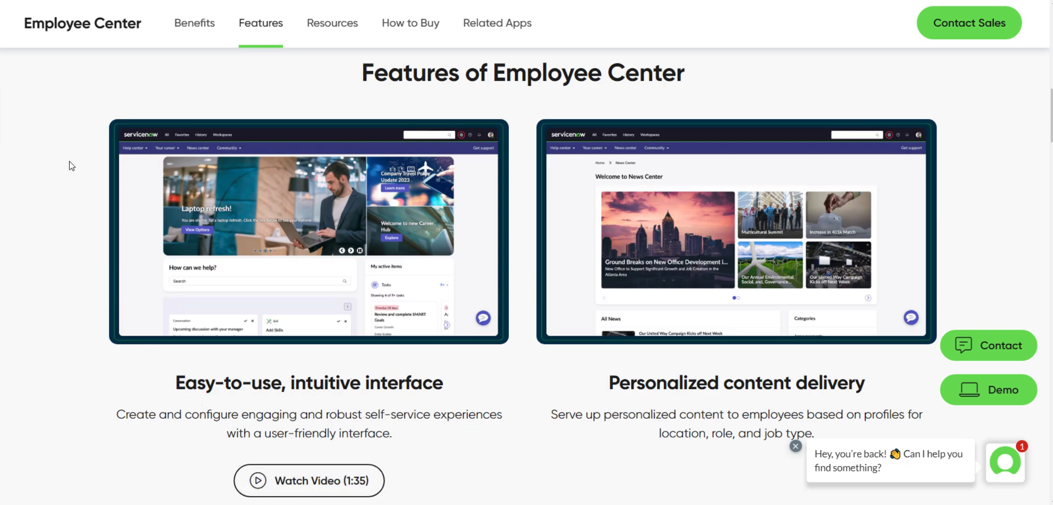
pyautogui.moveTo(84, 164)
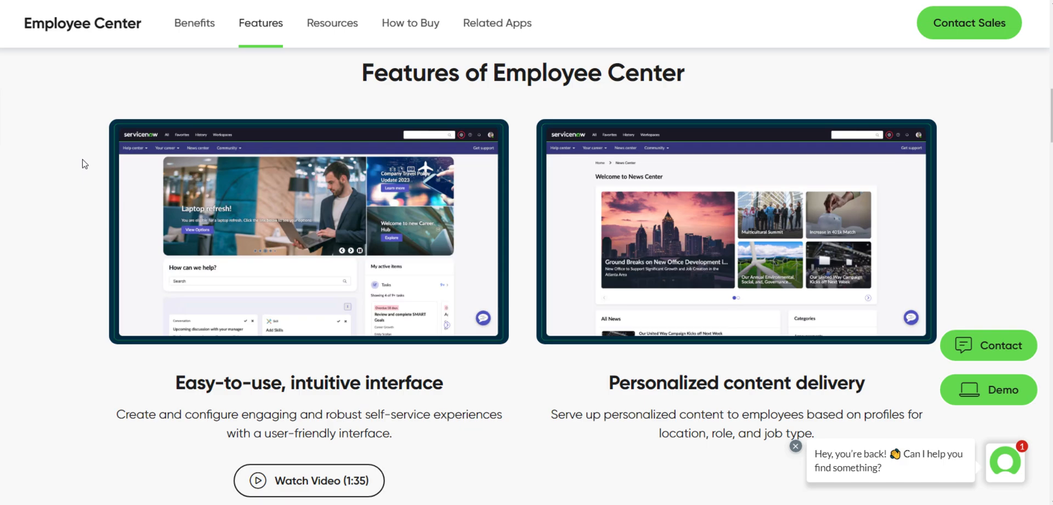
pyautogui.scroll(-3)
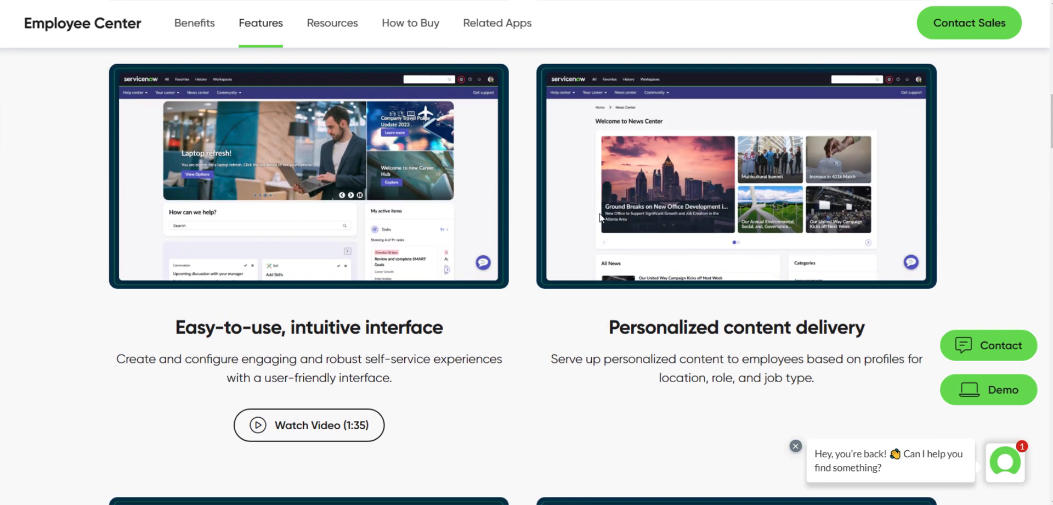
pyautogui.moveTo(805, 241)
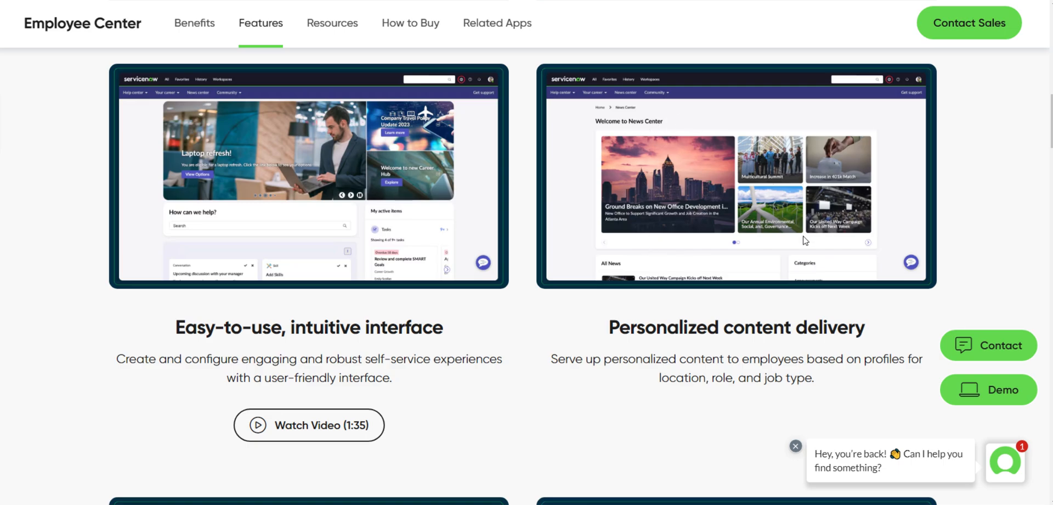
pyautogui.moveTo(785, 146)
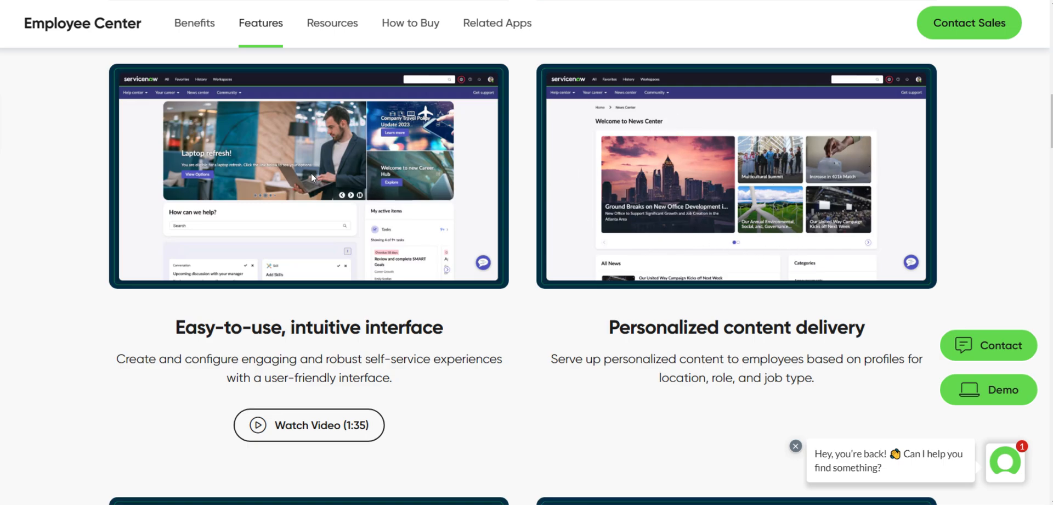
pyautogui.moveTo(380, 201)
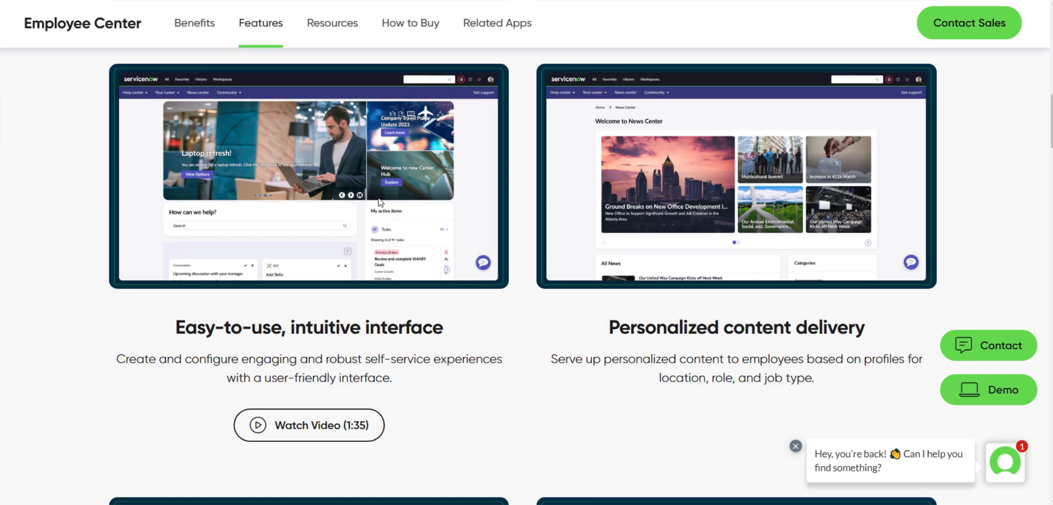
pyautogui.moveTo(452, 249)
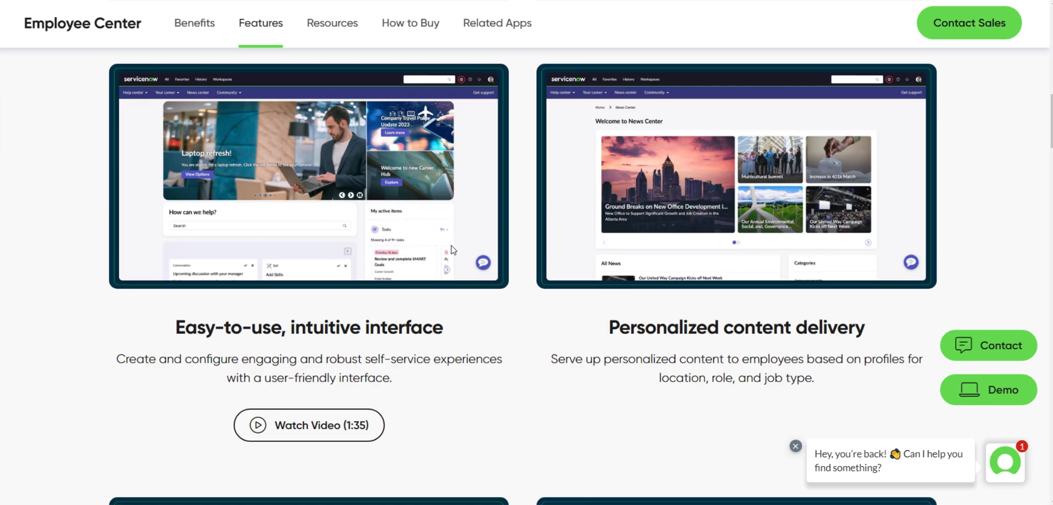
pyautogui.moveTo(335, 269)
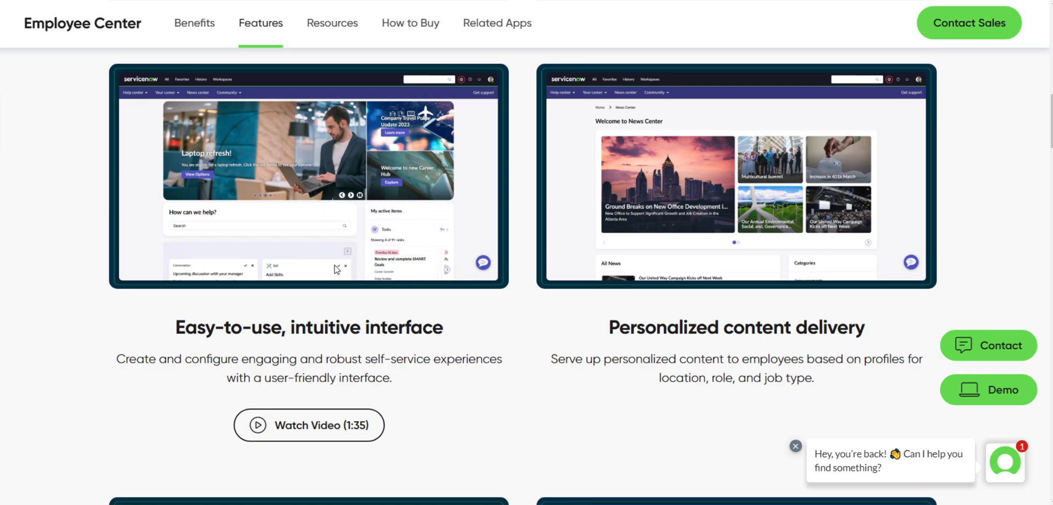
pyautogui.moveTo(368, 259)
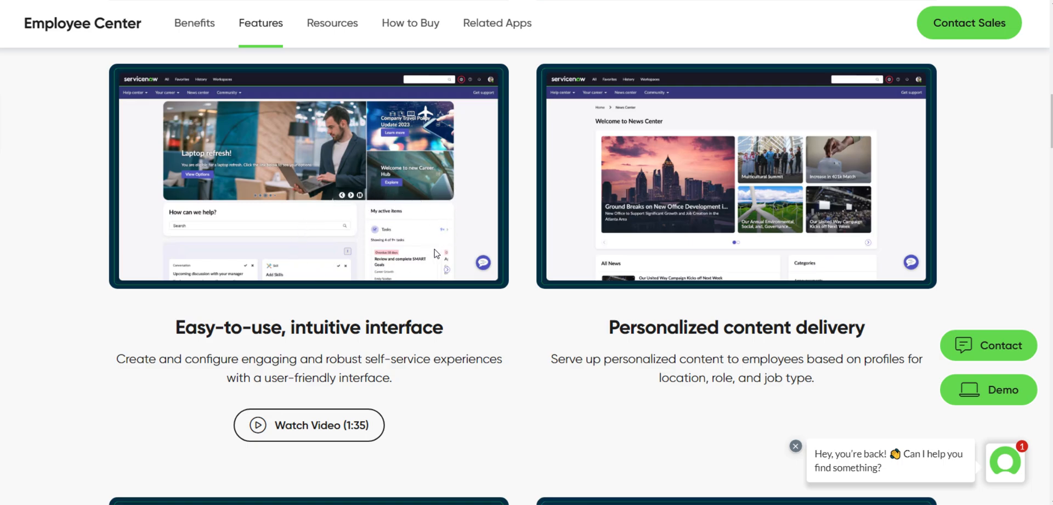
pyautogui.moveTo(284, 262)
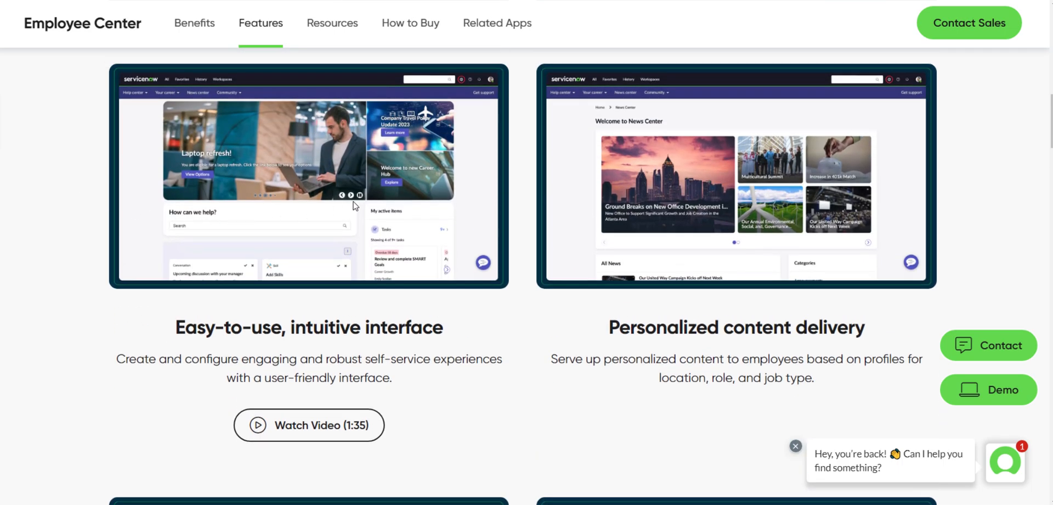
# Scroll through the Microsoft 365 and Manager Hub features, then return to the instance tab
pyautogui.scroll(-3)
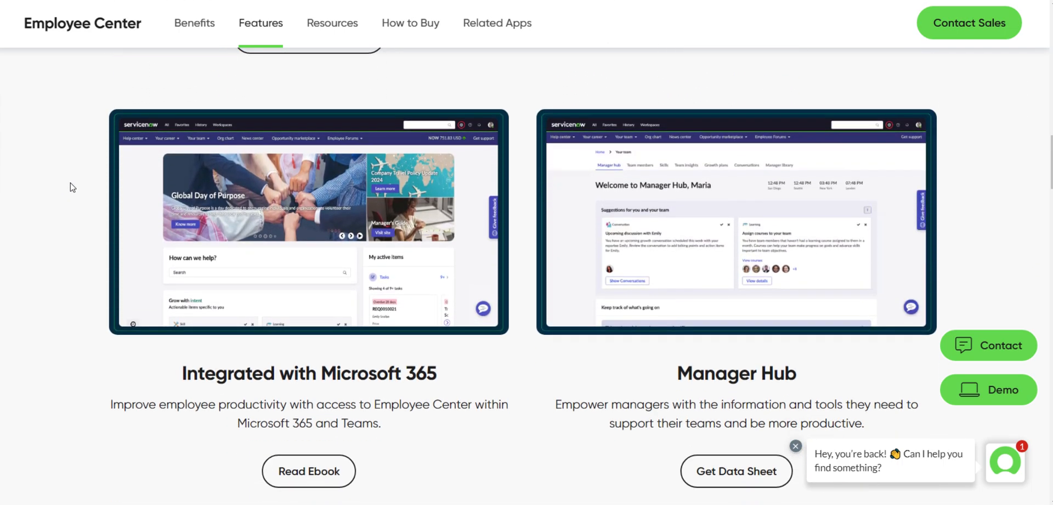
pyautogui.scroll(-3)
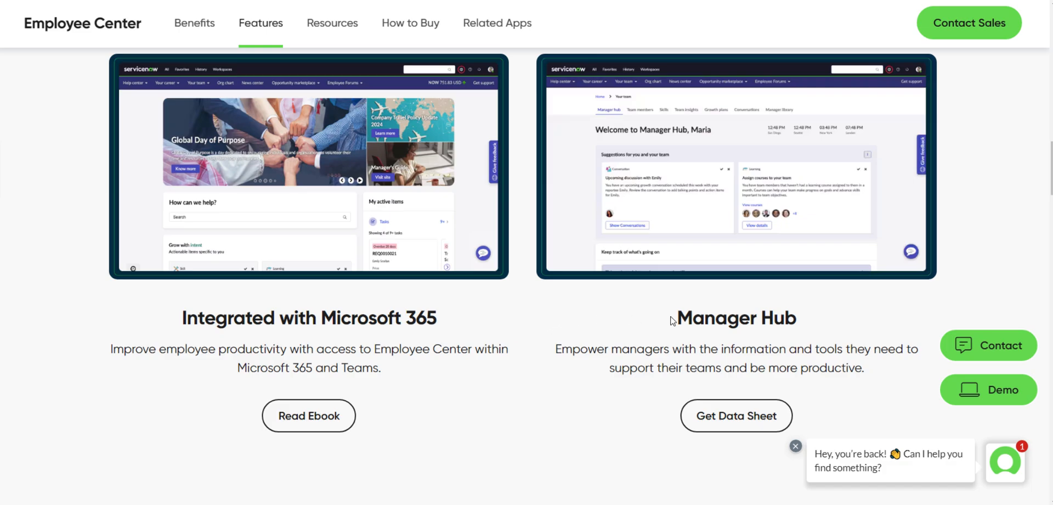
pyautogui.moveTo(698, 361)
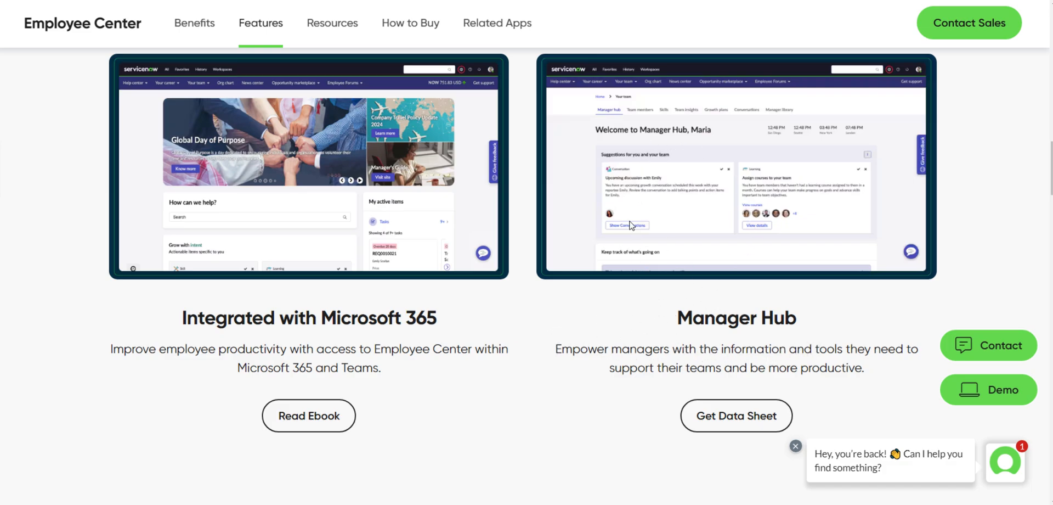
pyautogui.moveTo(526, 283)
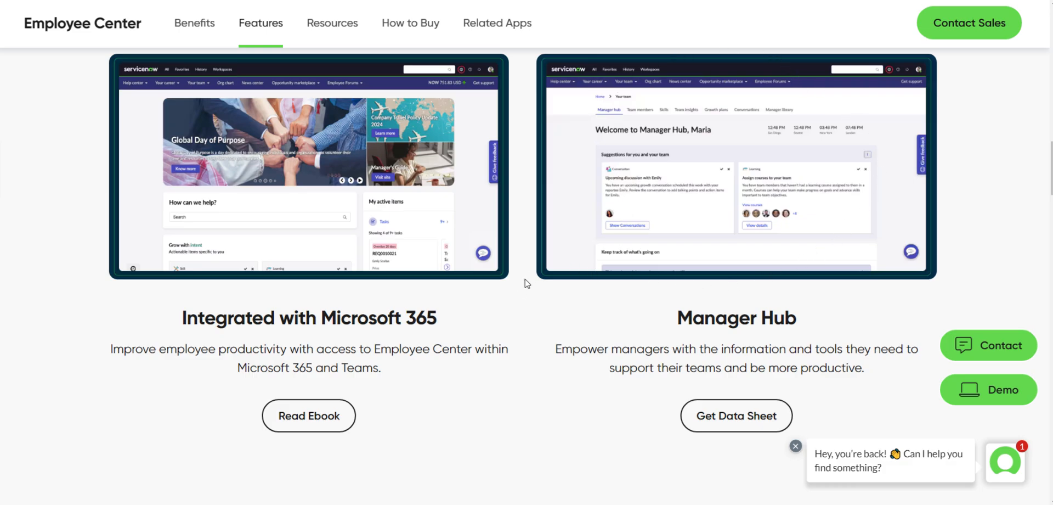
pyautogui.scroll(-3)
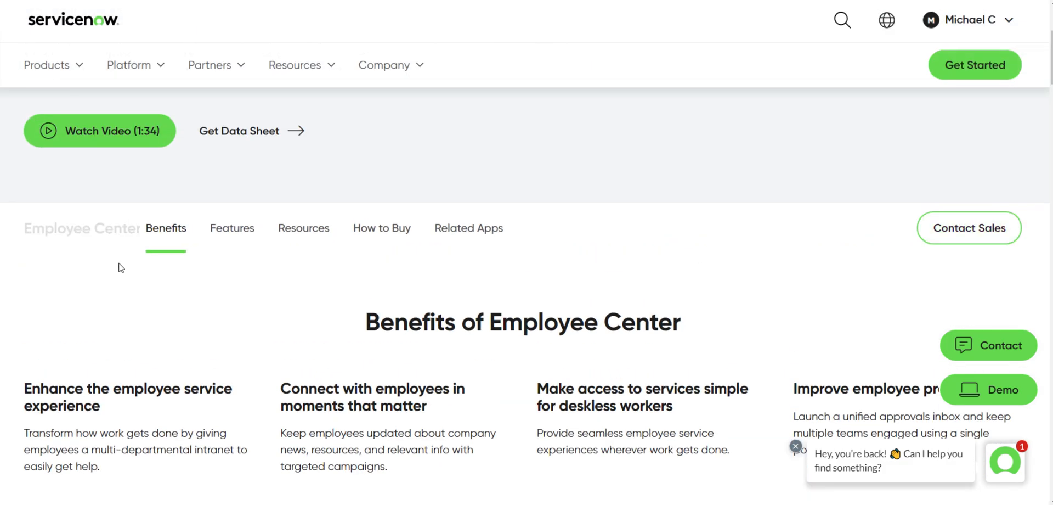
pyautogui.scroll(3)
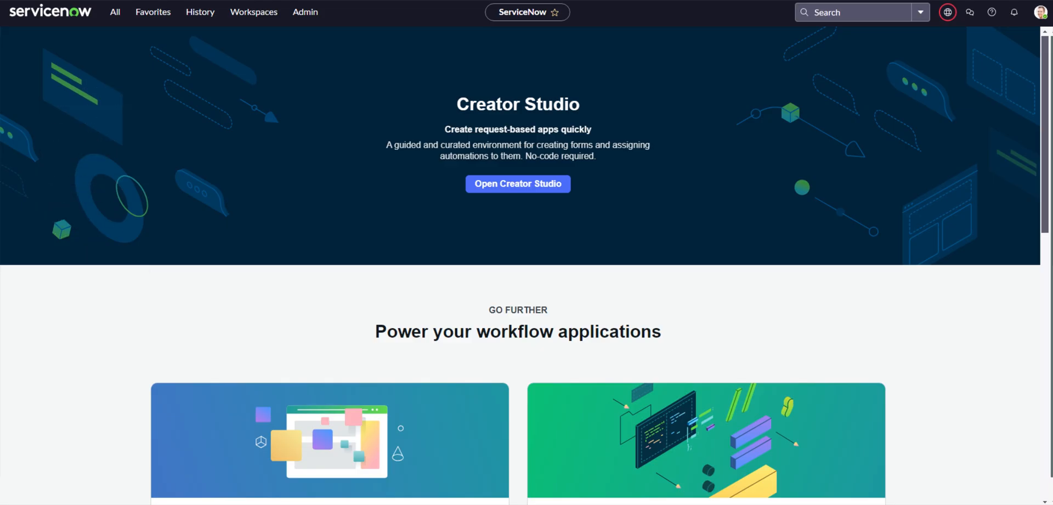
# Filter the All navigator for 'portal' to reach Service Portal Configuration
pyautogui.click(114, 12)
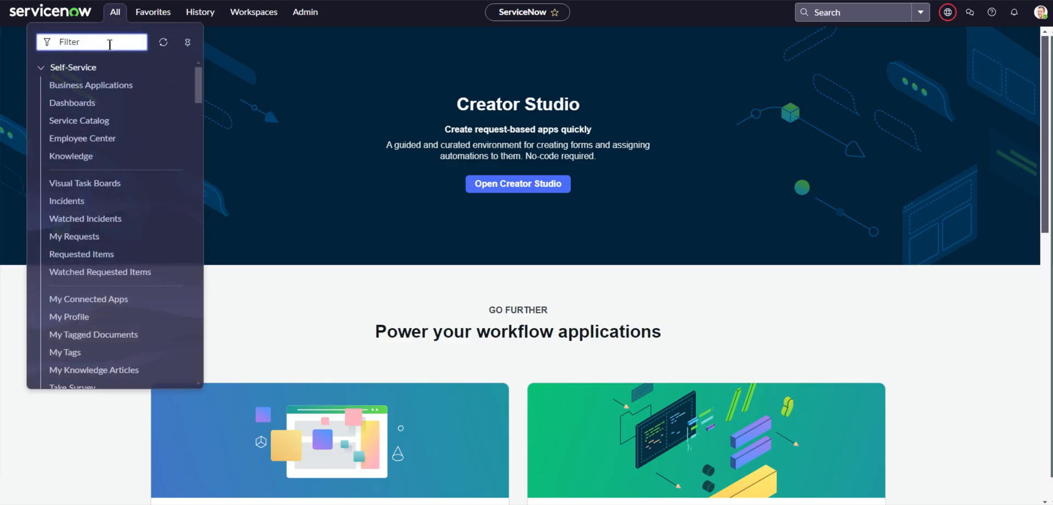
pyautogui.write('portal')
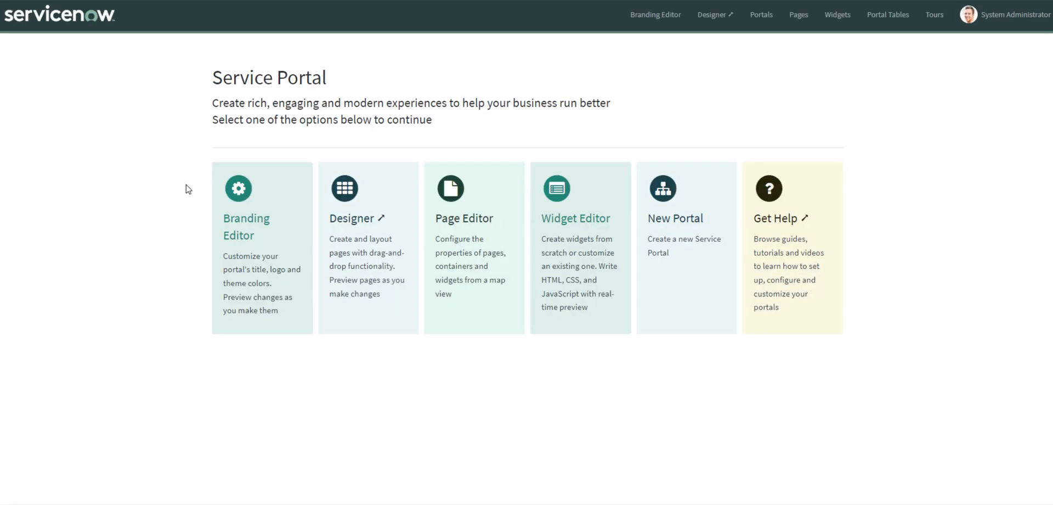
pyautogui.moveTo(301, 239)
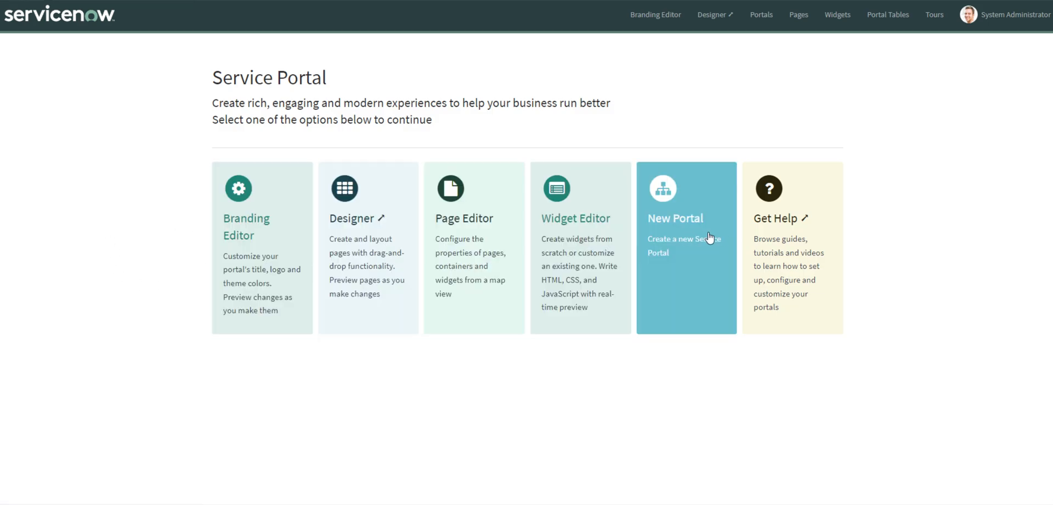
pyautogui.moveTo(262, 272)
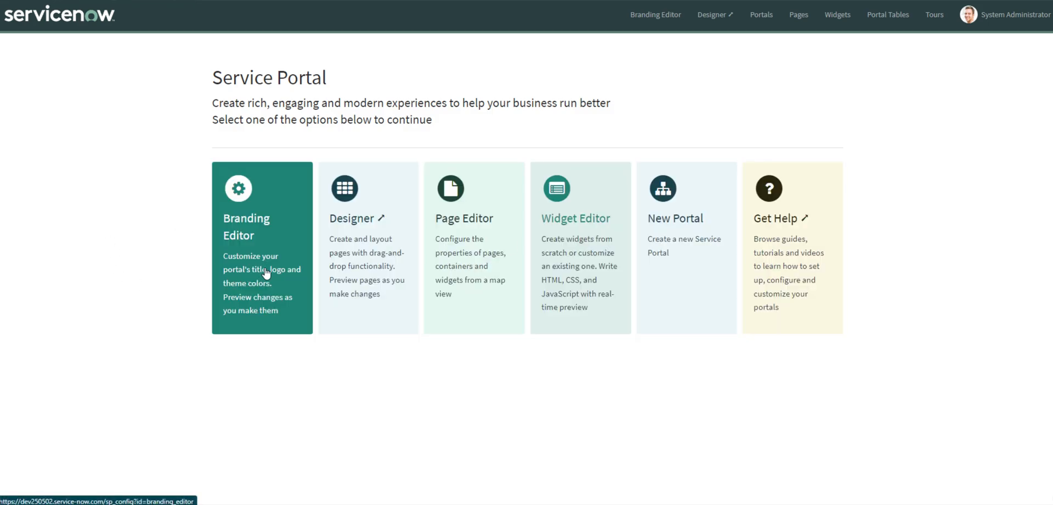
pyautogui.moveTo(250, 292)
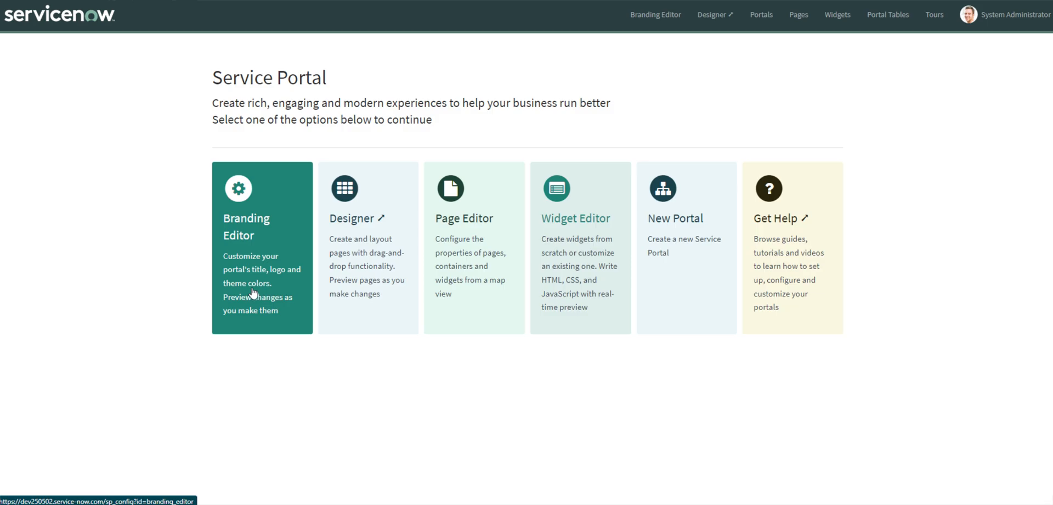
pyautogui.moveTo(368, 266)
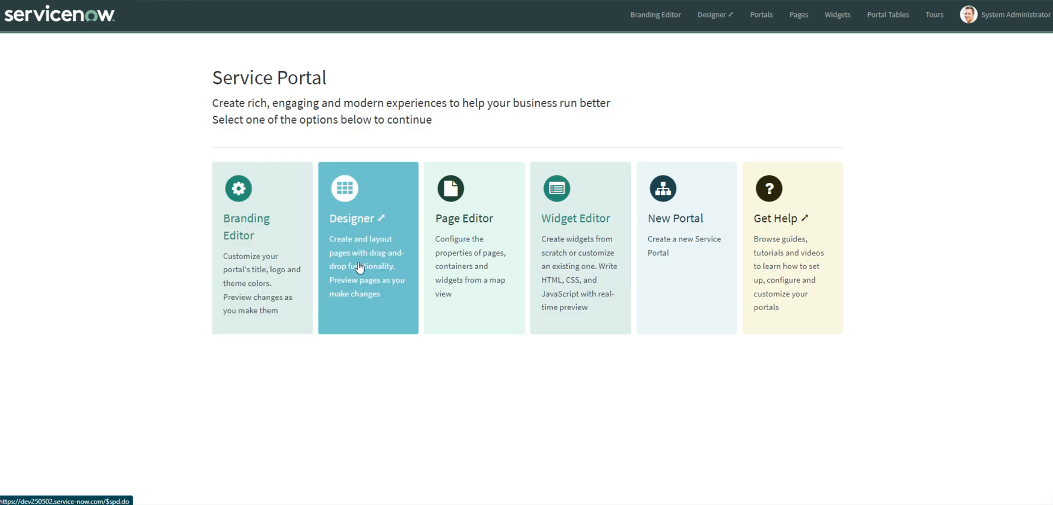
pyautogui.moveTo(392, 259)
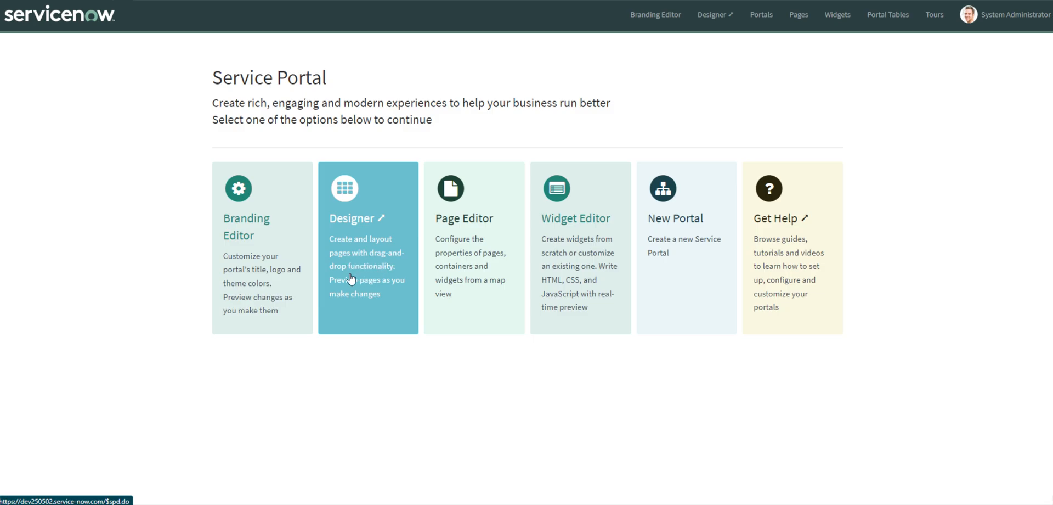
pyautogui.moveTo(458, 289)
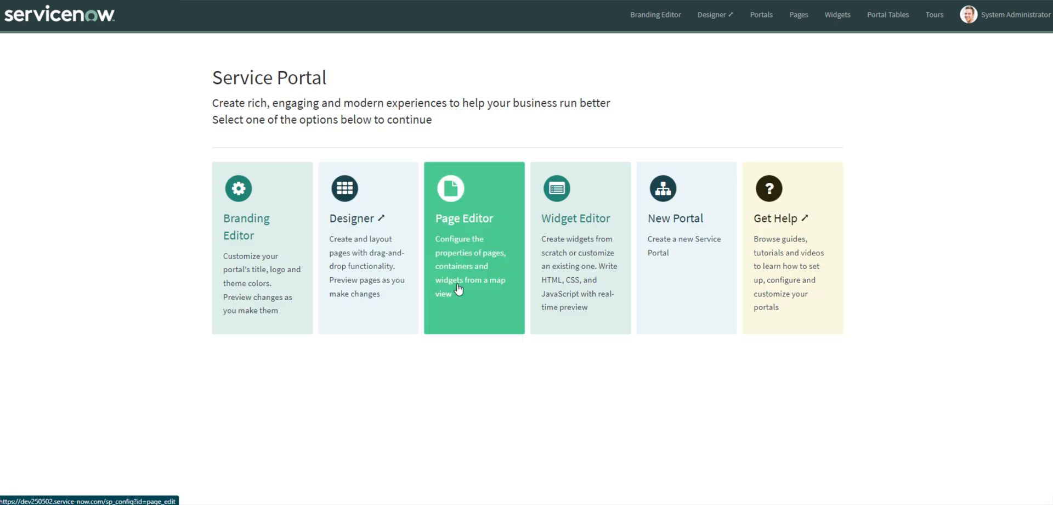
pyautogui.moveTo(451, 294)
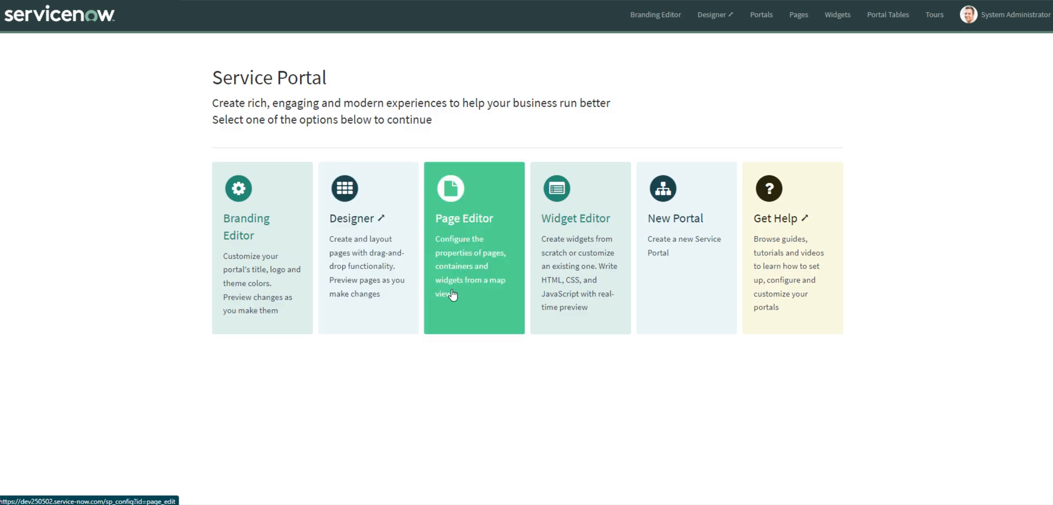
pyautogui.moveTo(454, 291)
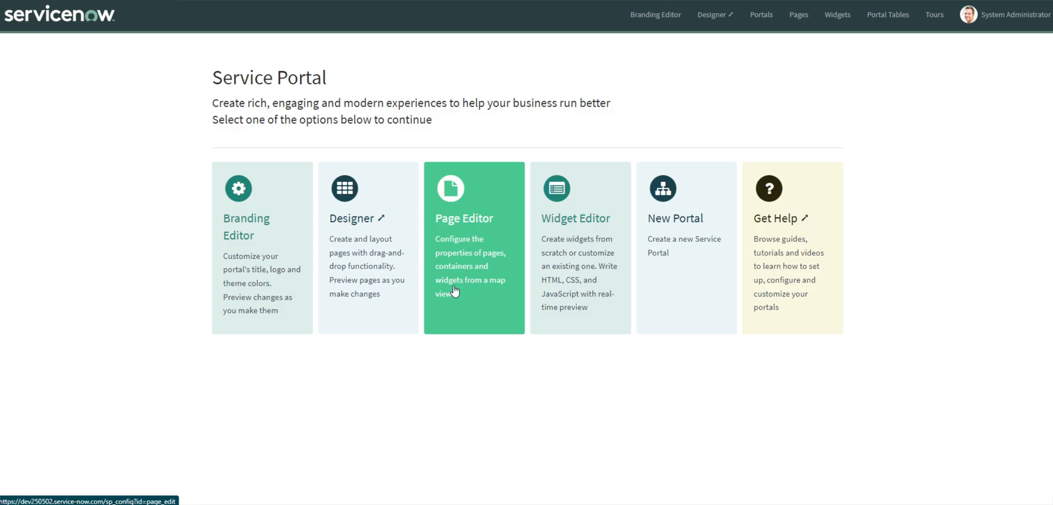
pyautogui.moveTo(580, 256)
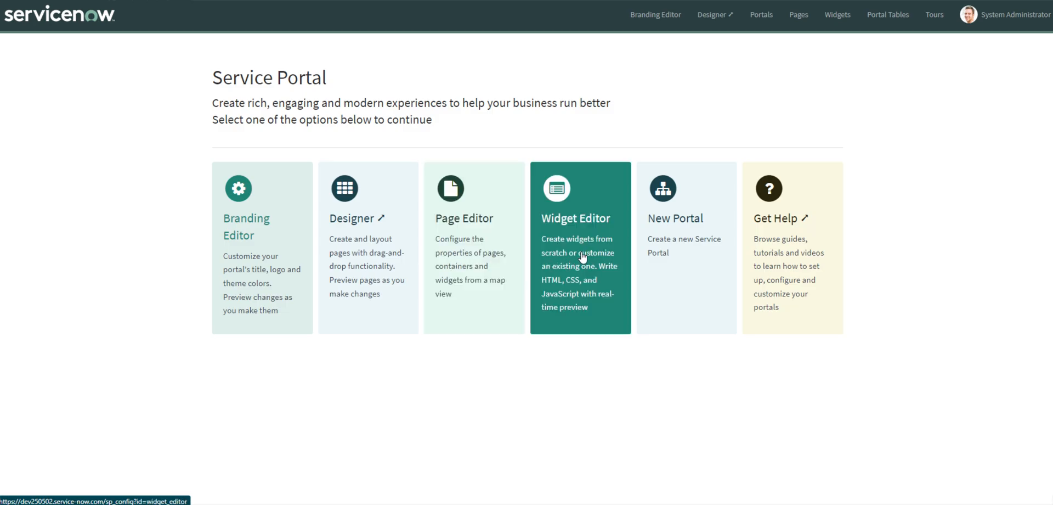
pyautogui.moveTo(573, 293)
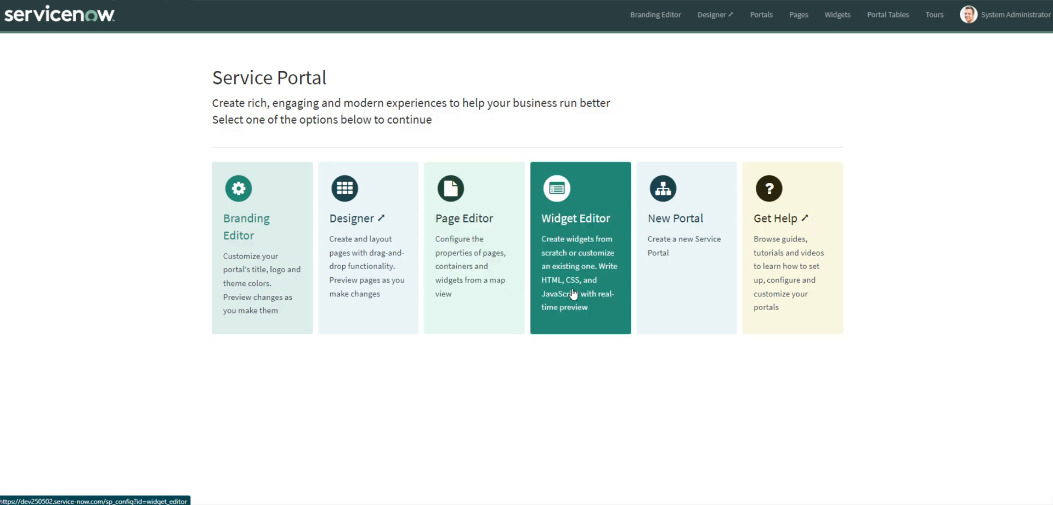
pyautogui.moveTo(564, 289)
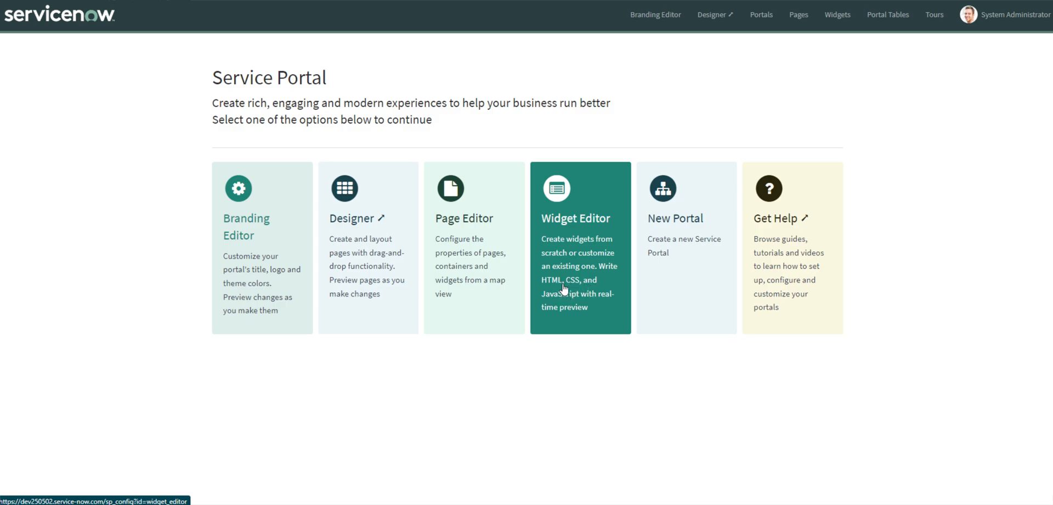
pyautogui.moveTo(680, 277)
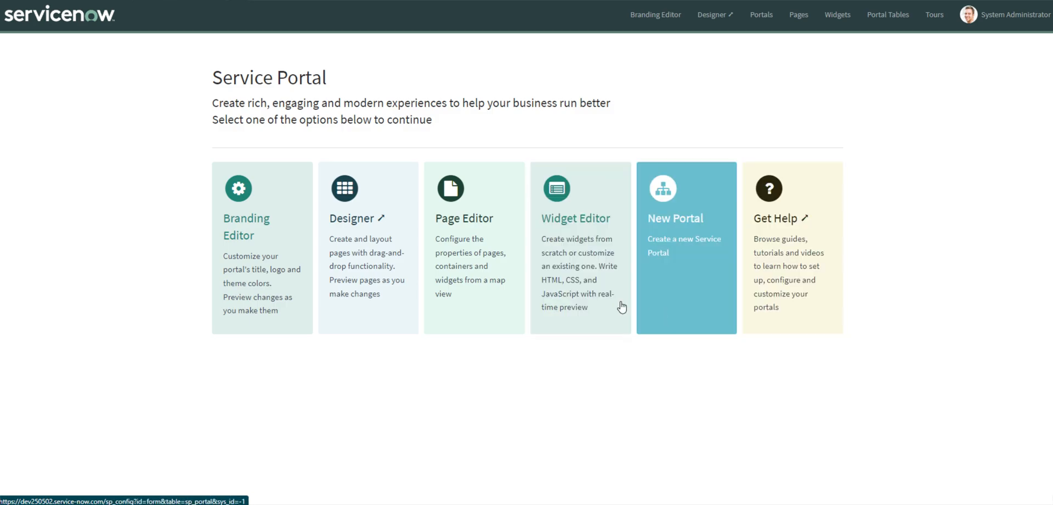
pyautogui.moveTo(269, 242)
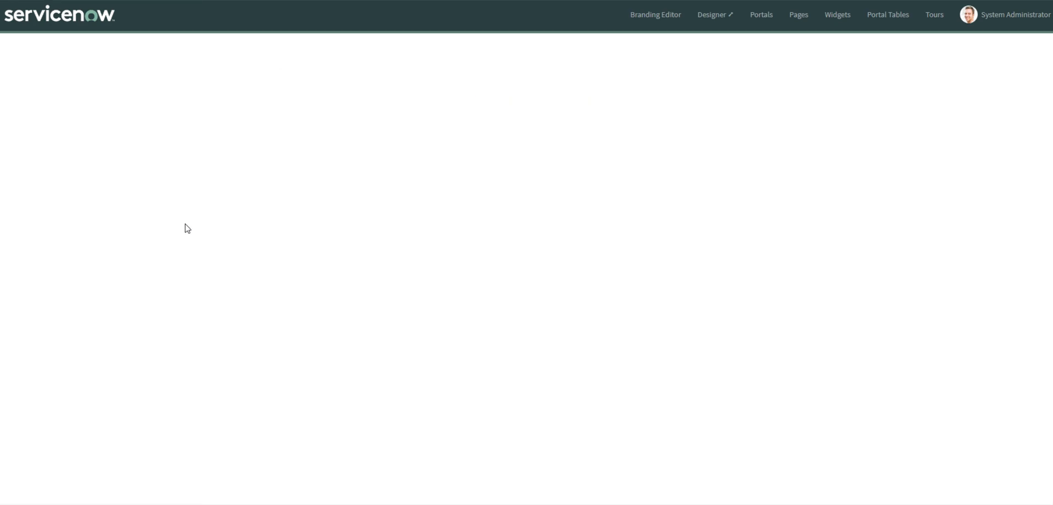
# Open the Branding Editor and select Employee Center as the portal to brand
pyautogui.click(655, 15)
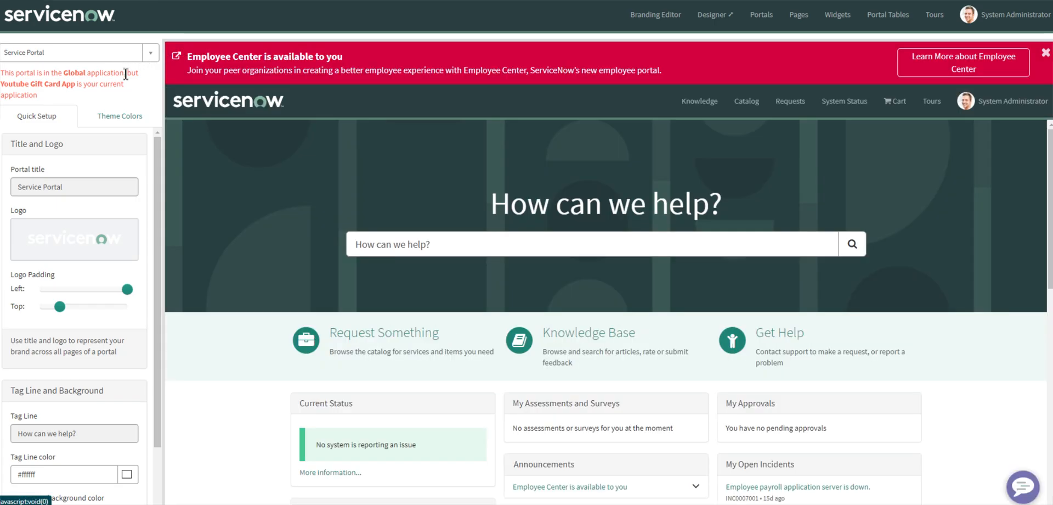
pyautogui.click(74, 53)
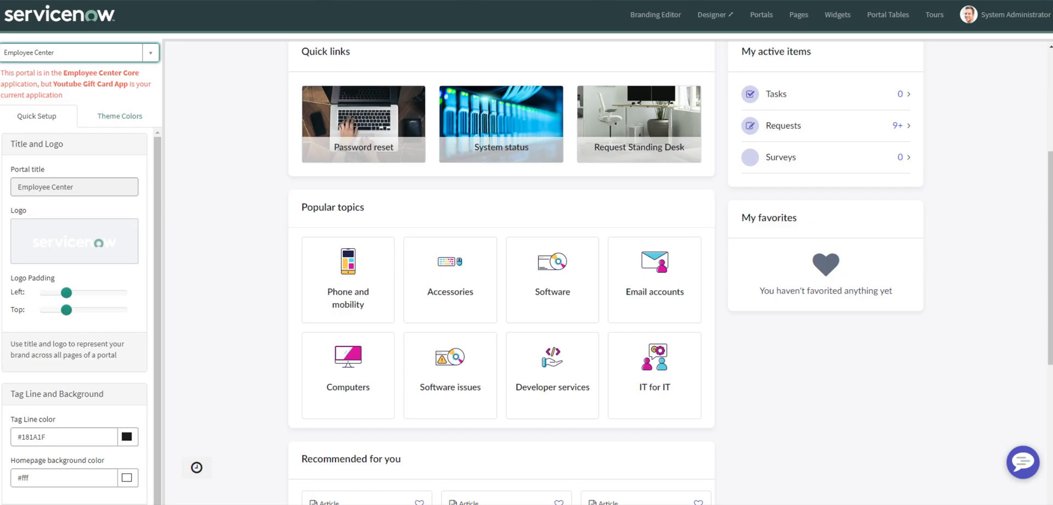
pyautogui.moveTo(227, 107)
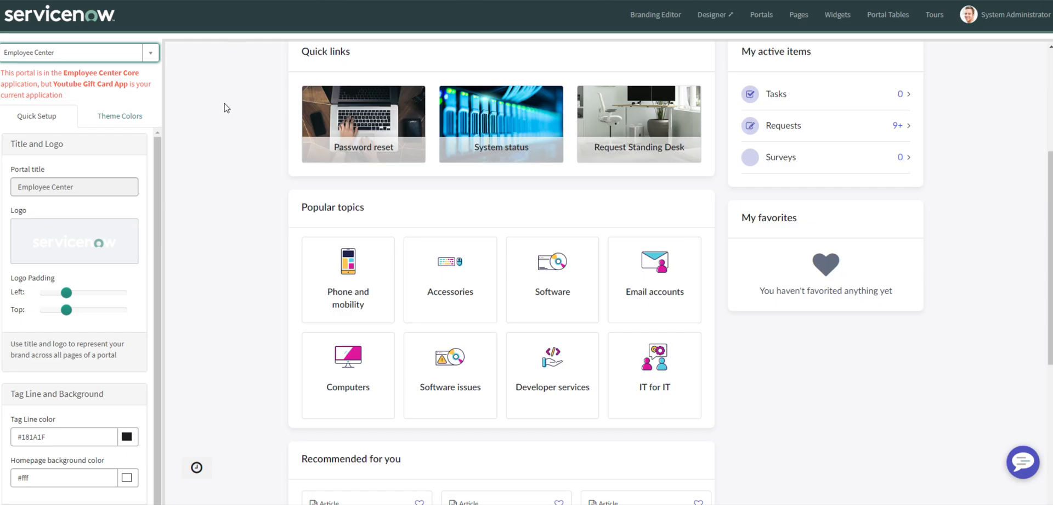
pyautogui.moveTo(229, 97)
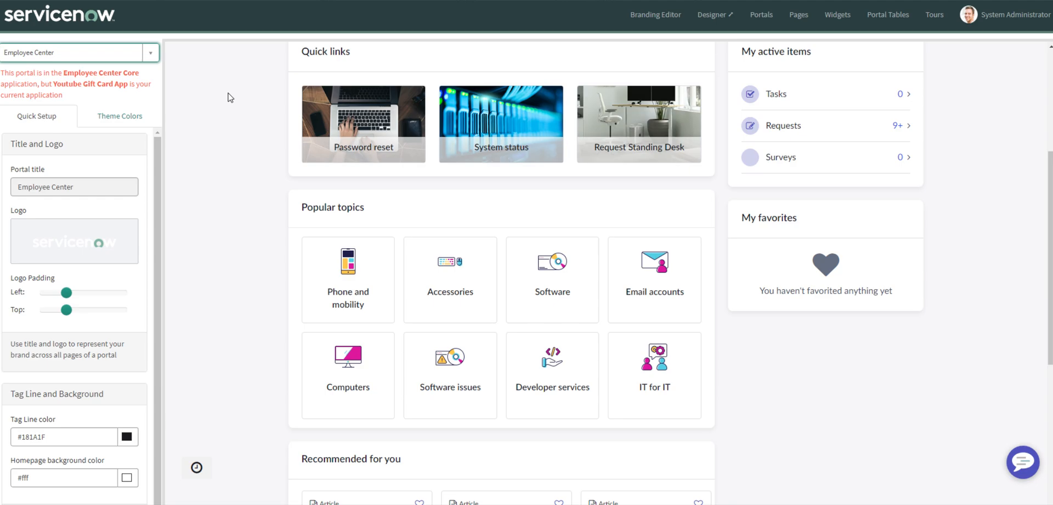
pyautogui.moveTo(234, 114)
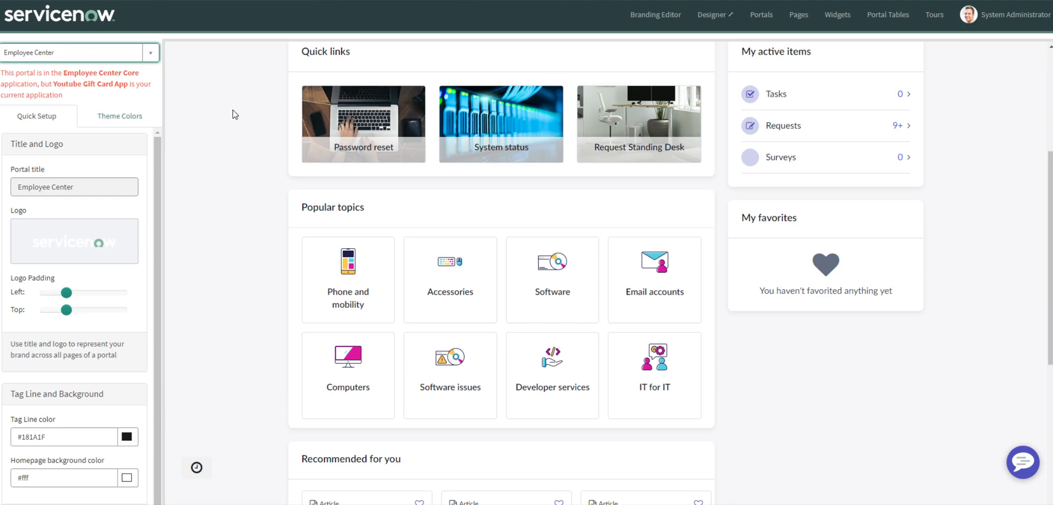
pyautogui.moveTo(64, 107)
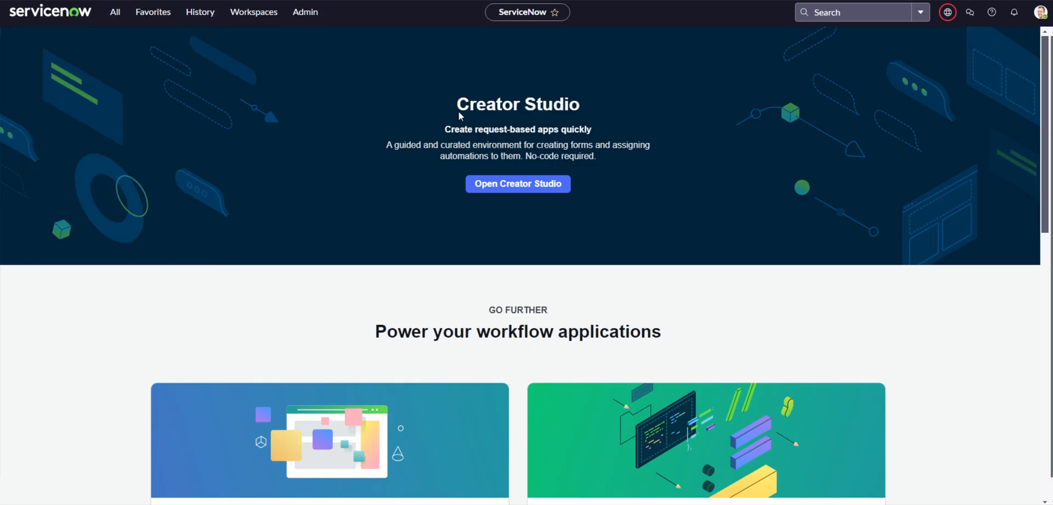
# Switch the application scope to Employee Center Core, filtering the scope list for 'employee ce'
pyautogui.click(948, 12)
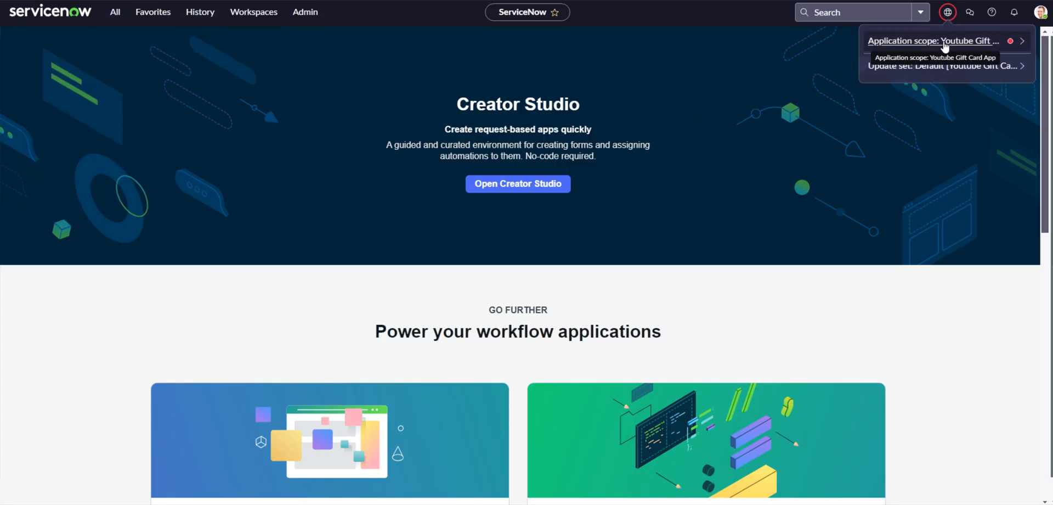
pyautogui.click(934, 40)
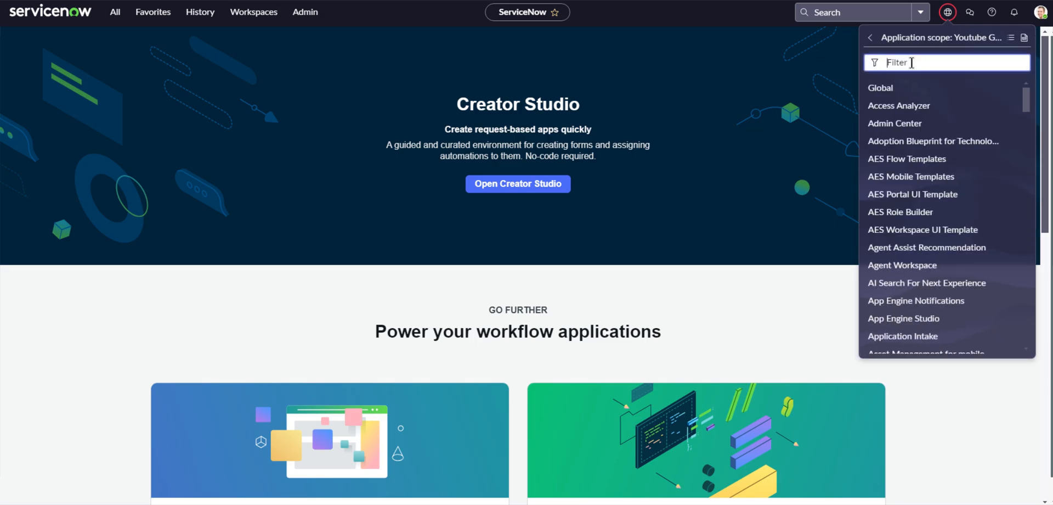
pyautogui.write('employee ce')
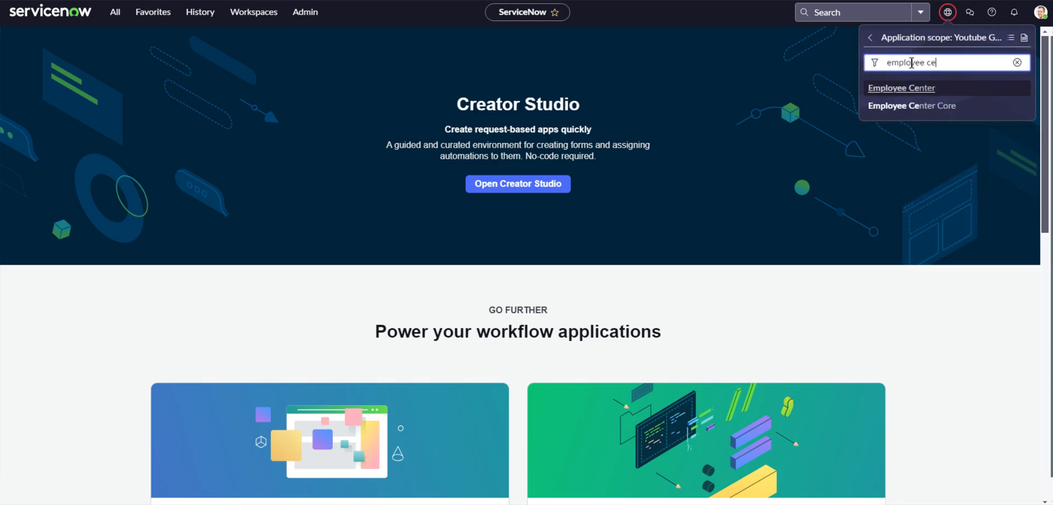
pyautogui.click(900, 87)
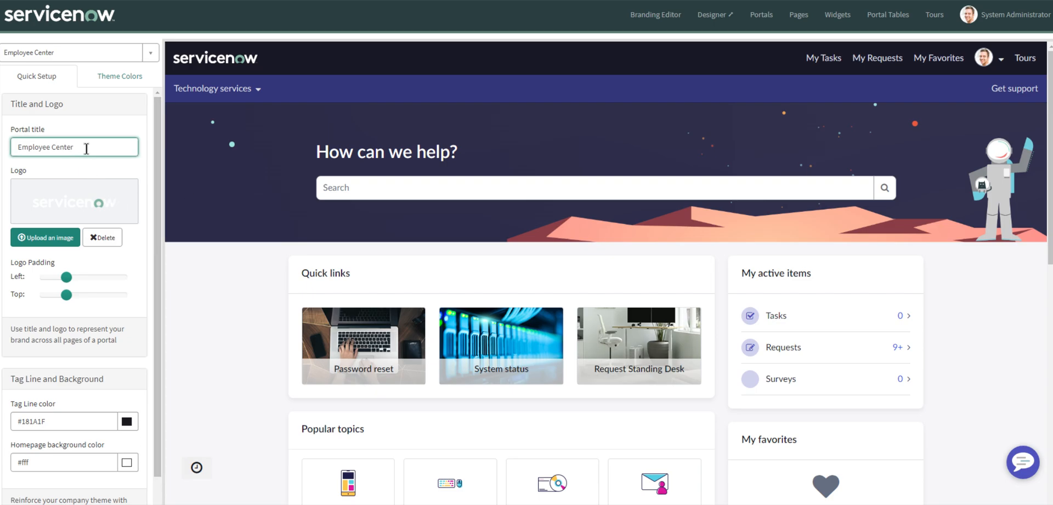
pyautogui.moveTo(50, 132)
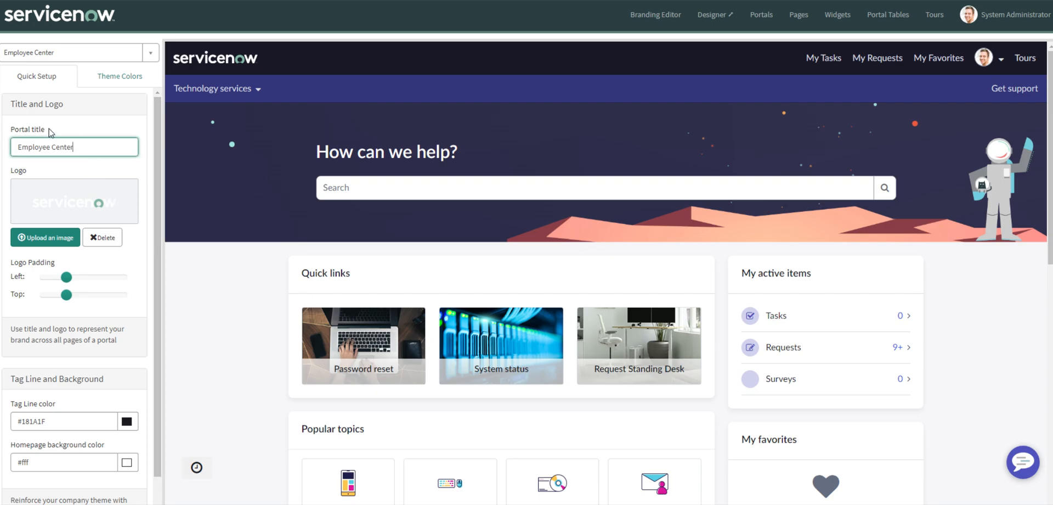
pyautogui.moveTo(204, 195)
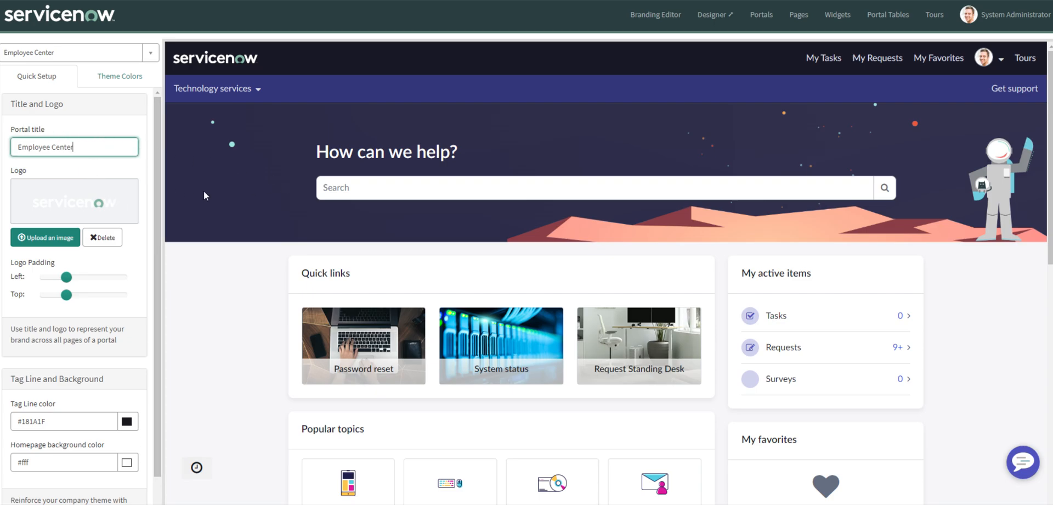
pyautogui.moveTo(37, 130)
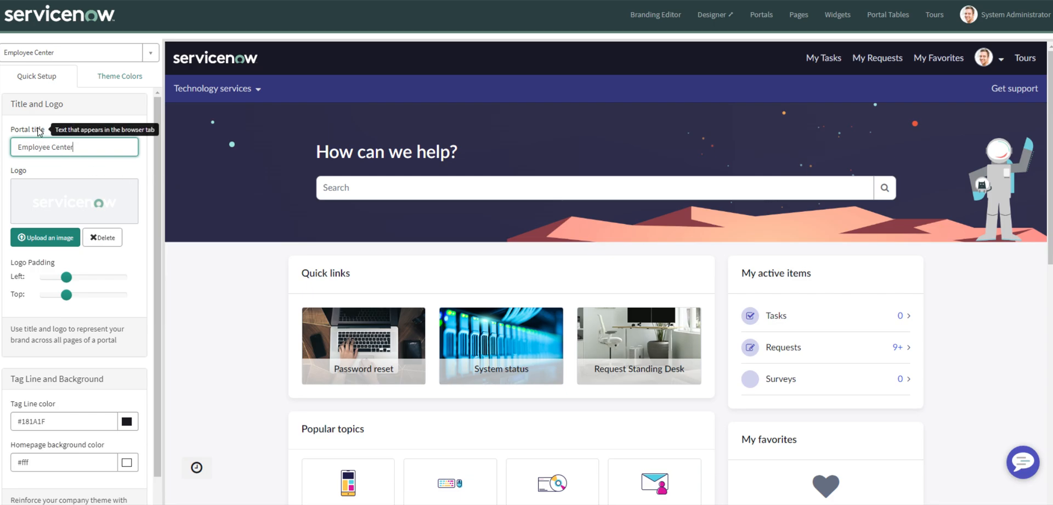
pyautogui.moveTo(191, 107)
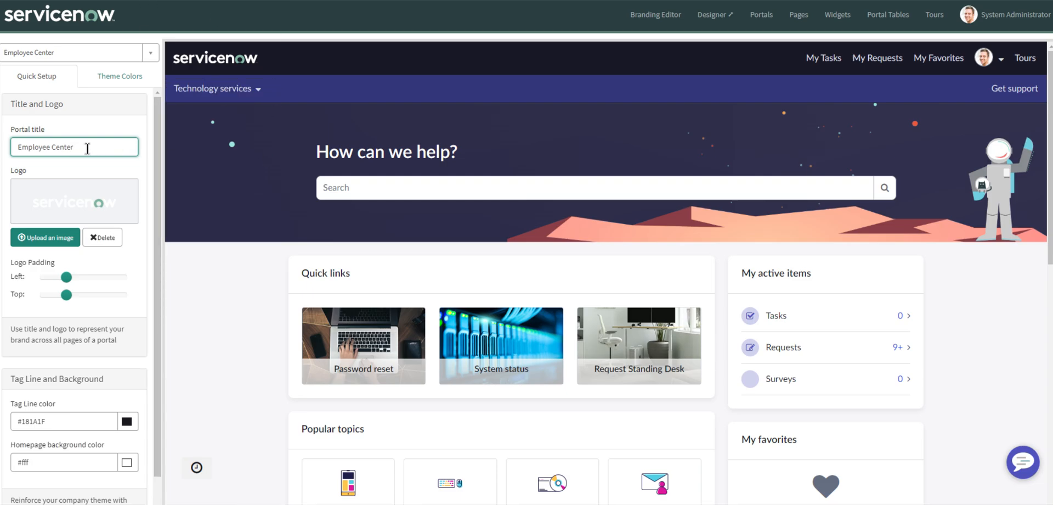
# Replace the Portal title field text with the new title 'Youtube Employee Center'
pyautogui.click(74, 147)
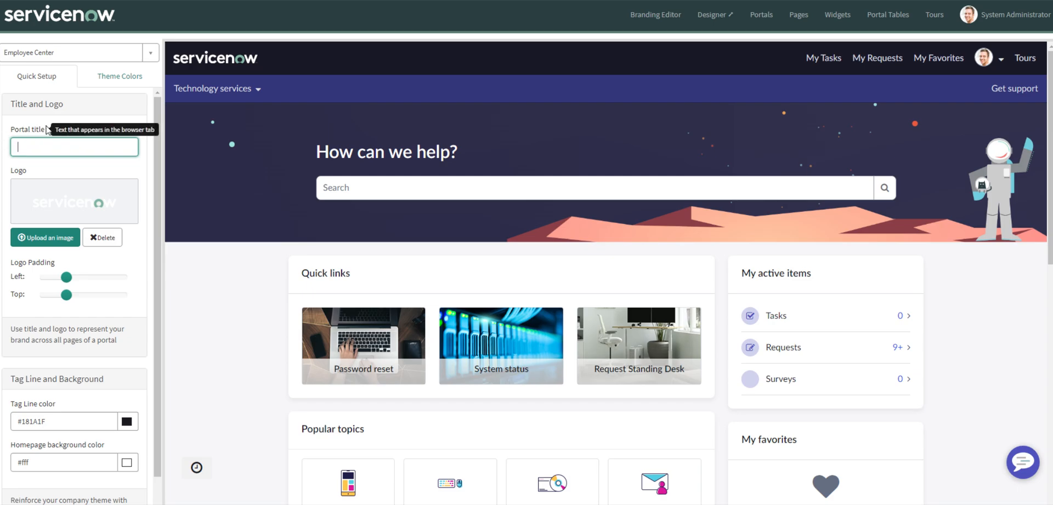
pyautogui.write('Youtru')
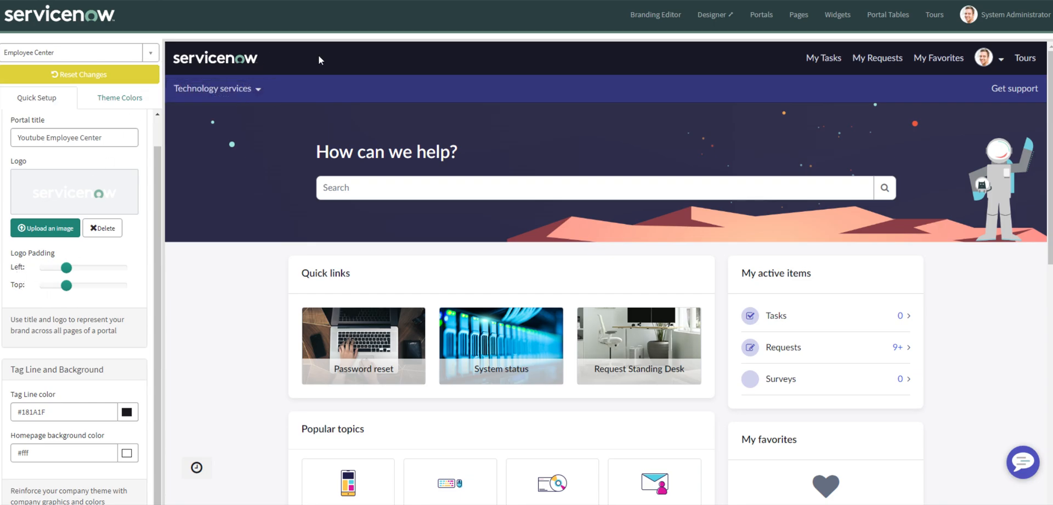
pyautogui.moveTo(129, 208)
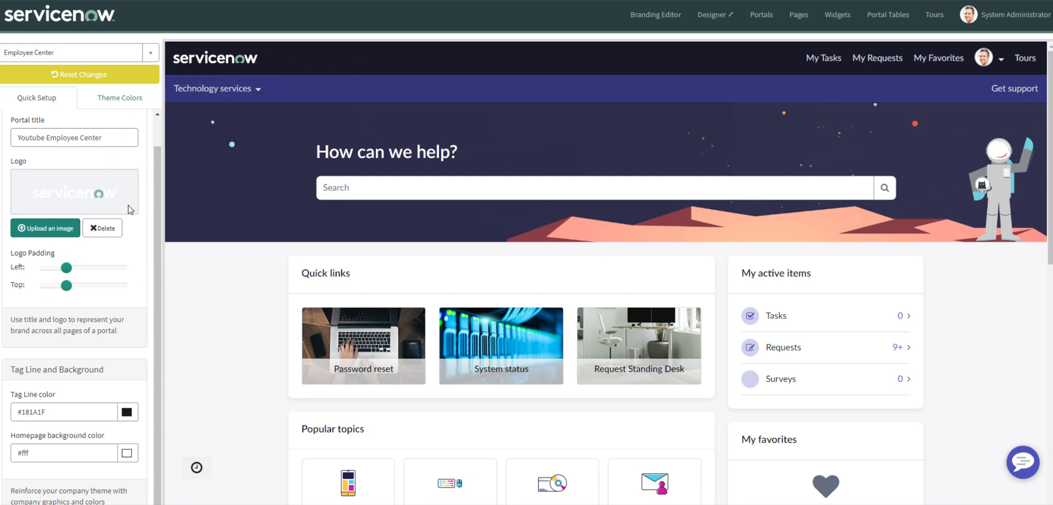
pyautogui.moveTo(49, 387)
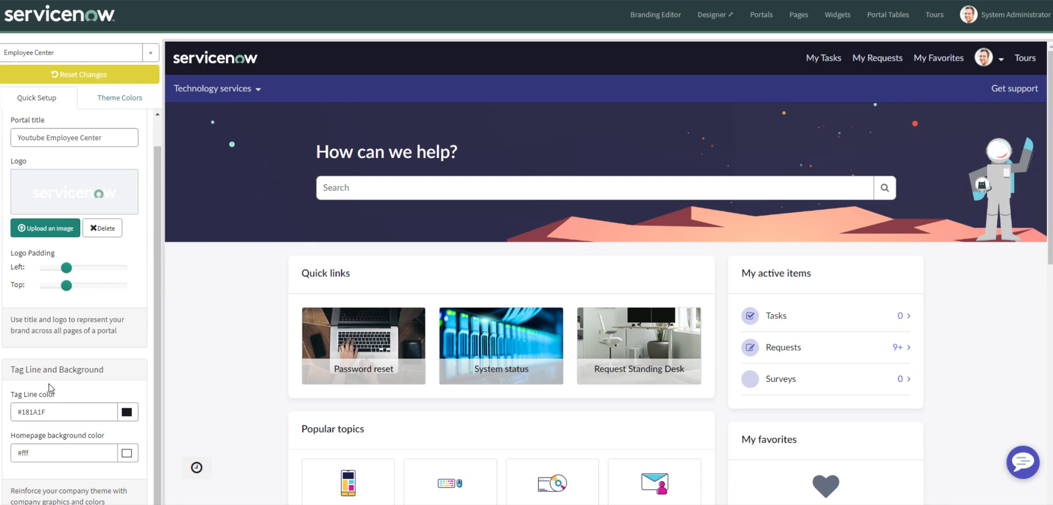
pyautogui.moveTo(43, 396)
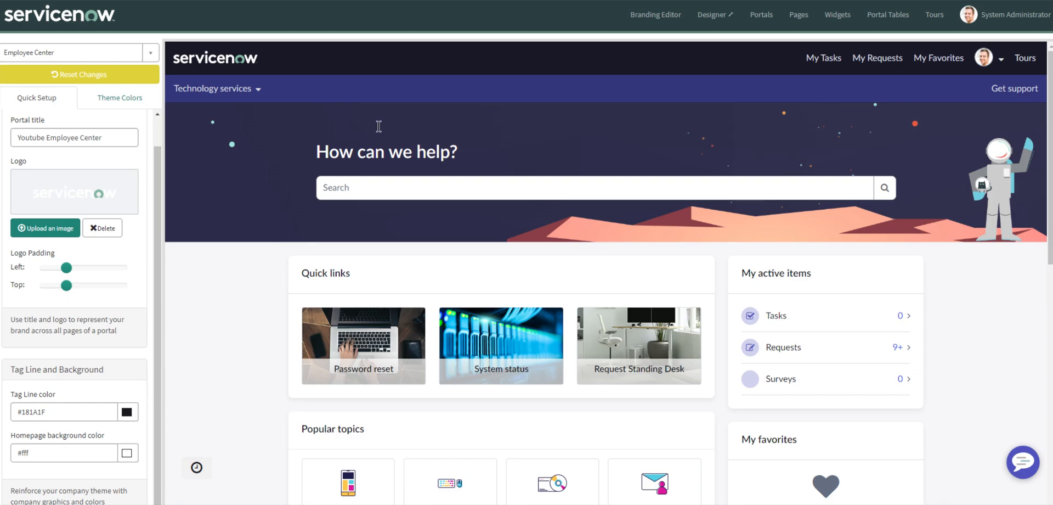
# Change the portal's Tag Line colour to deep blue #0636ad
pyautogui.click(127, 411)
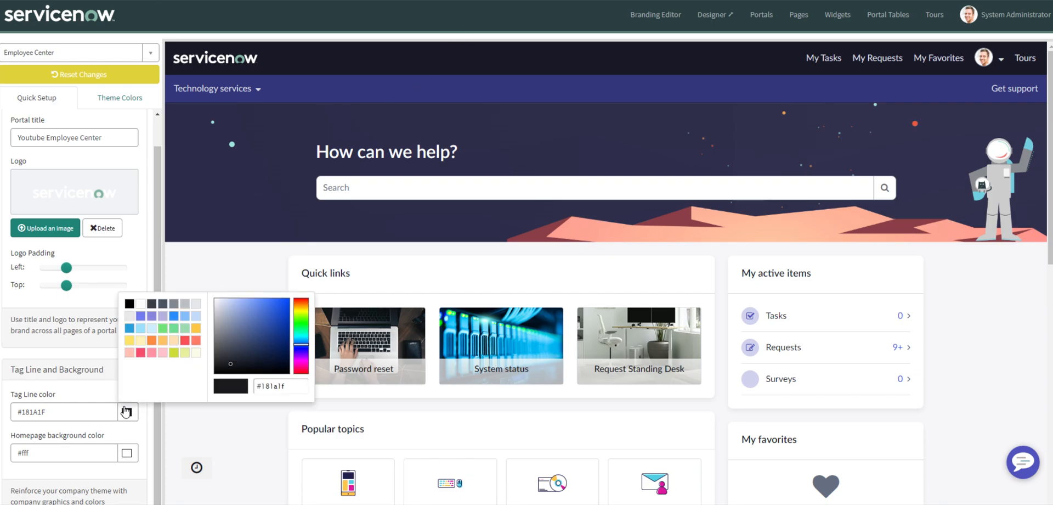
pyautogui.click(301, 309)
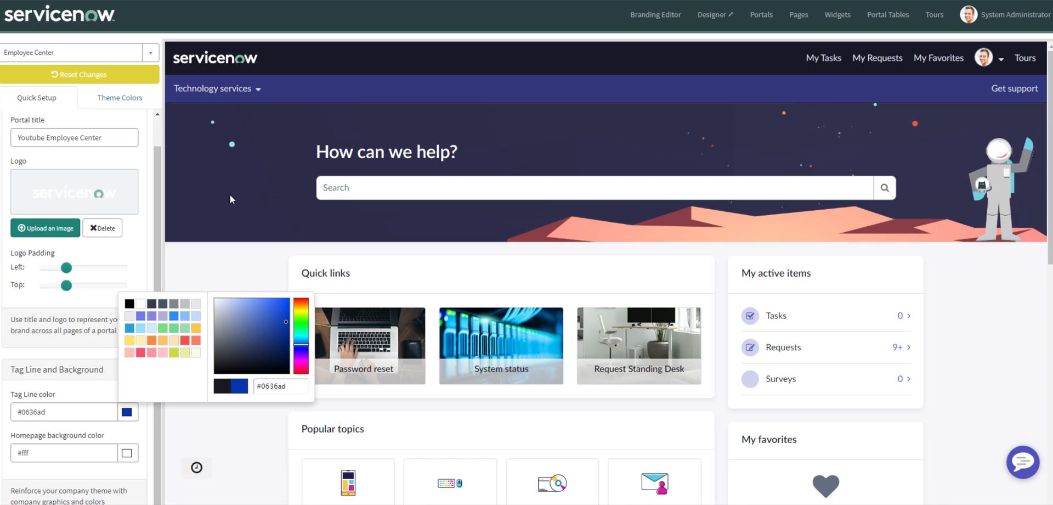
pyautogui.click(120, 97)
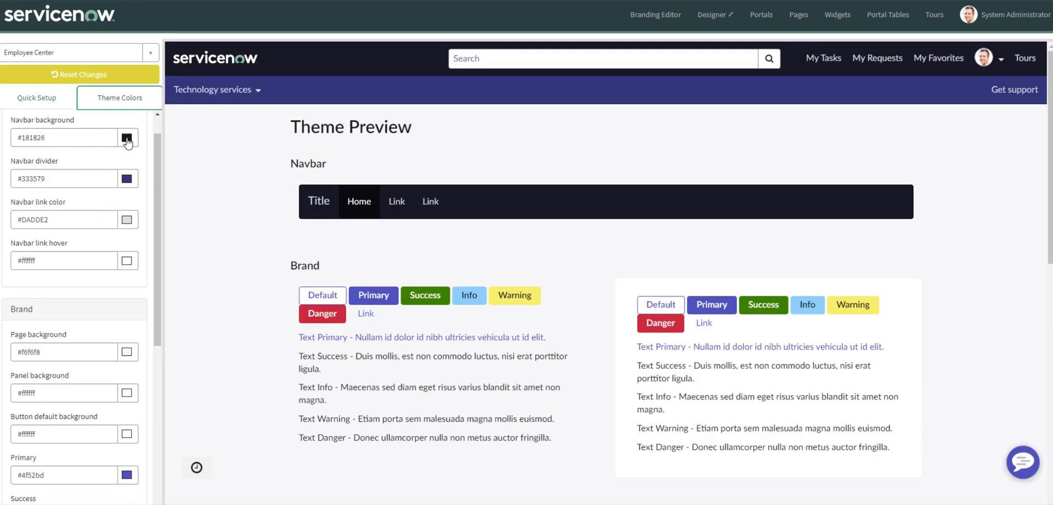
# Pick violet-blue #5757fb for the Navbar background in the colour picker
pyautogui.click(127, 137)
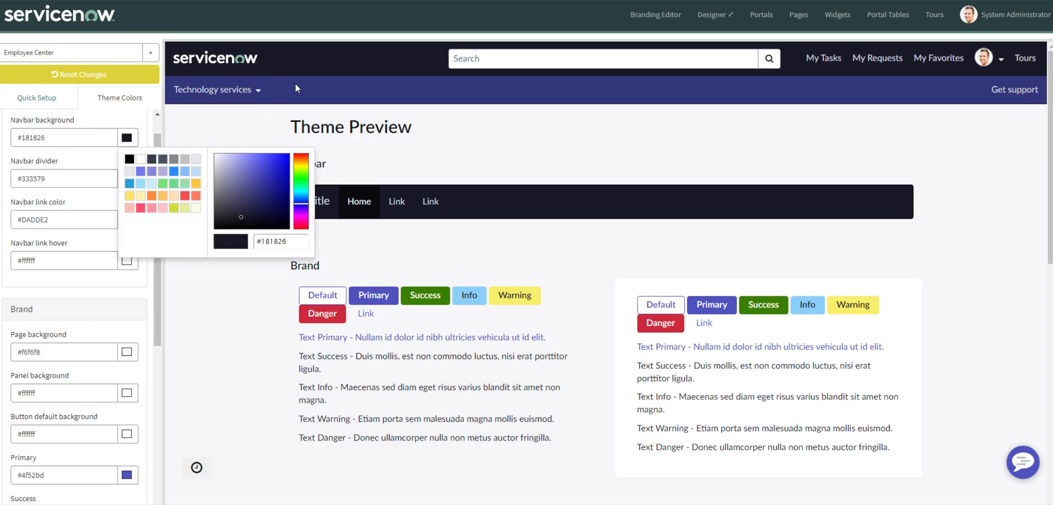
pyautogui.click(287, 160)
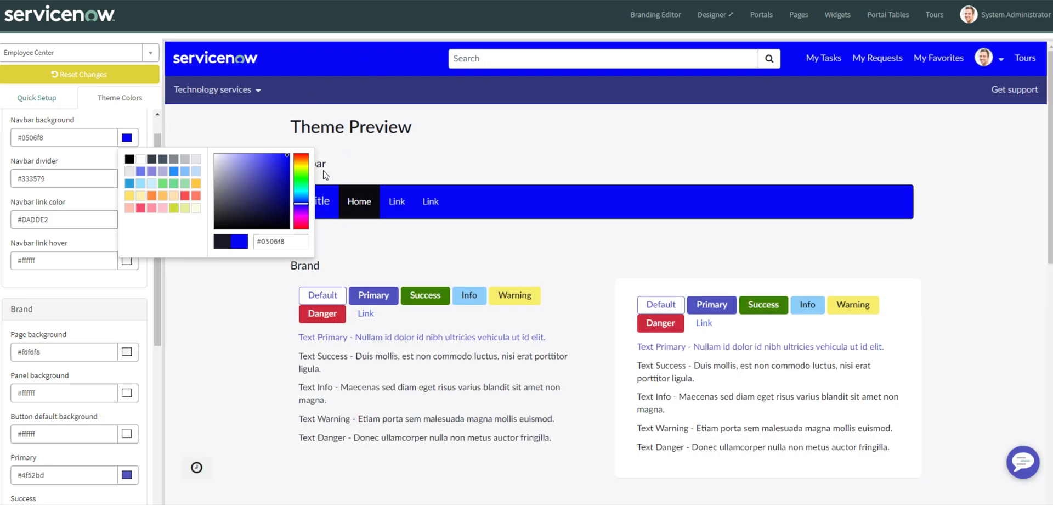
pyautogui.click(264, 157)
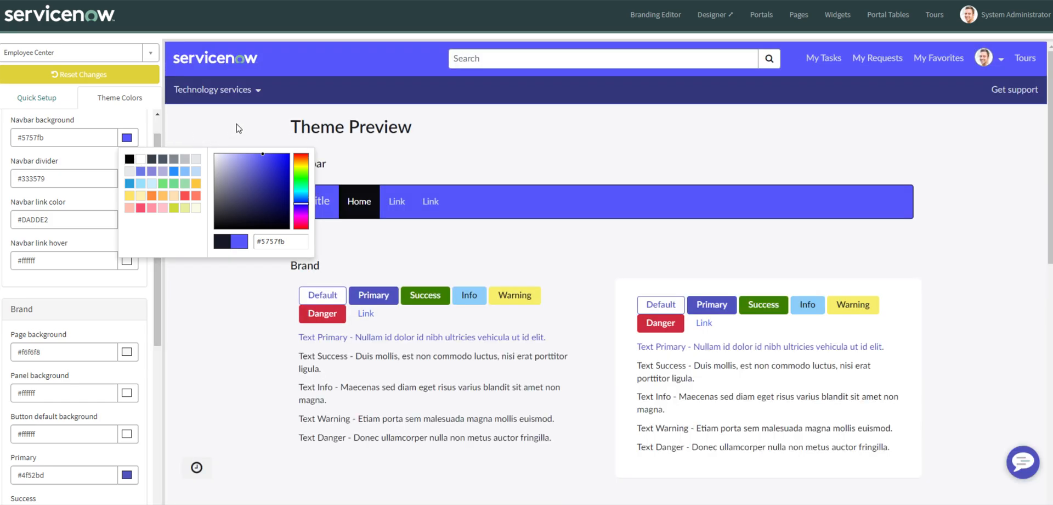
pyautogui.click(120, 165)
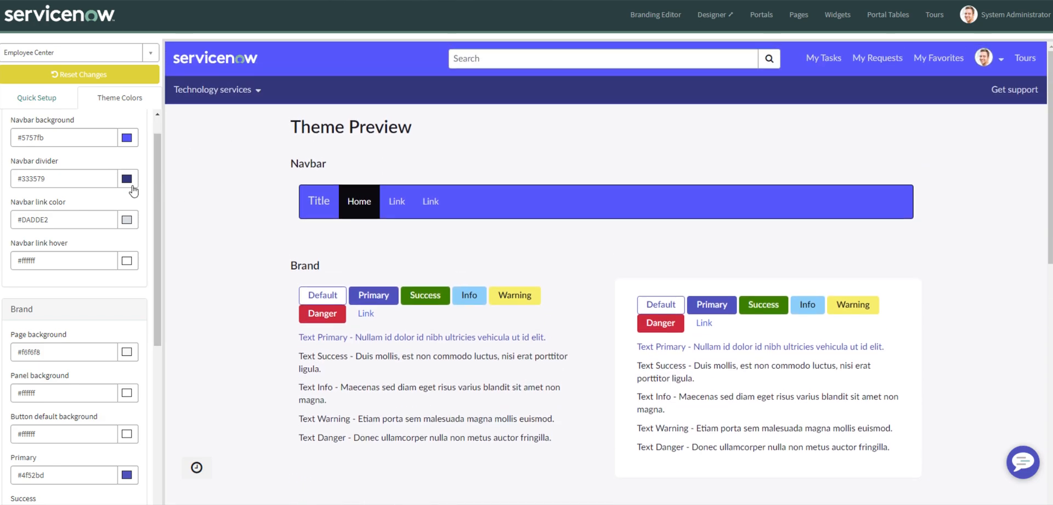
pyautogui.moveTo(125, 223)
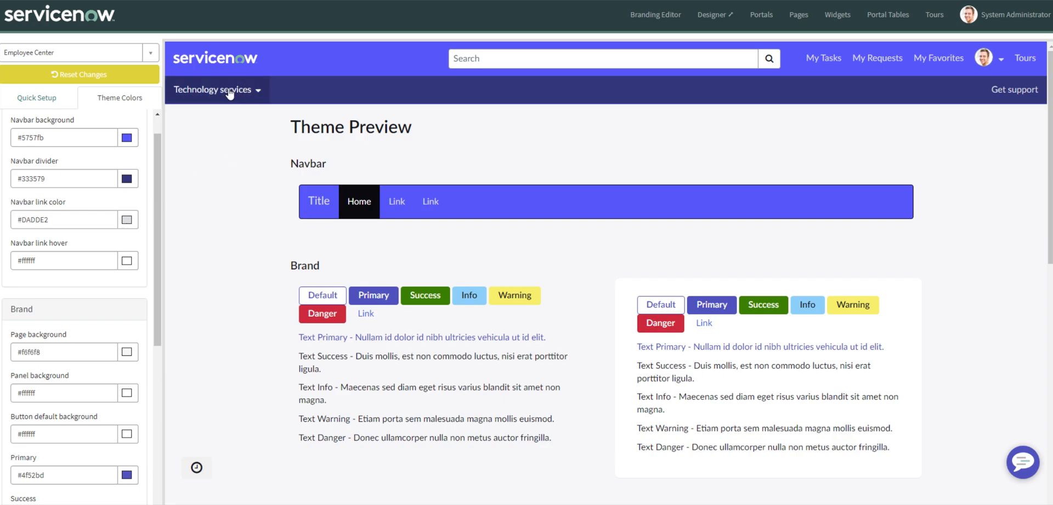
pyautogui.moveTo(178, 168)
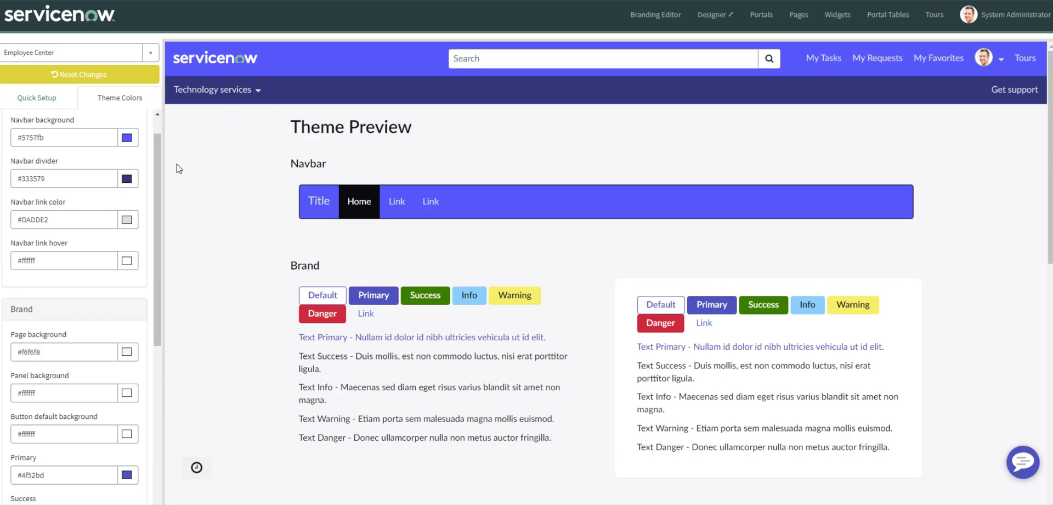
pyautogui.moveTo(215, 89)
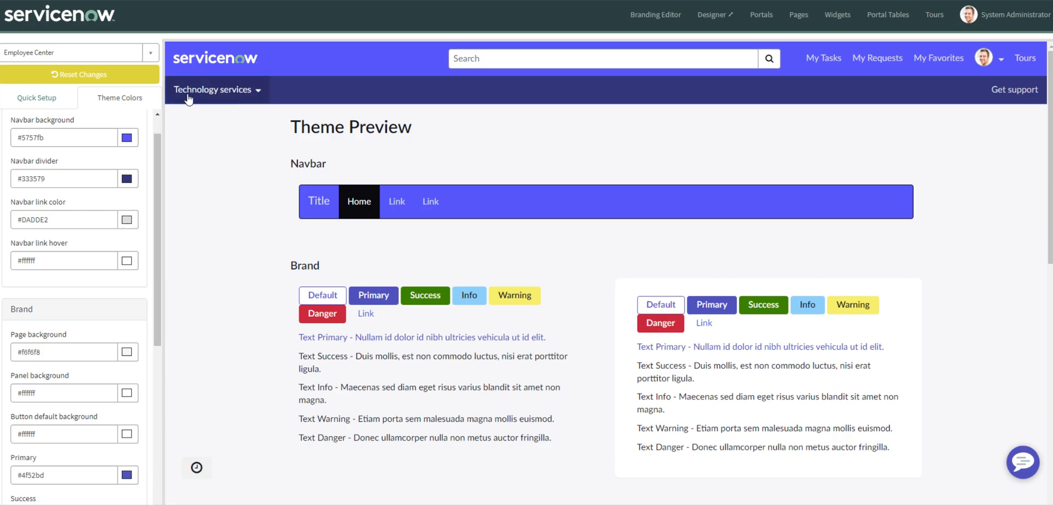
# Review the violet-blue navbar theme preview, then view the Employee Center portal homepage
pyautogui.scroll(-3)
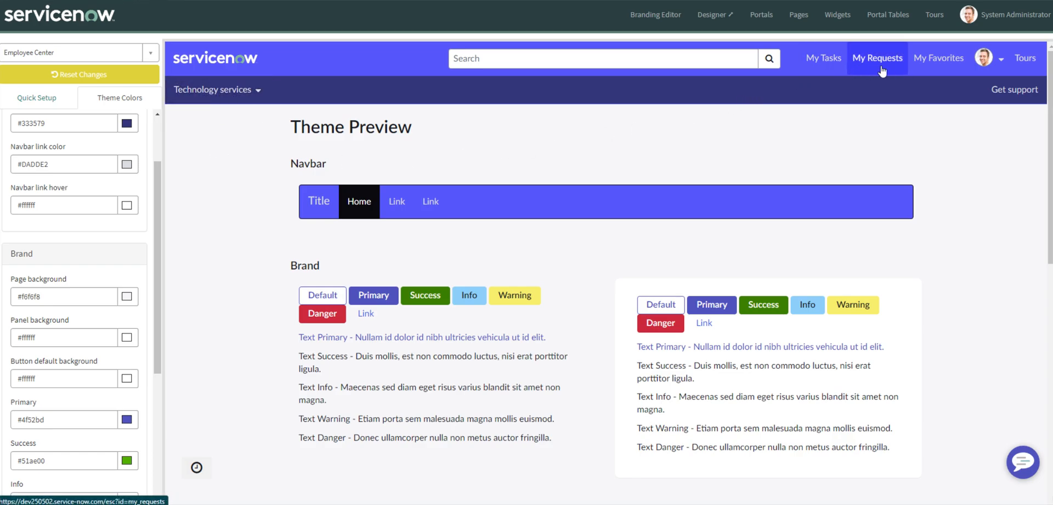
pyautogui.moveTo(882, 69)
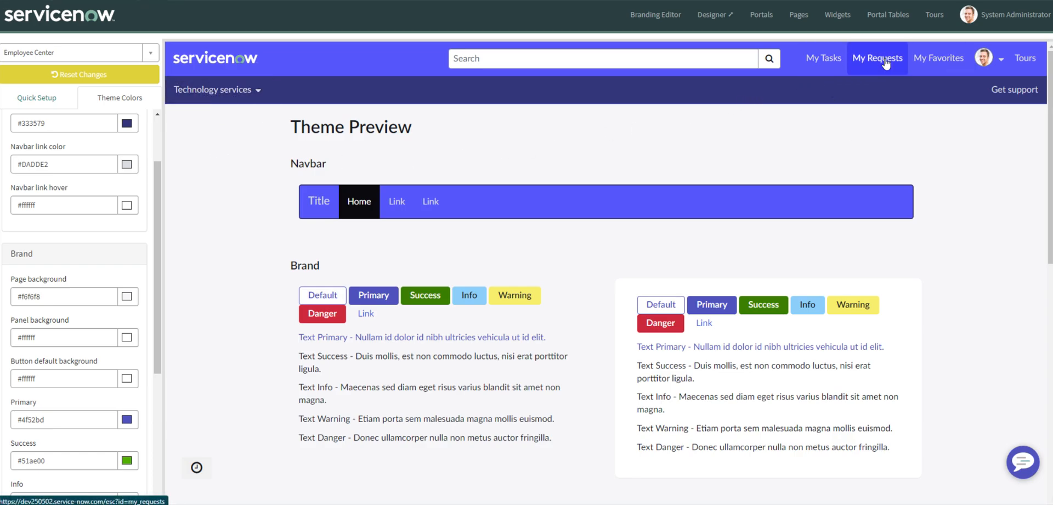
pyautogui.moveTo(248, 240)
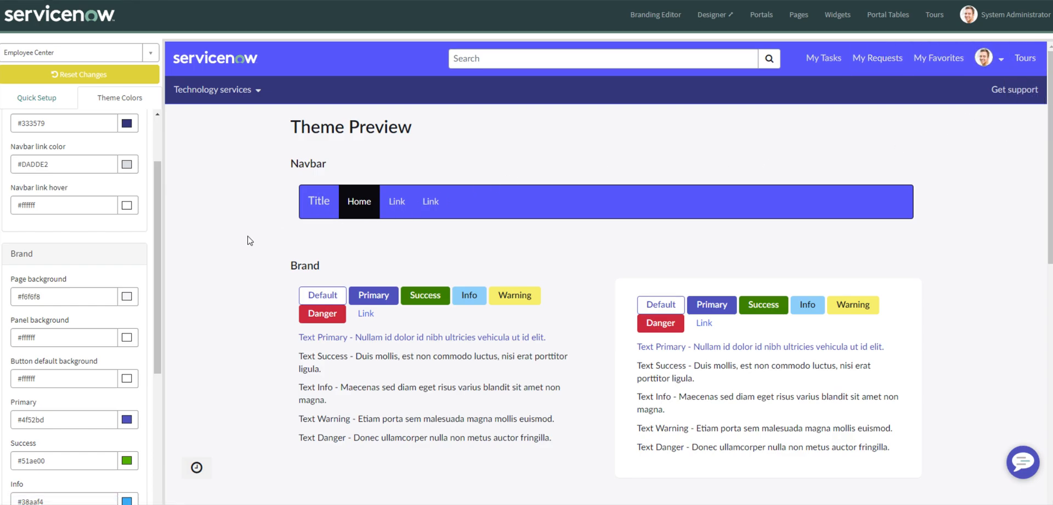
pyautogui.scroll(-3)
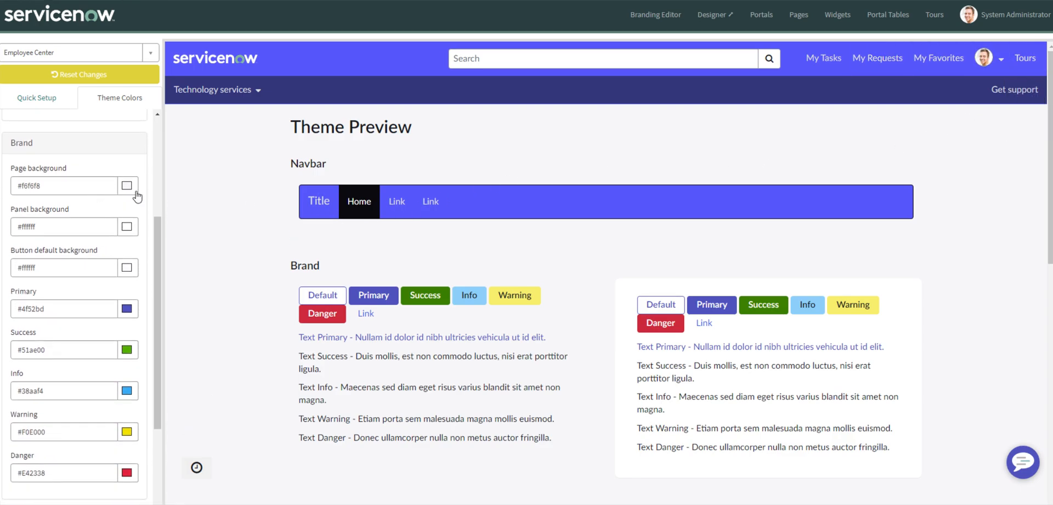
pyautogui.moveTo(131, 199)
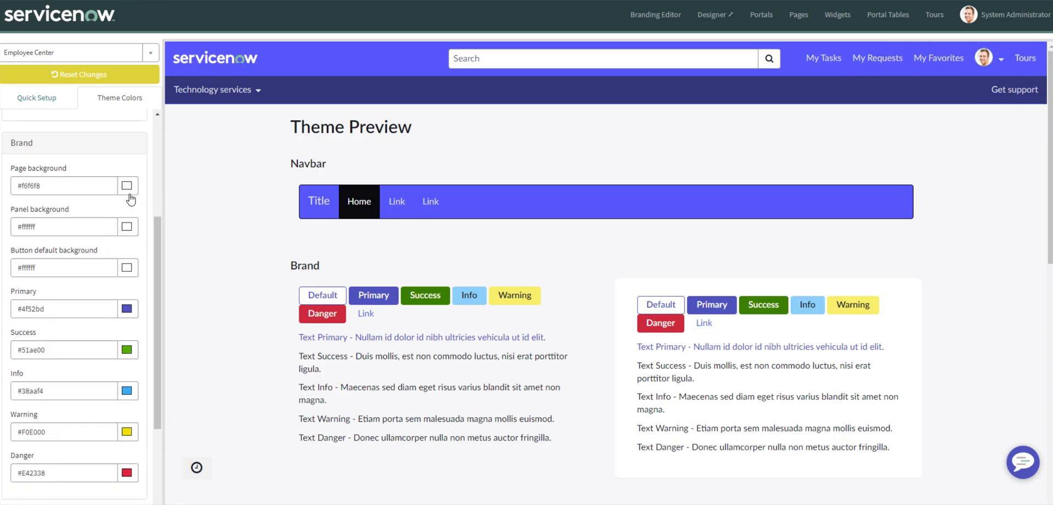
pyautogui.moveTo(194, 220)
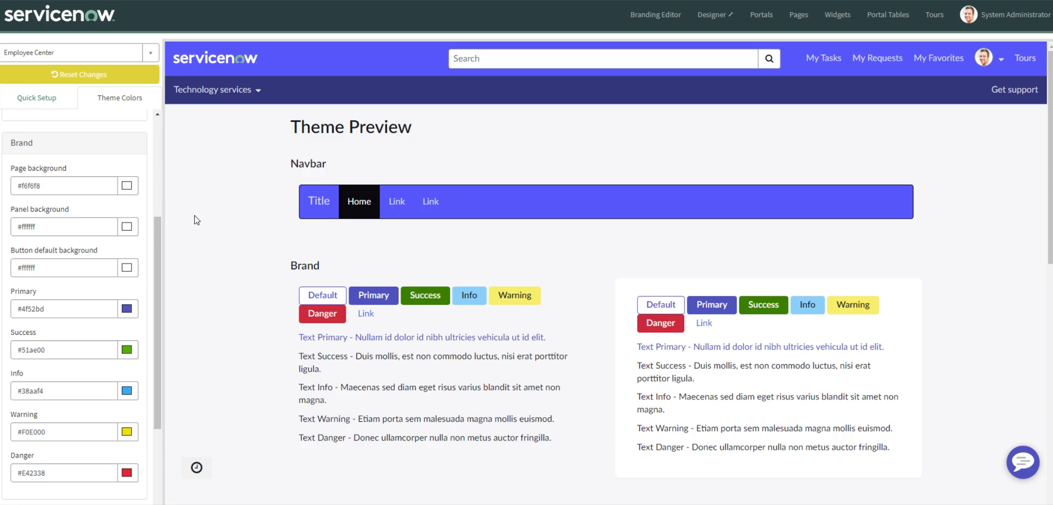
pyautogui.moveTo(242, 238)
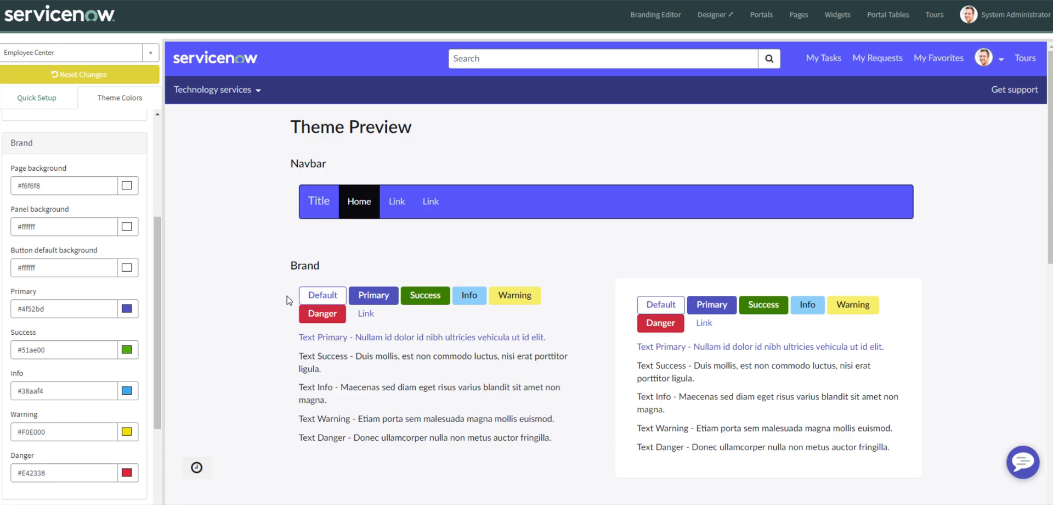
pyautogui.scroll(-3)
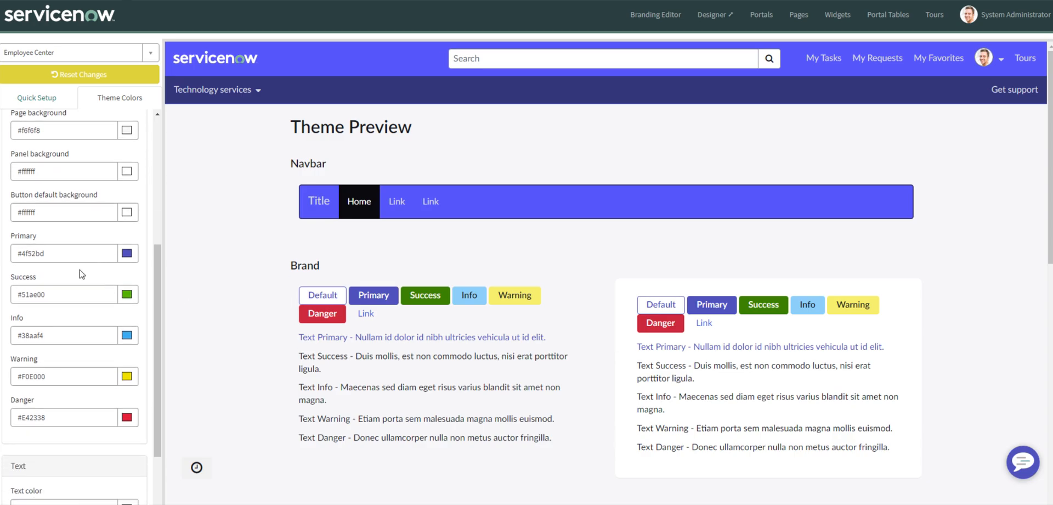
pyautogui.scroll(-3)
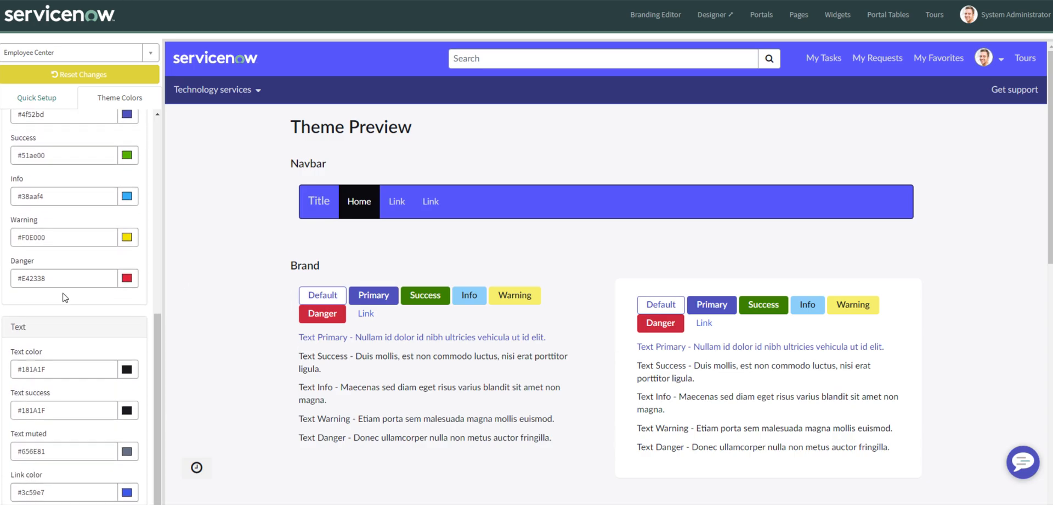
pyautogui.moveTo(152, 310)
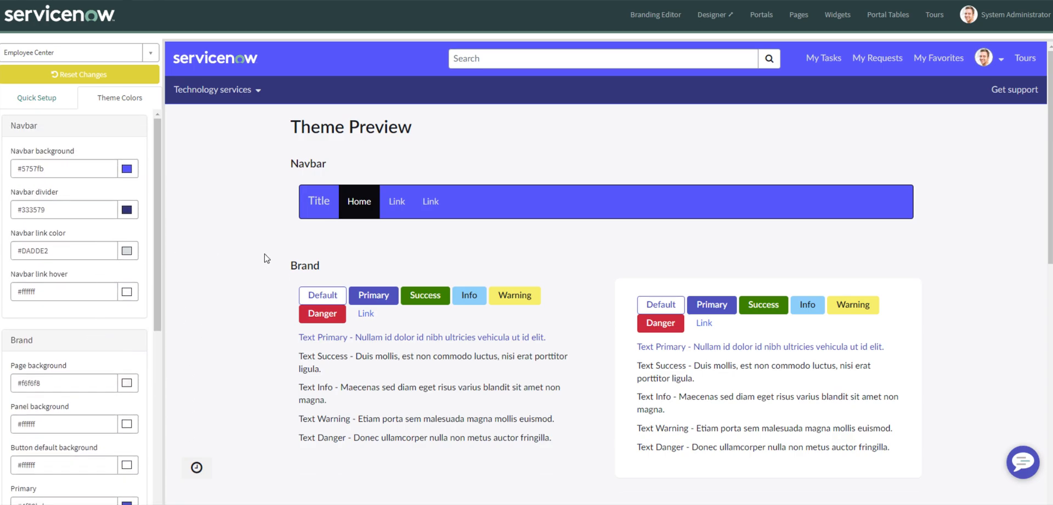
pyautogui.scroll(-3)
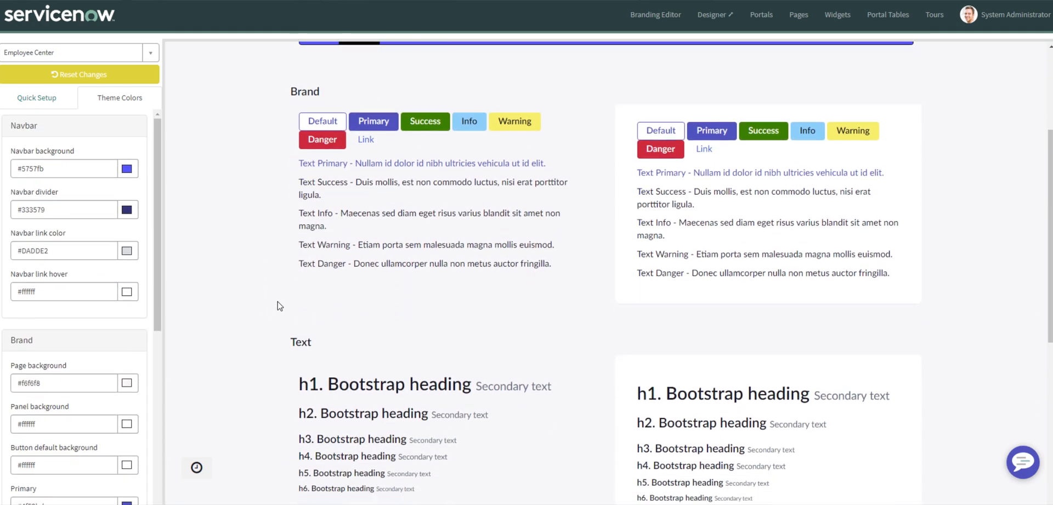
pyautogui.scroll(-3)
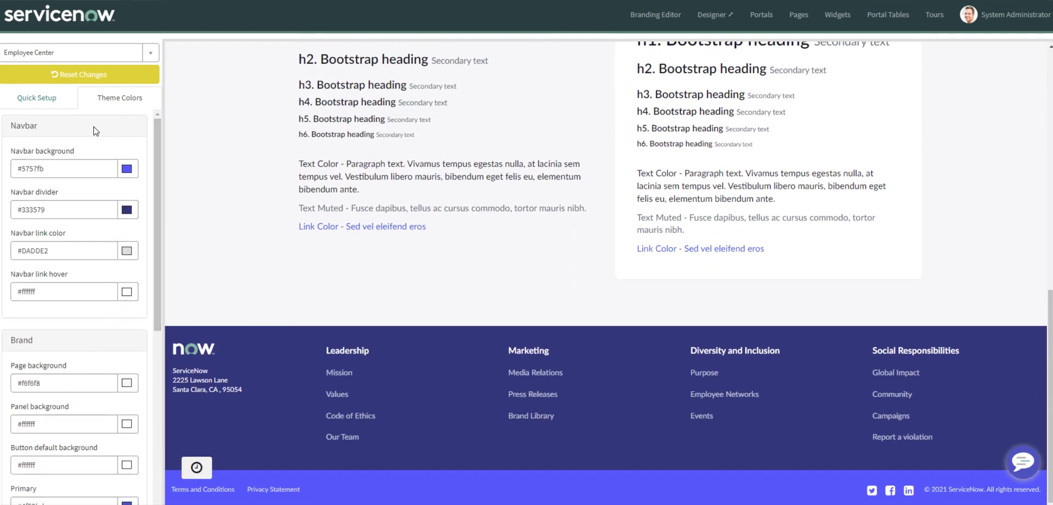
pyautogui.click(36, 98)
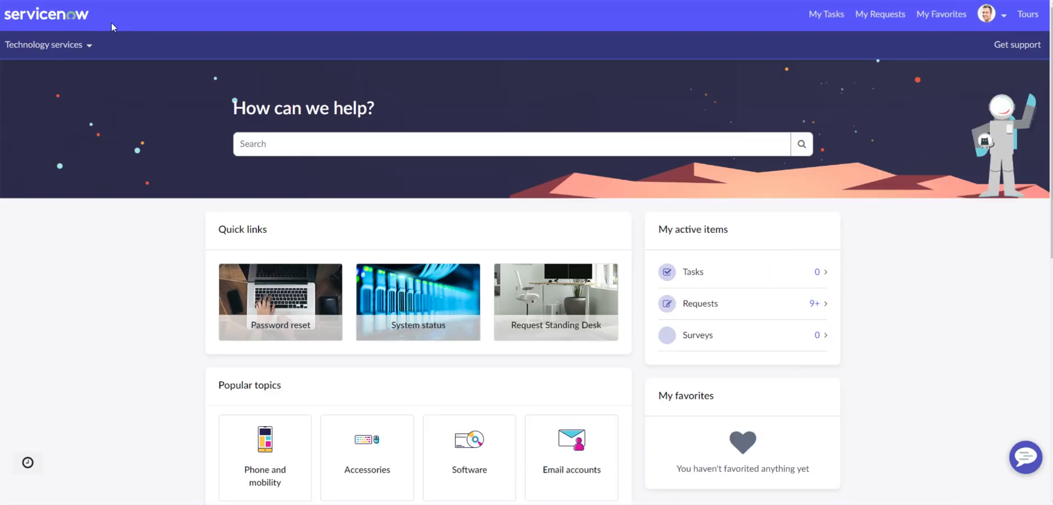
pyautogui.moveTo(284, 50)
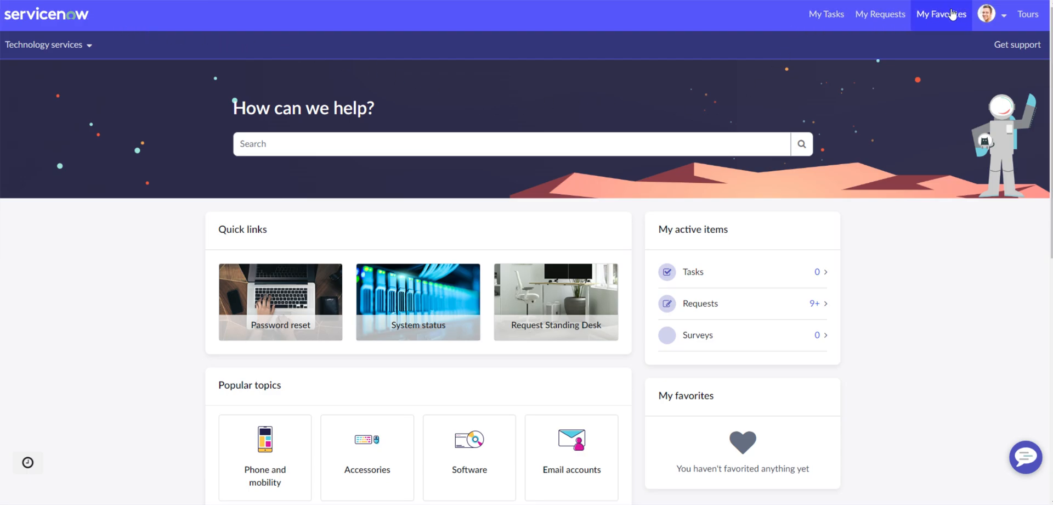
pyautogui.moveTo(416, 165)
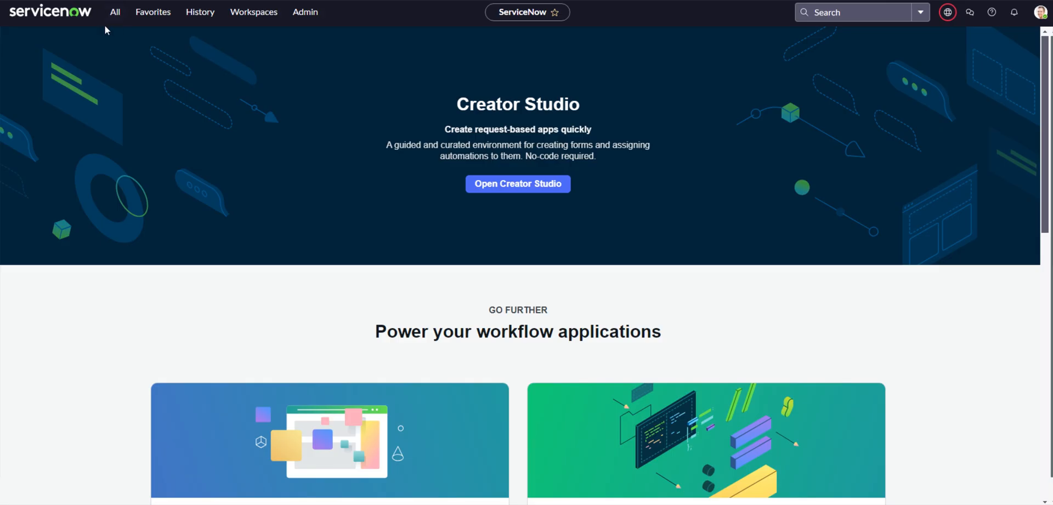
# Go to Service Portal Configuration by filtering the All menu for 'port'
pyautogui.click(114, 12)
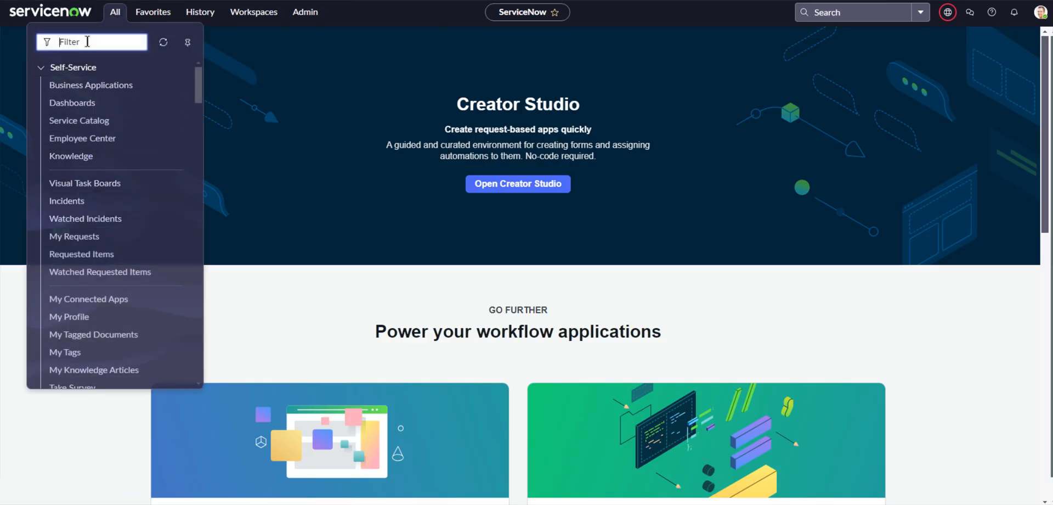
pyautogui.write('portal')
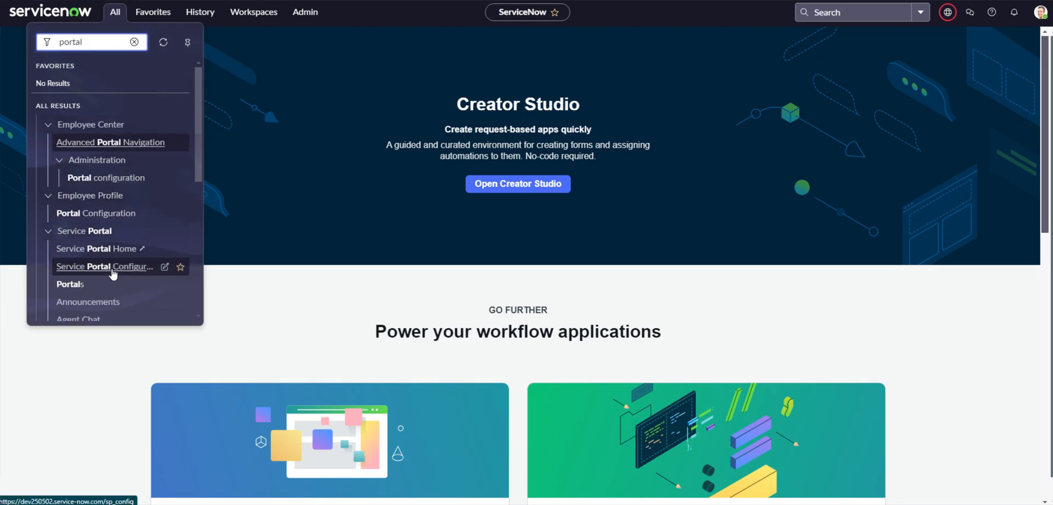
pyautogui.click(105, 266)
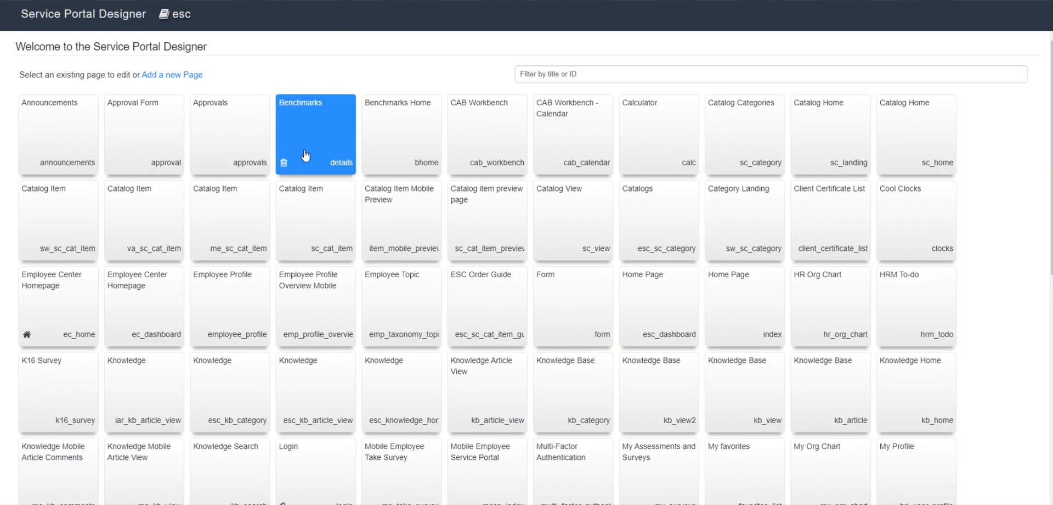
# Filter the portal page collection by title 'employe' to find Employee Center Homepage
pyautogui.click(771, 74)
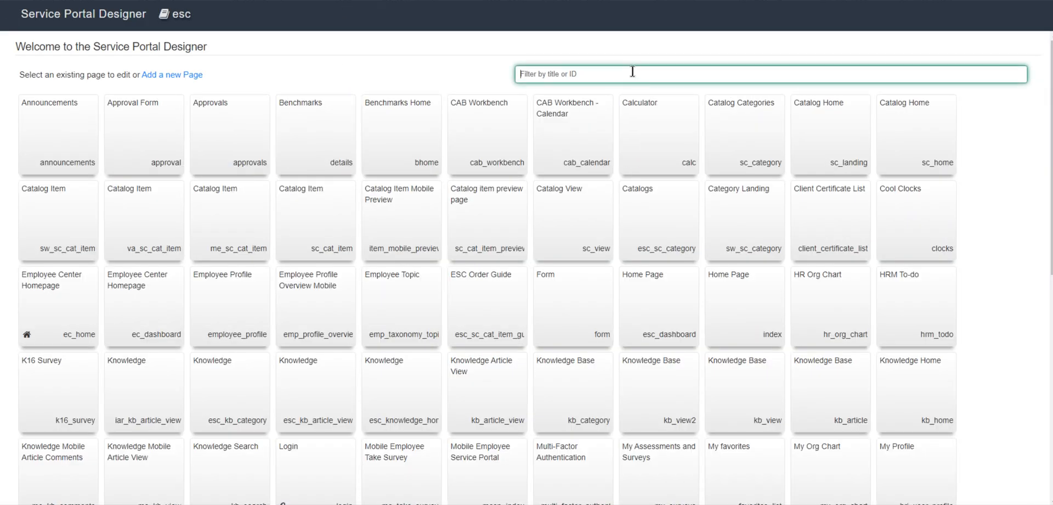
pyautogui.write('employe')
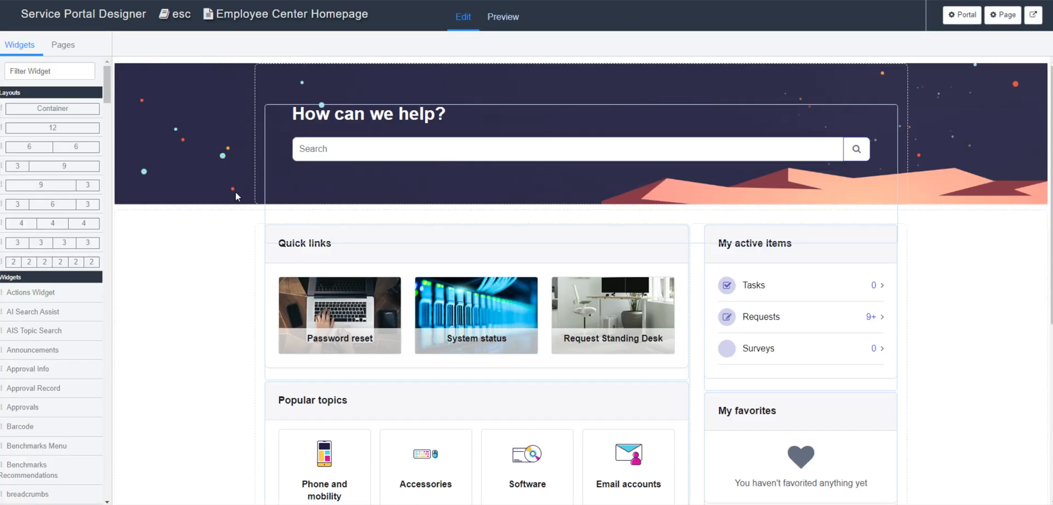
pyautogui.scroll(-3)
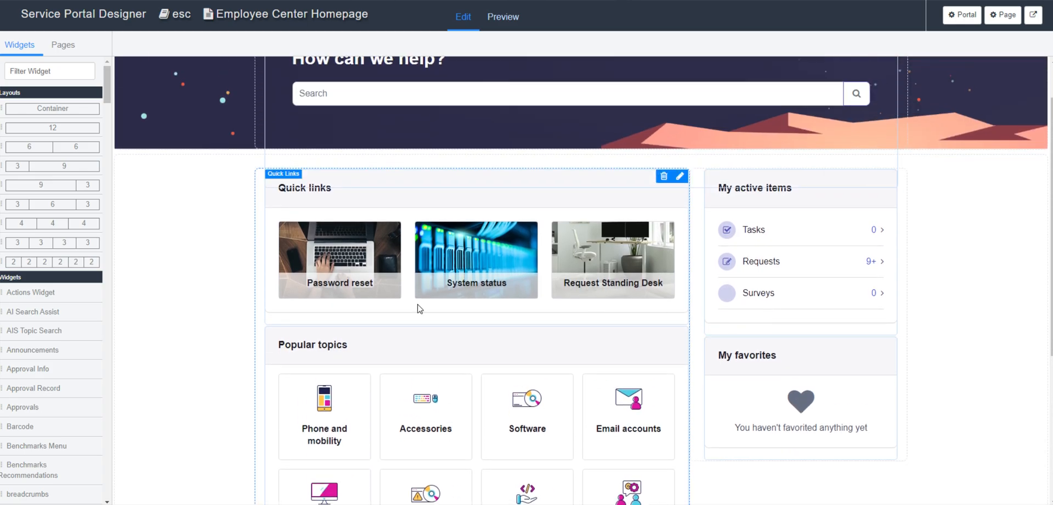
pyautogui.scroll(-3)
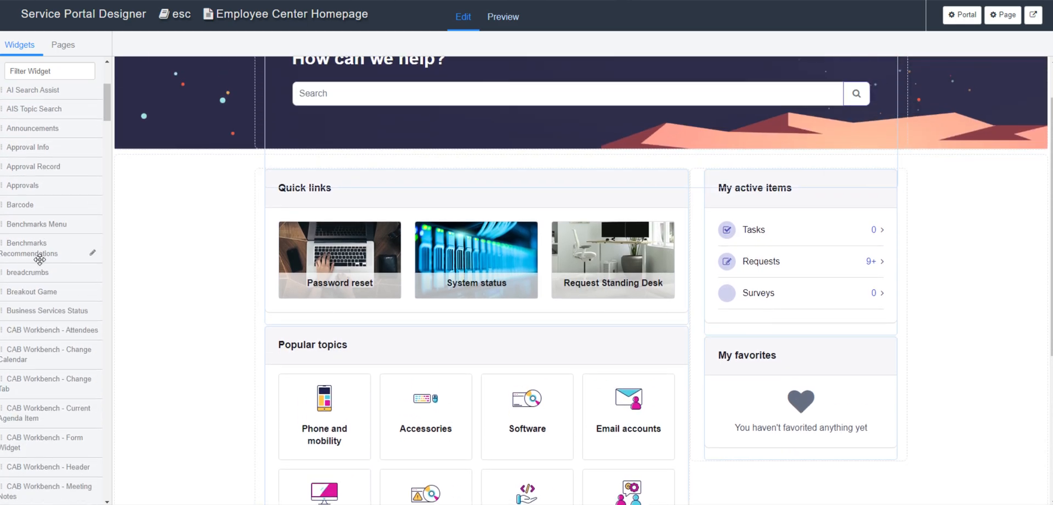
pyautogui.scroll(-3)
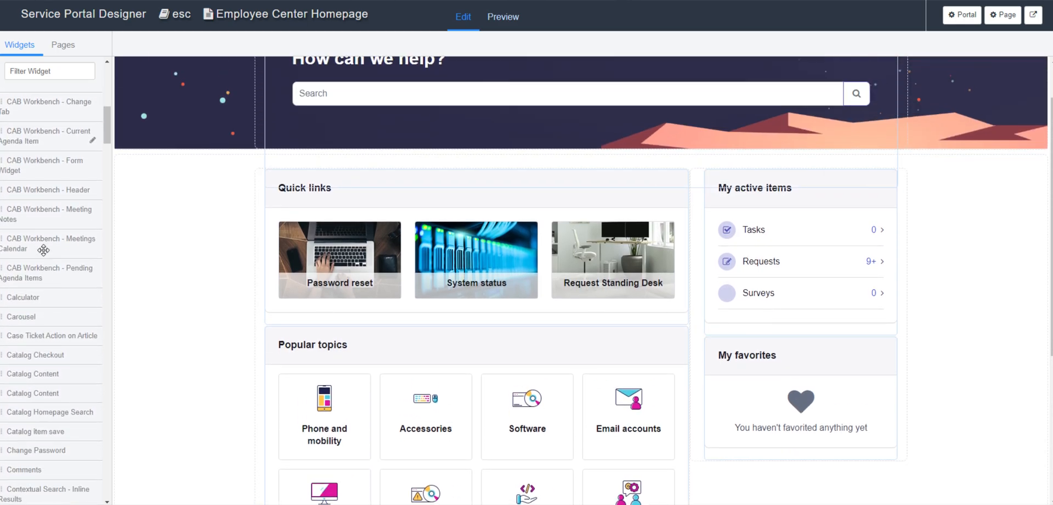
pyautogui.scroll(-3)
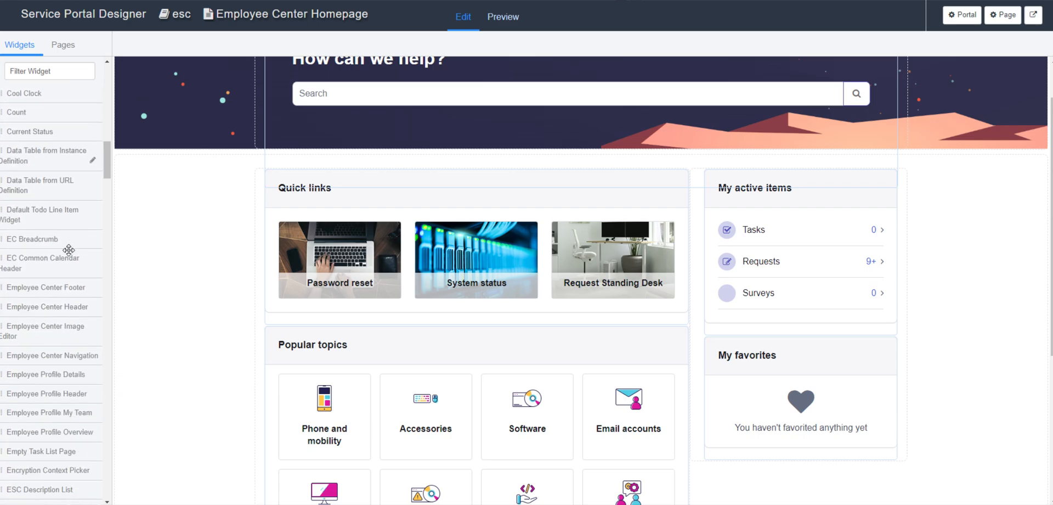
pyautogui.scroll(-3)
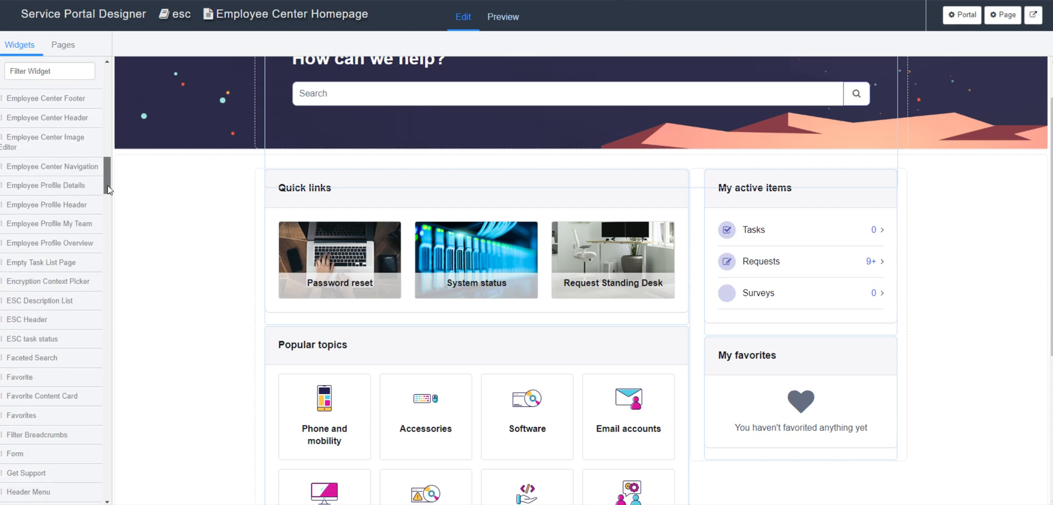
pyautogui.scroll(-3)
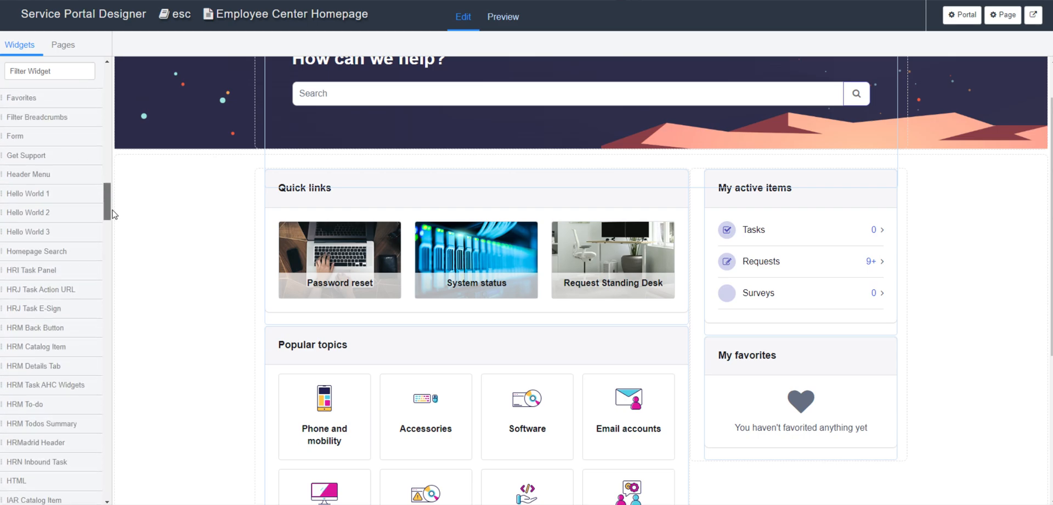
pyautogui.scroll(-3)
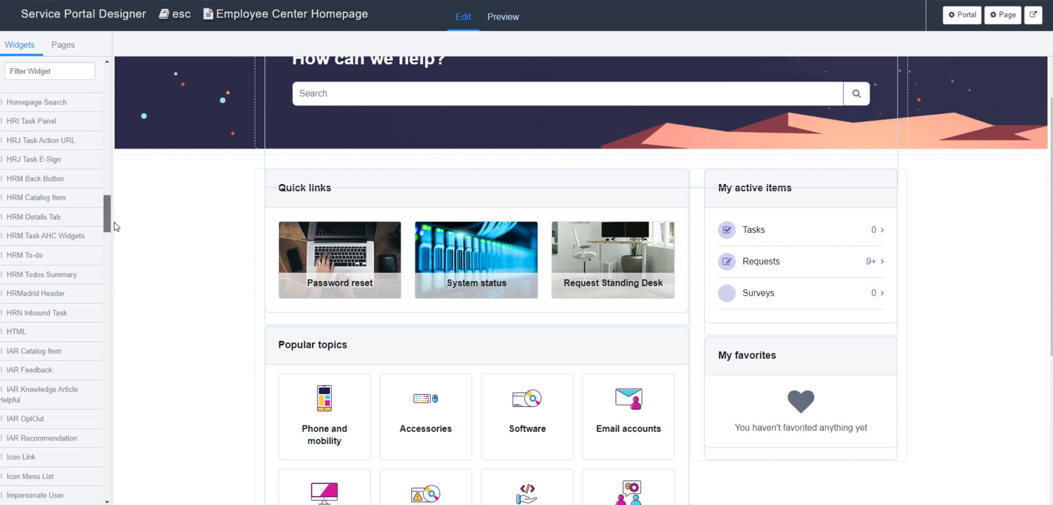
pyautogui.scroll(-3)
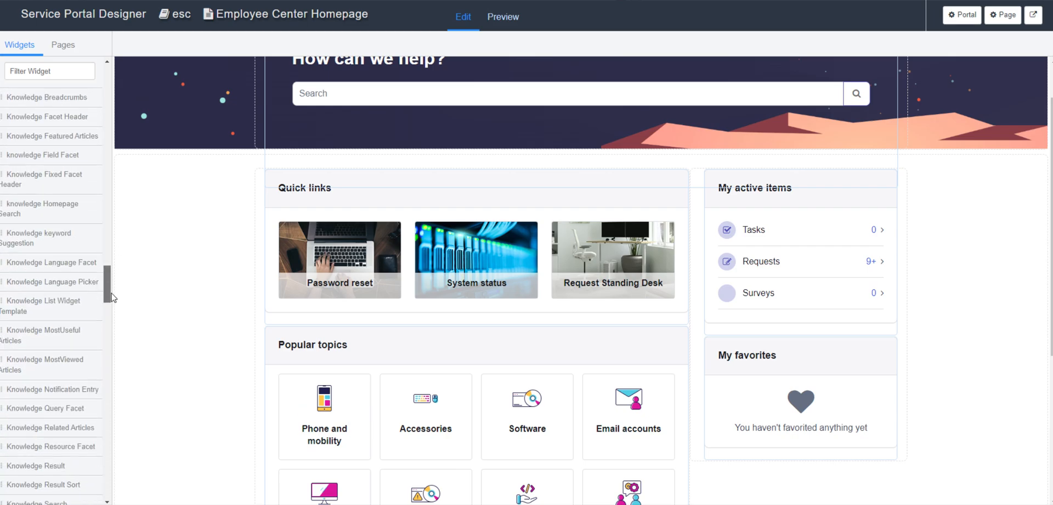
pyautogui.scroll(-3)
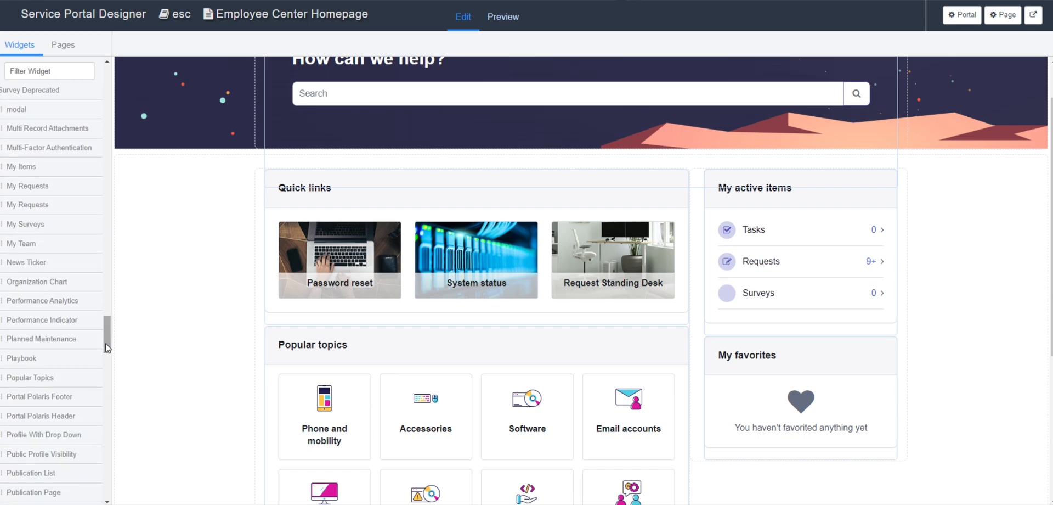
pyautogui.moveTo(40, 242)
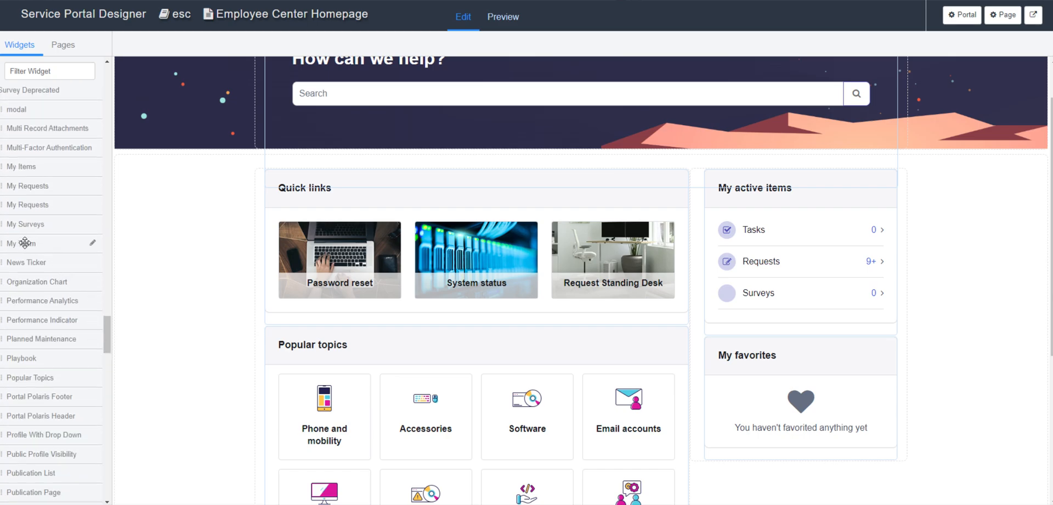
pyautogui.scroll(-3)
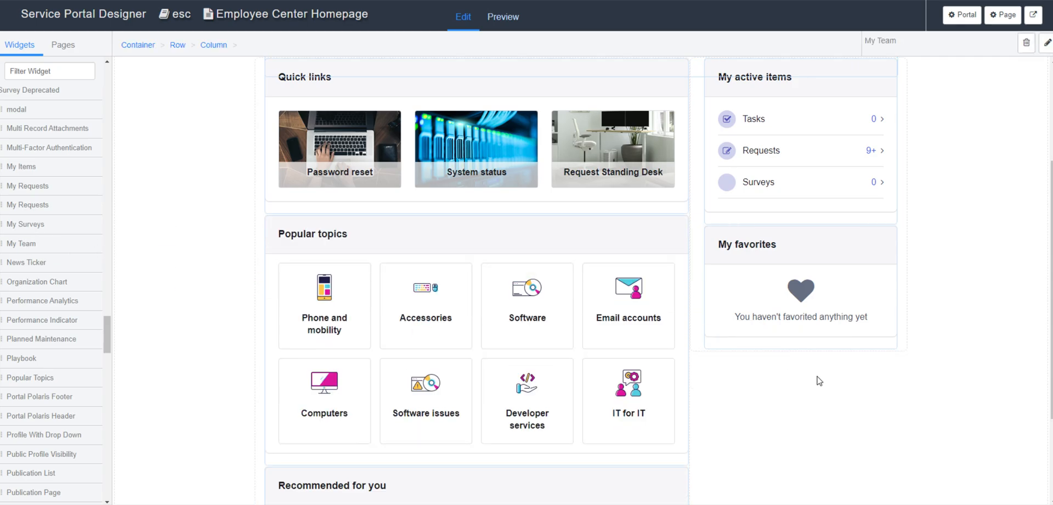
pyautogui.scroll(-3)
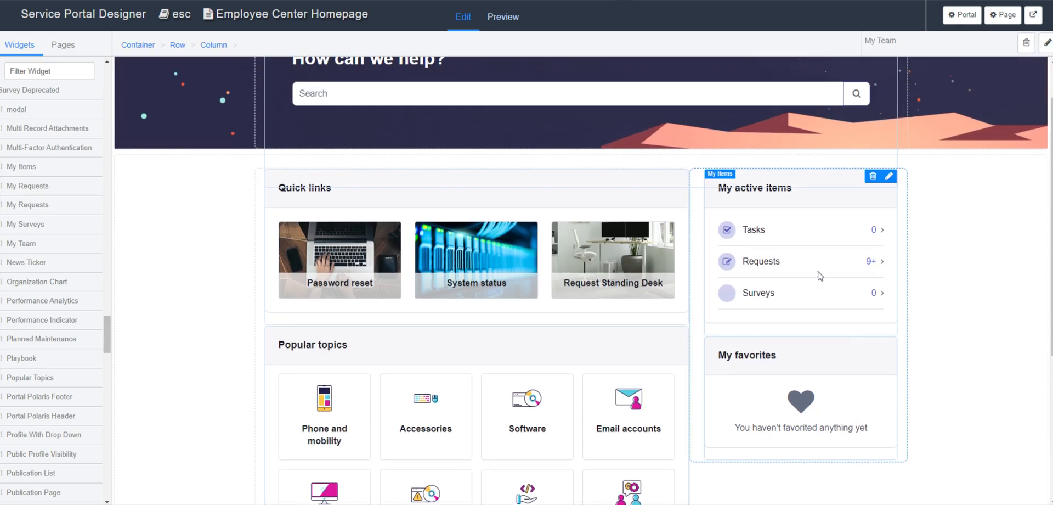
pyautogui.scroll(-3)
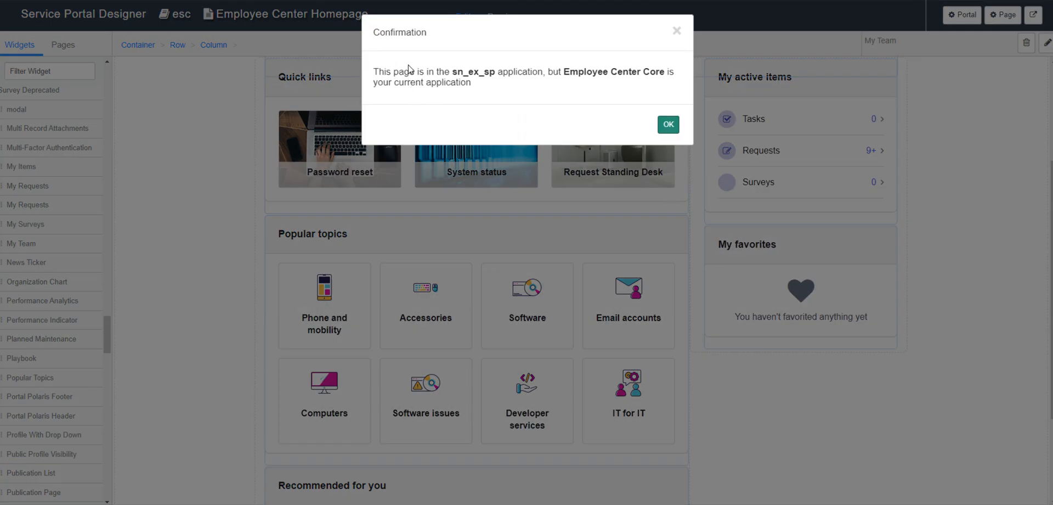
pyautogui.moveTo(604, 95)
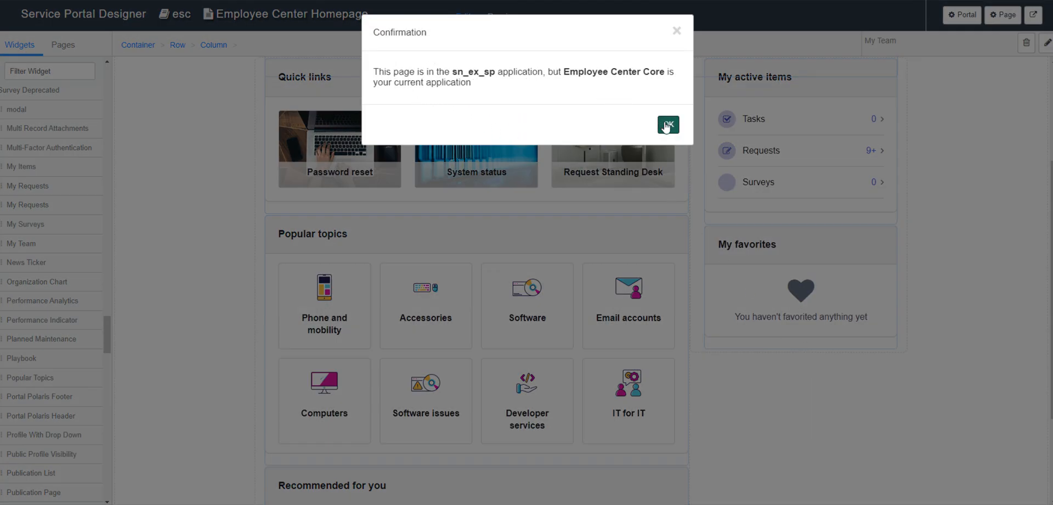
pyautogui.click(667, 125)
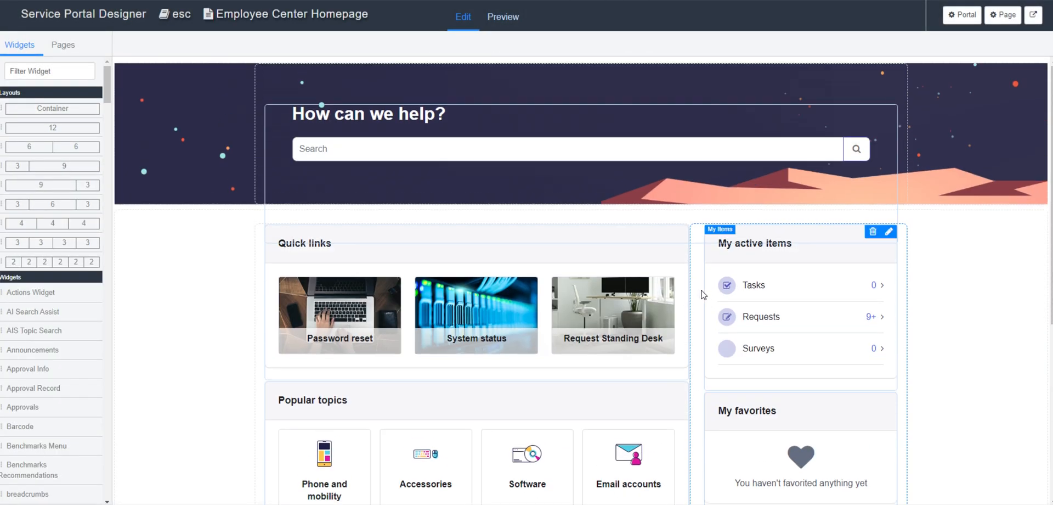
pyautogui.click(194, 193)
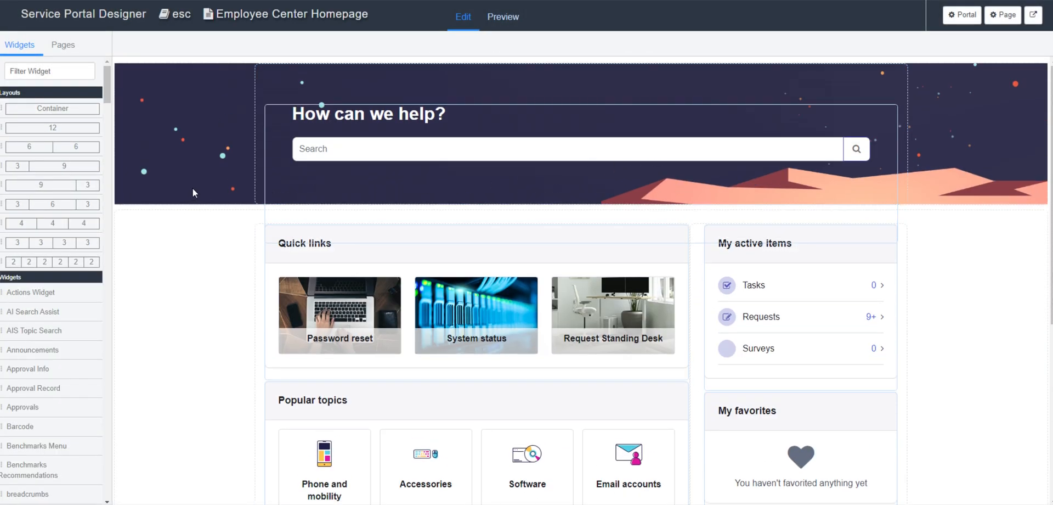
pyautogui.scroll(-3)
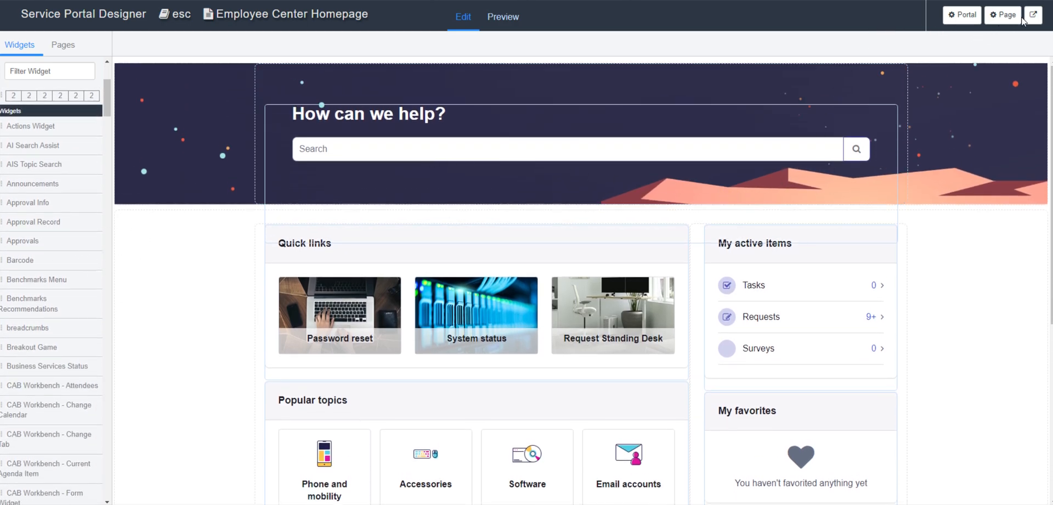
pyautogui.moveTo(1033, 15)
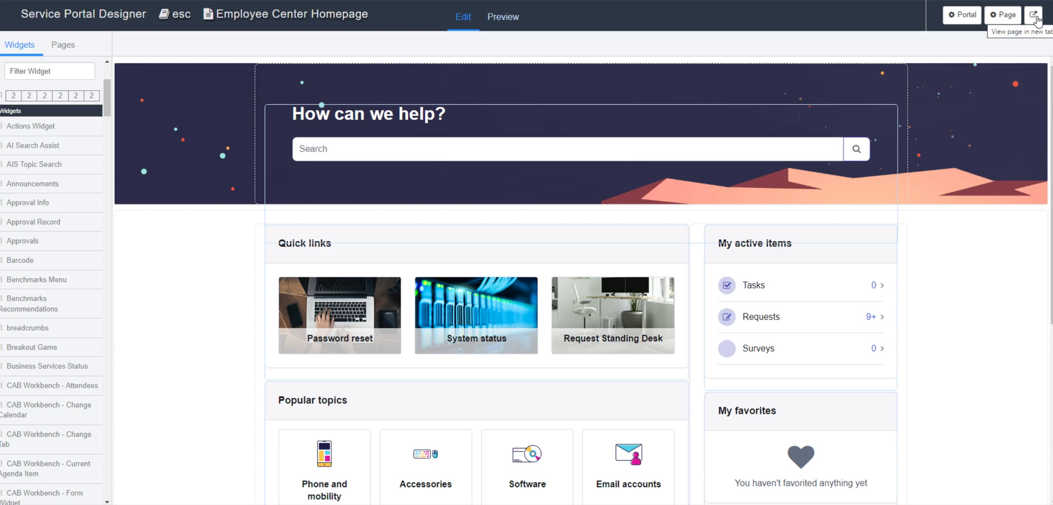
pyautogui.scroll(-3)
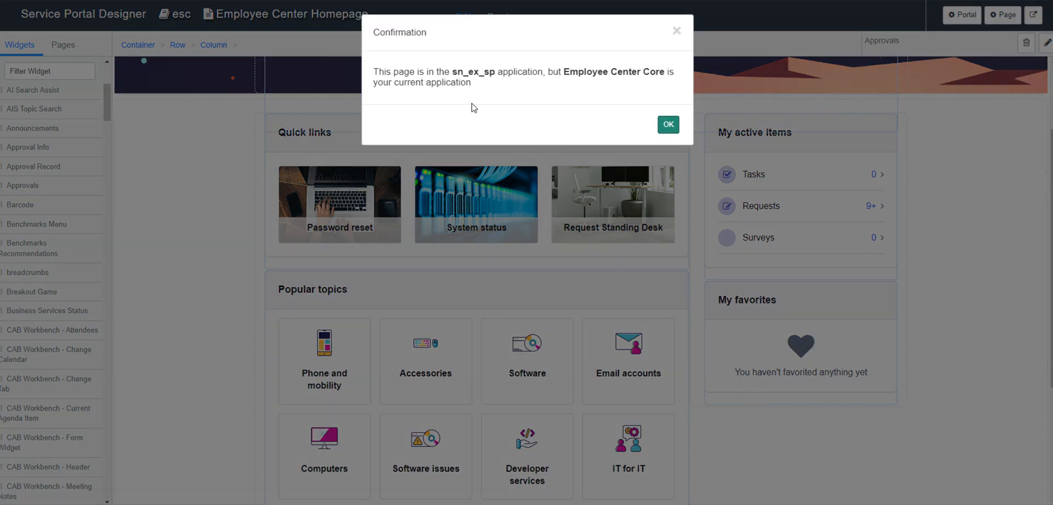
pyautogui.moveTo(487, 75)
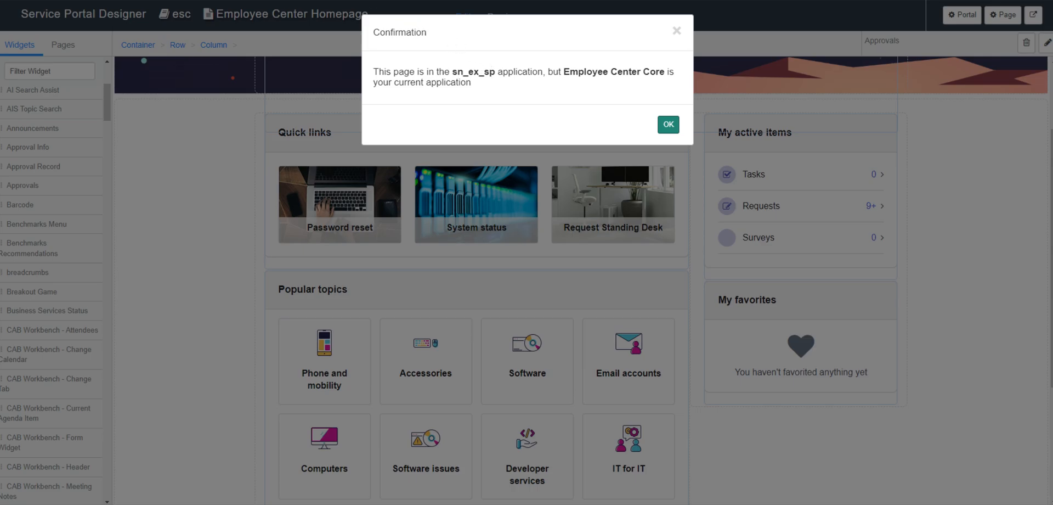
# Browse the application scope list, trying filters 'sn', 'portal' and 'scop'
pyautogui.click(667, 124)
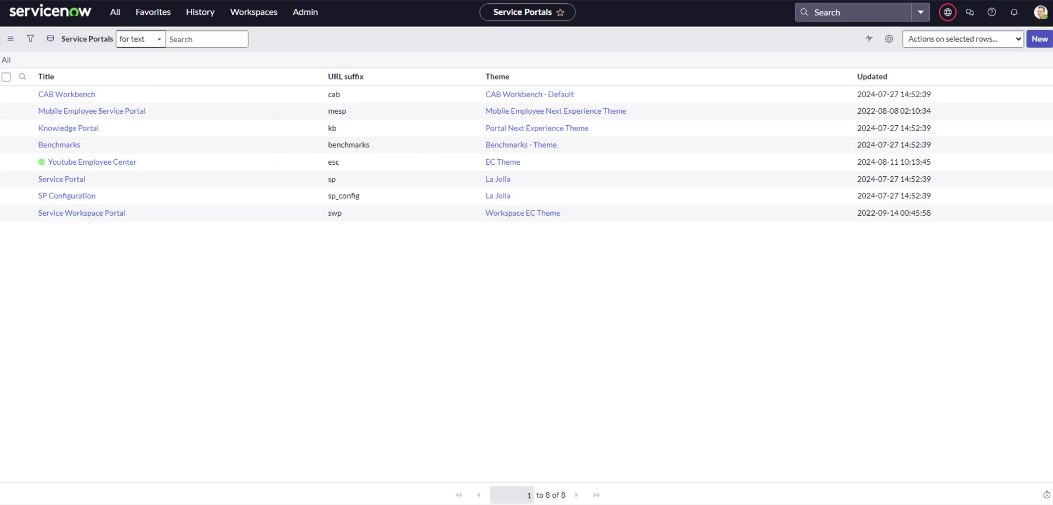
pyautogui.click(948, 12)
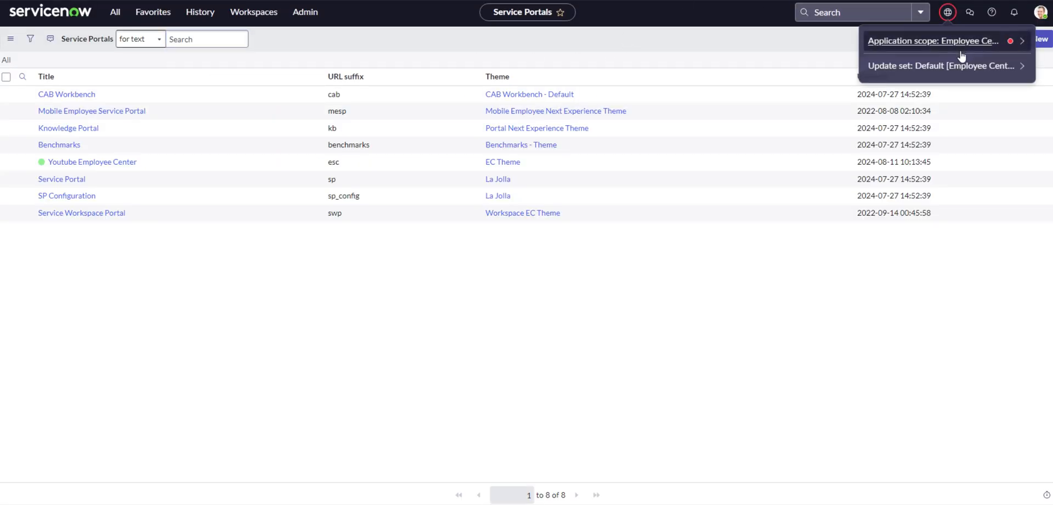
pyautogui.click(932, 41)
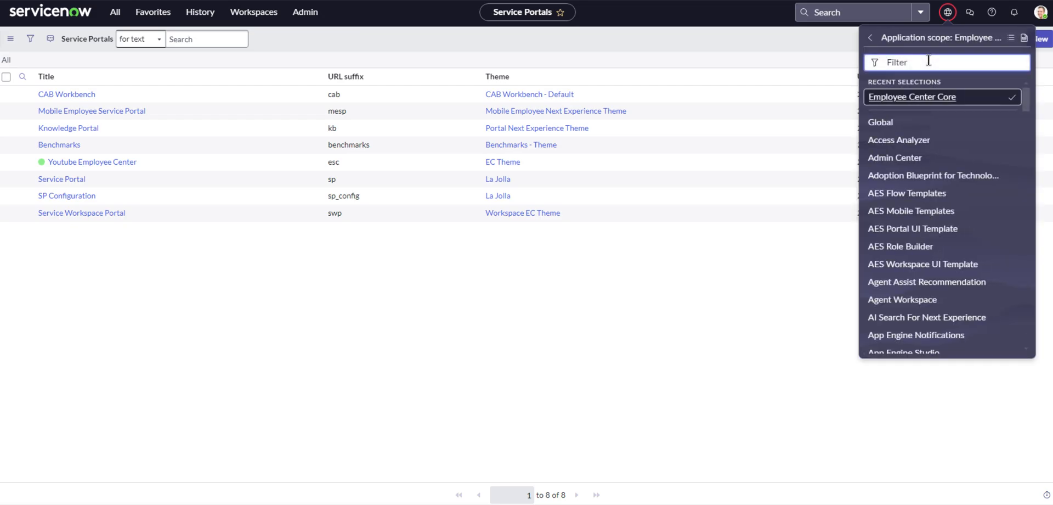
pyautogui.write('sn')
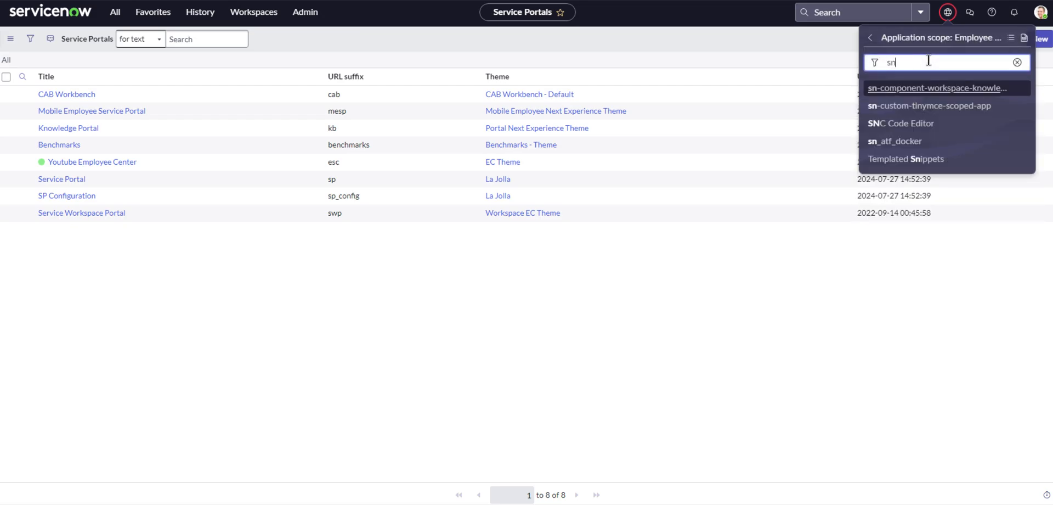
pyautogui.click(1018, 62)
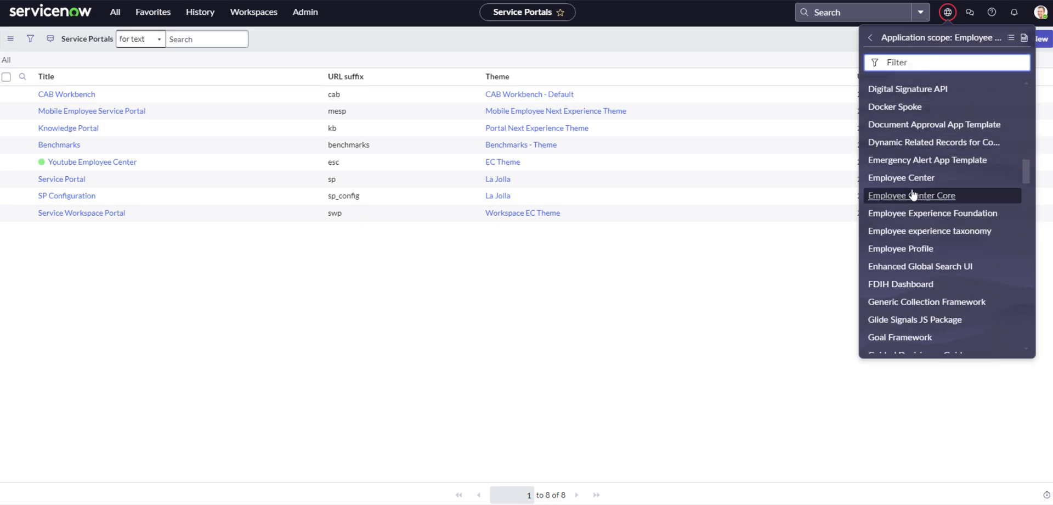
pyautogui.moveTo(1031, 185)
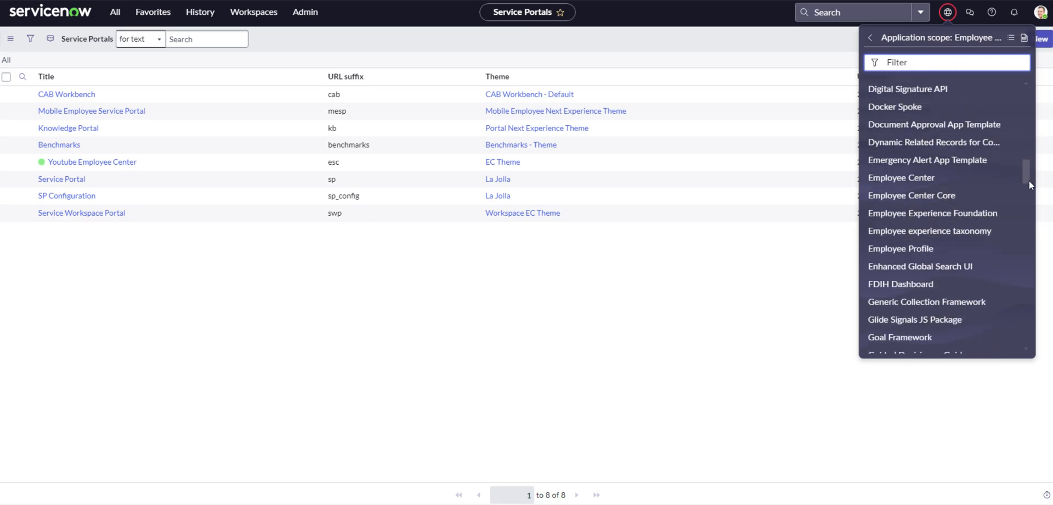
pyautogui.scroll(-3)
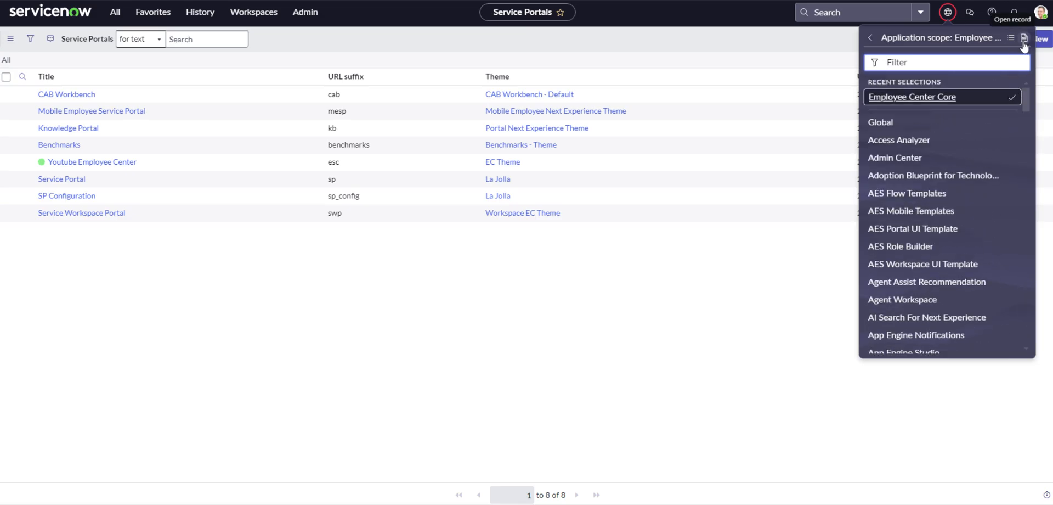
pyautogui.write('portal')
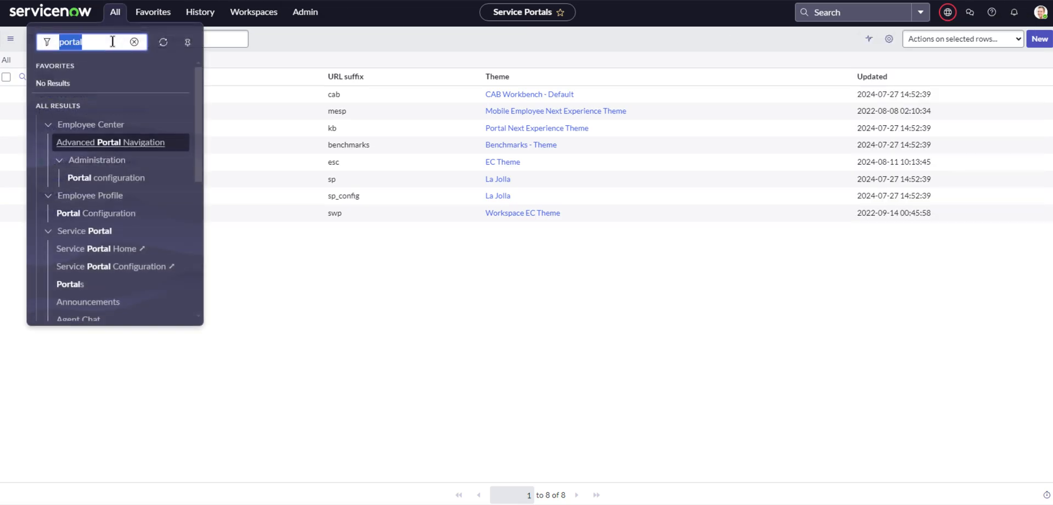
pyautogui.write('scop')
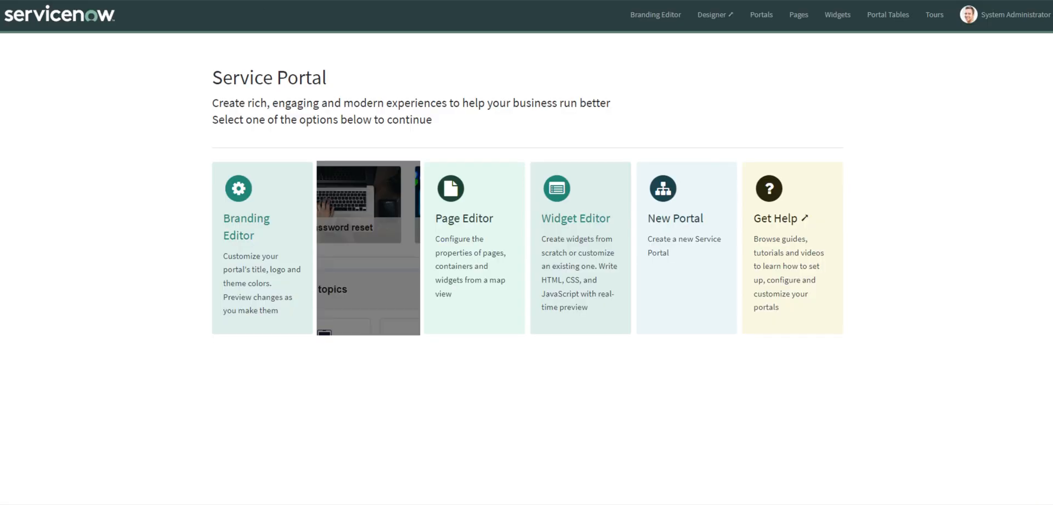
pyautogui.click(464, 217)
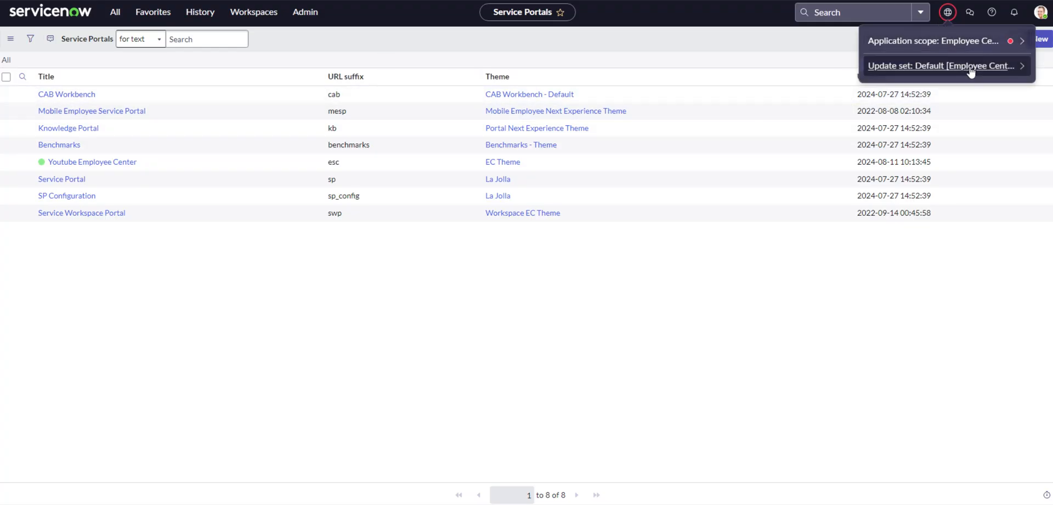
# Filter the scope list for 'global' and select Global as current scope
pyautogui.click(933, 41)
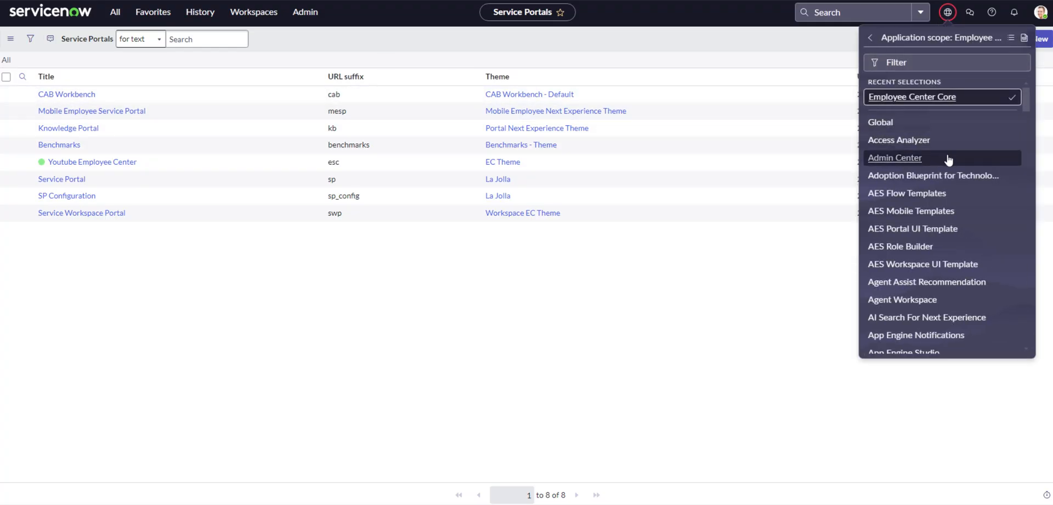
pyautogui.write('service port')
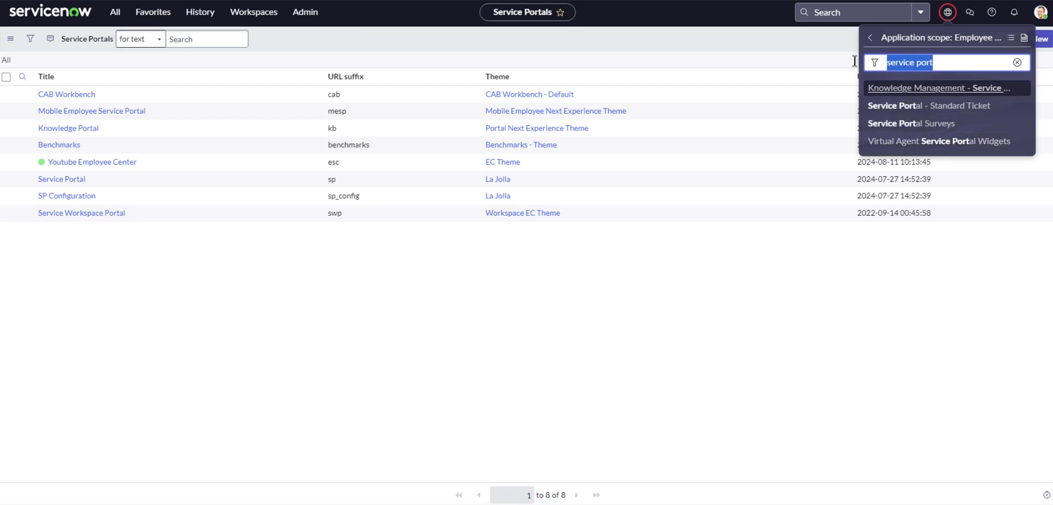
pyautogui.write('global')
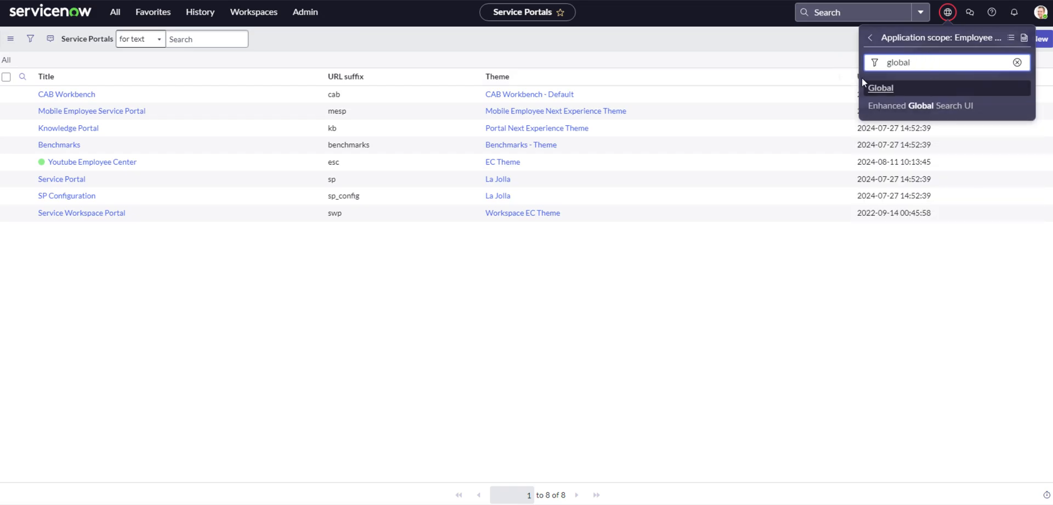
pyautogui.click(880, 87)
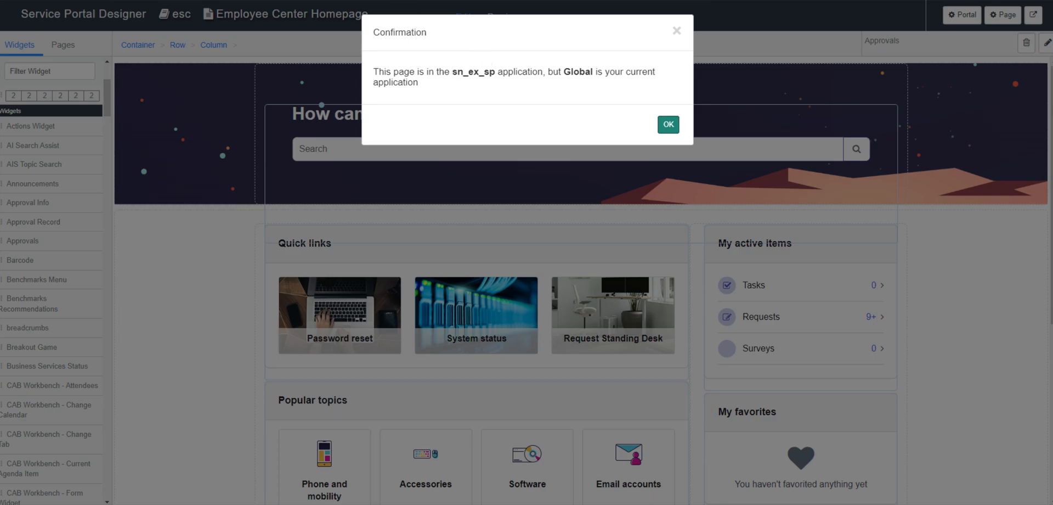
# Open the Global application record from the scope picker's Application scope list
pyautogui.click(667, 125)
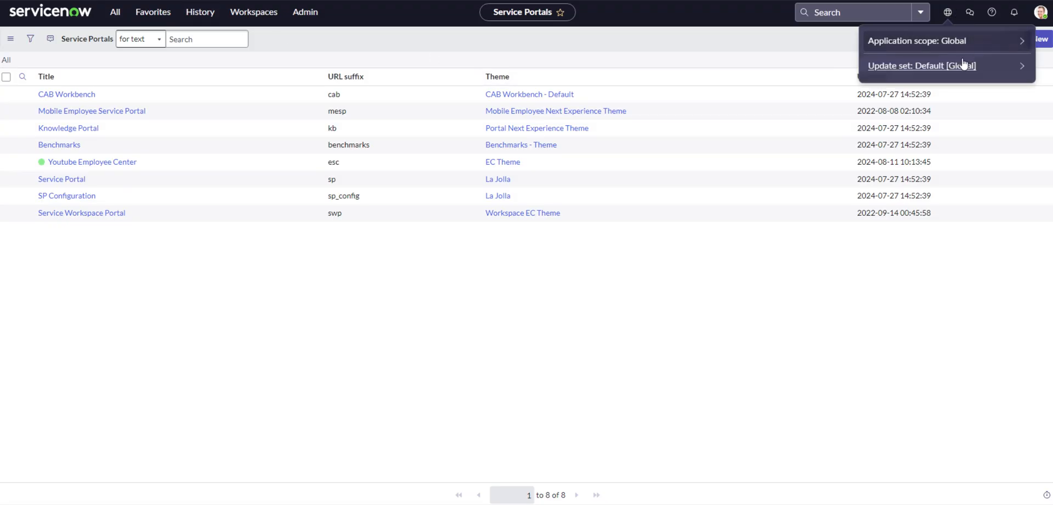
pyautogui.click(916, 40)
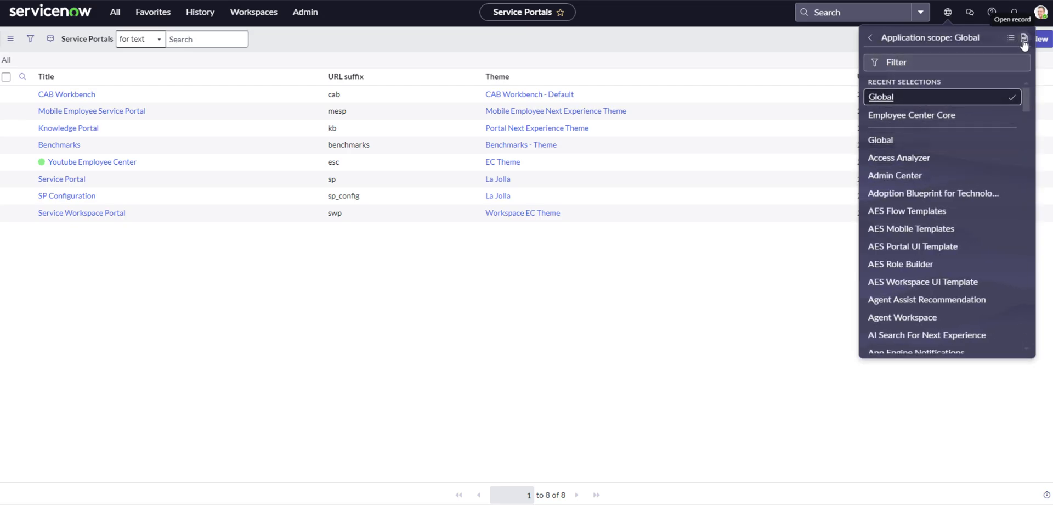
pyautogui.click(1024, 38)
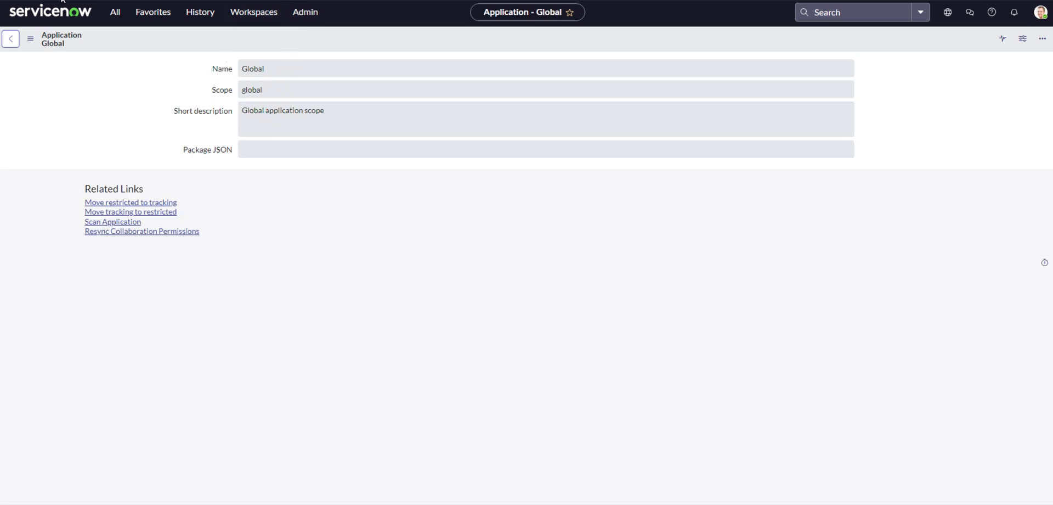
# List applications and filter the Scope column by '*sn_e' to find sn_ex_sp
pyautogui.click(114, 12)
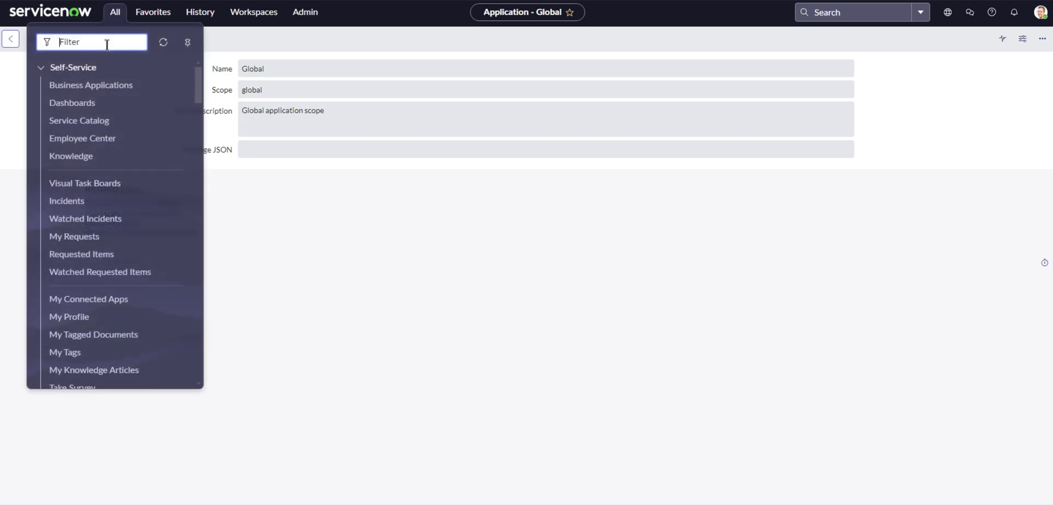
pyautogui.write('sys_sco')
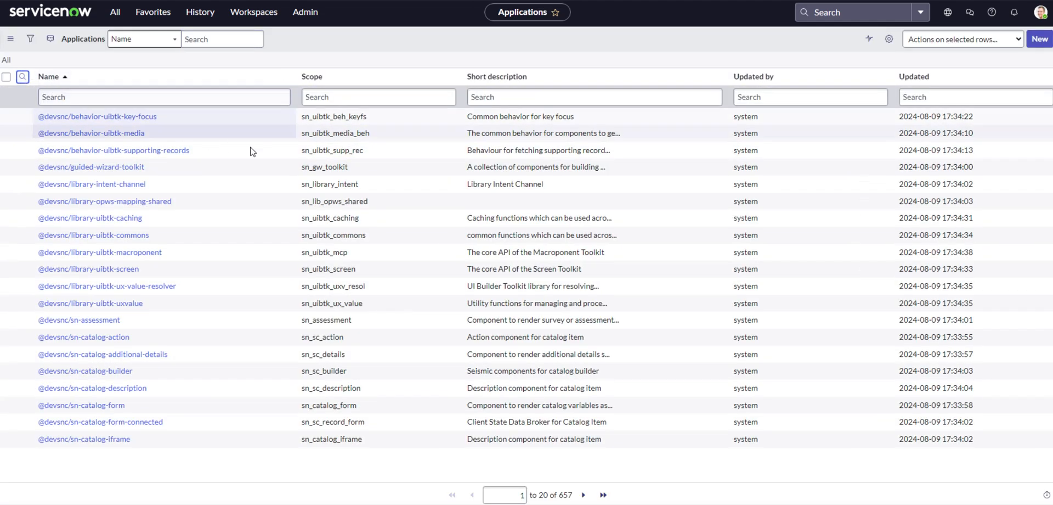
pyautogui.write('sn')
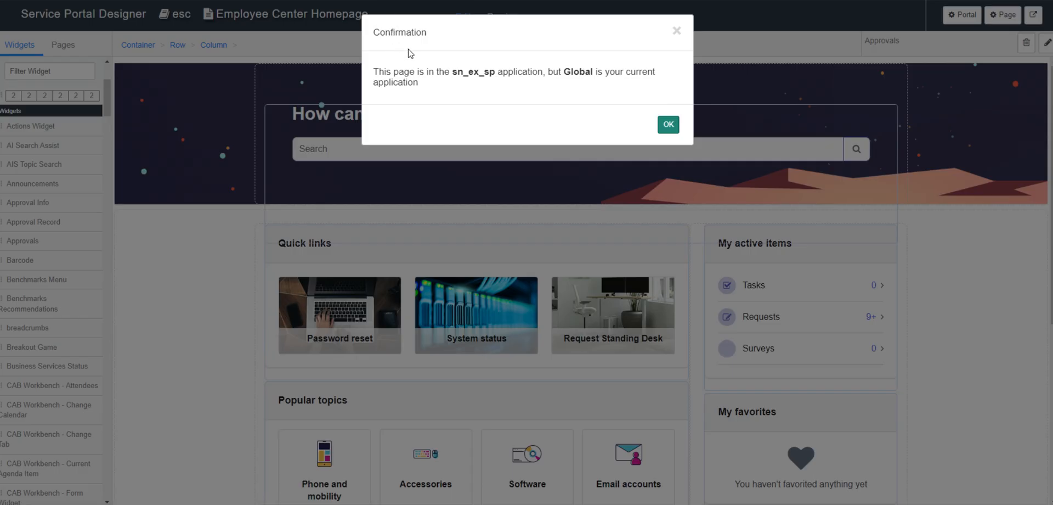
pyautogui.click(667, 124)
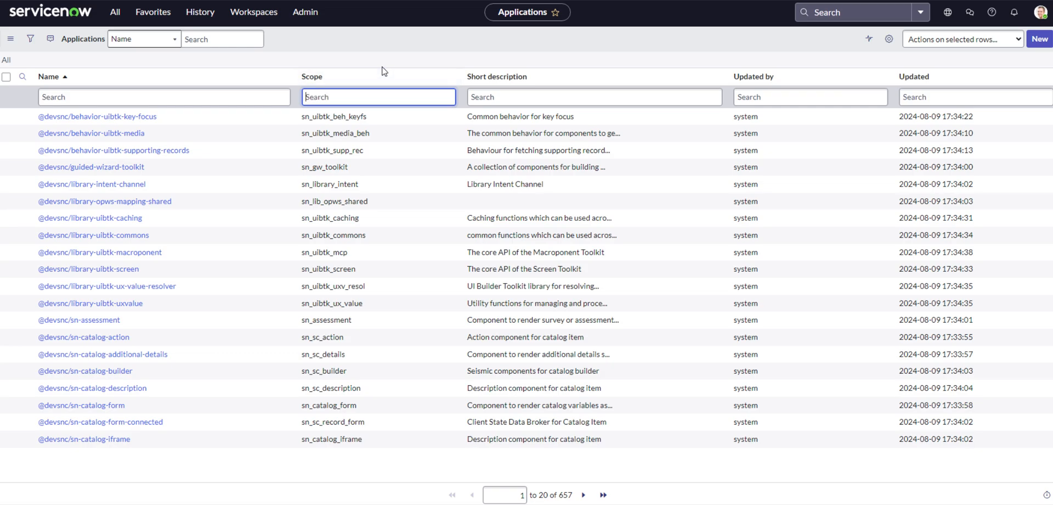
pyautogui.write('*sn_ex')
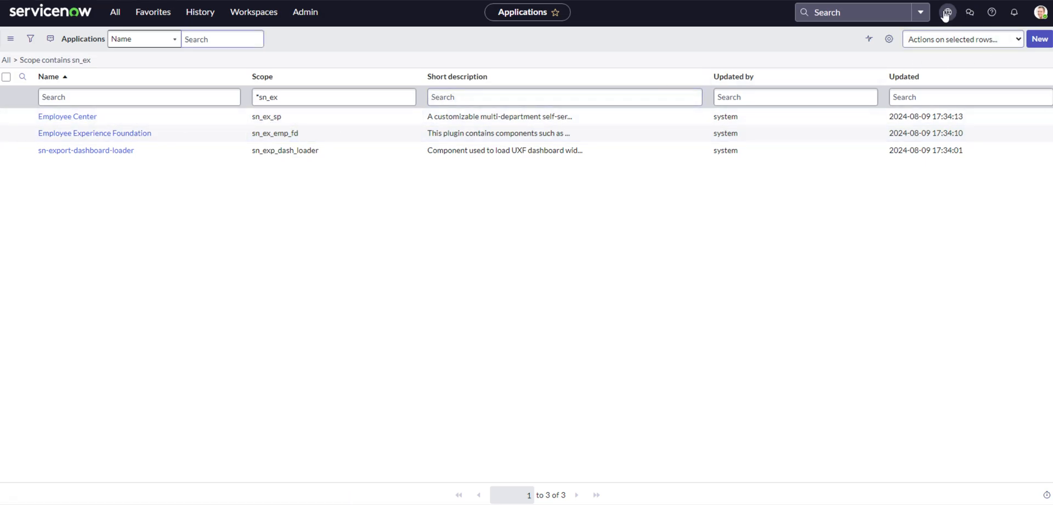
# Filter scopes for 'employee' and make Employee Center the current application scope
pyautogui.click(946, 12)
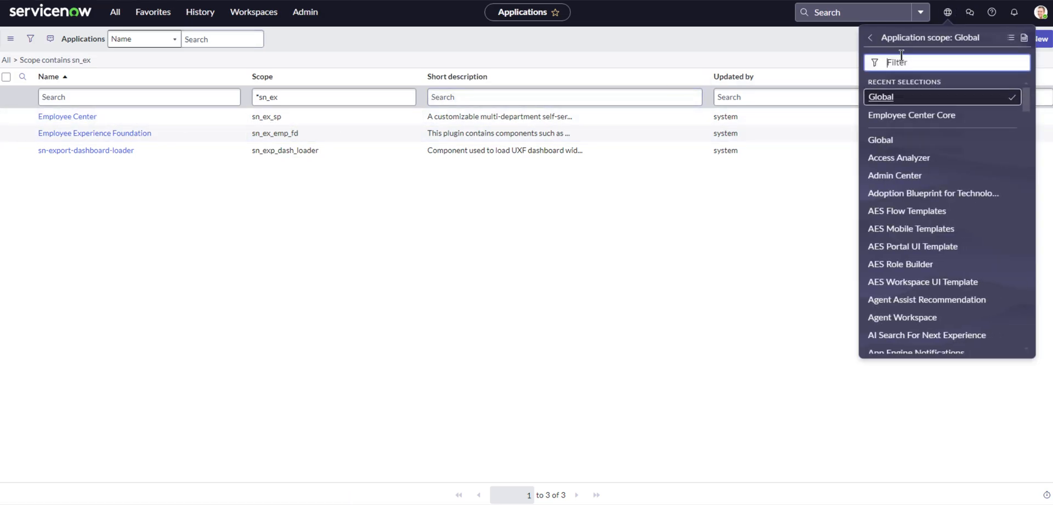
pyautogui.write('employee')
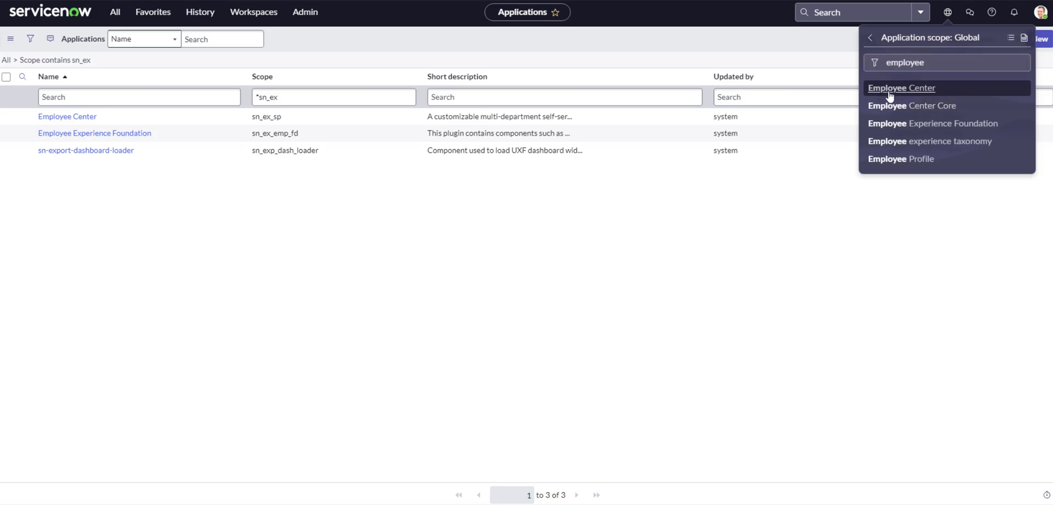
pyautogui.click(901, 87)
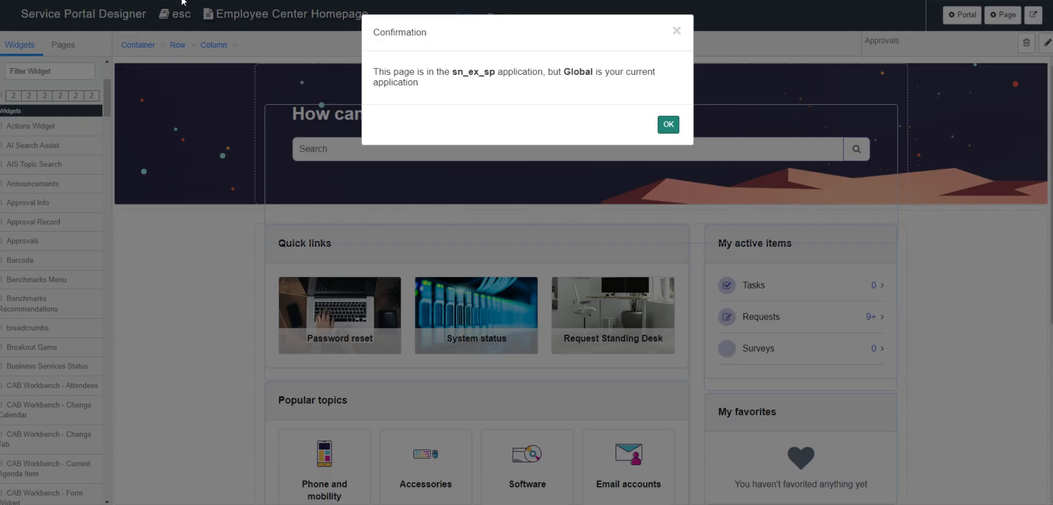
# Dismiss the scope mismatch prompt and select the newly added My Team widget
pyautogui.click(667, 124)
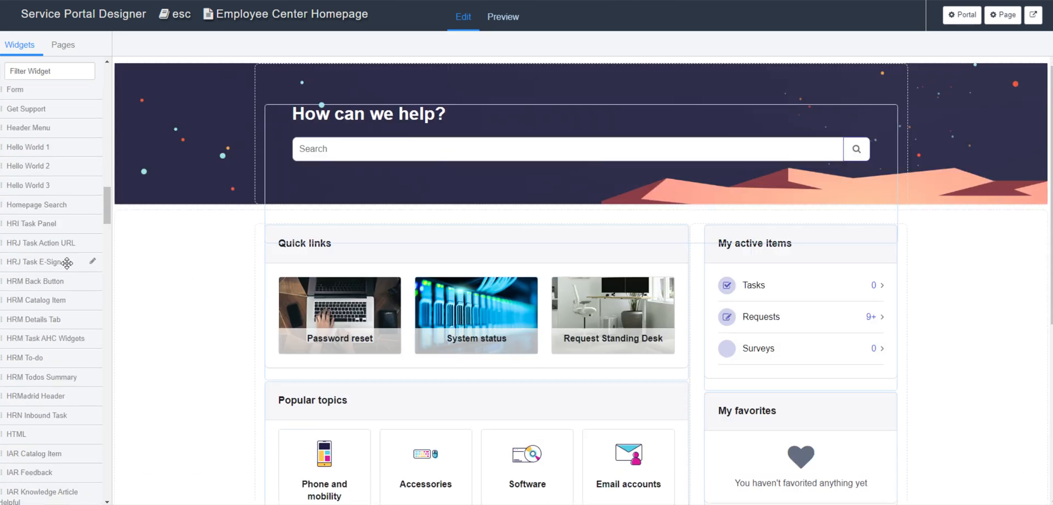
pyautogui.scroll(-3)
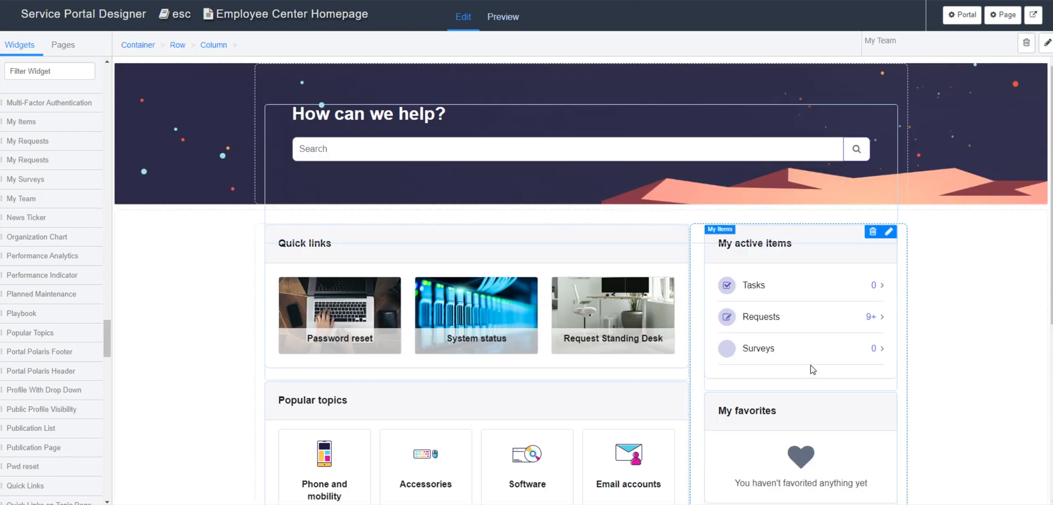
pyautogui.scroll(-3)
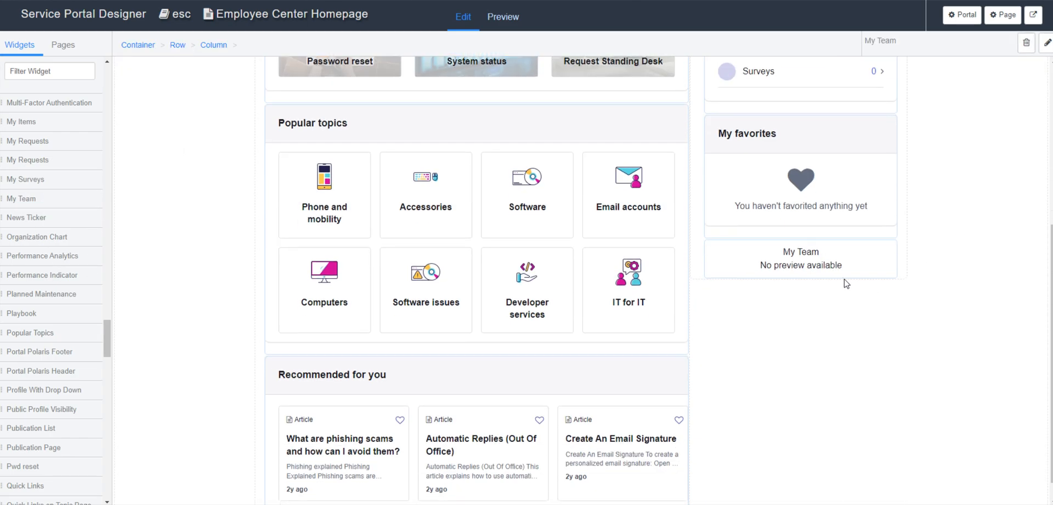
pyautogui.click(801, 264)
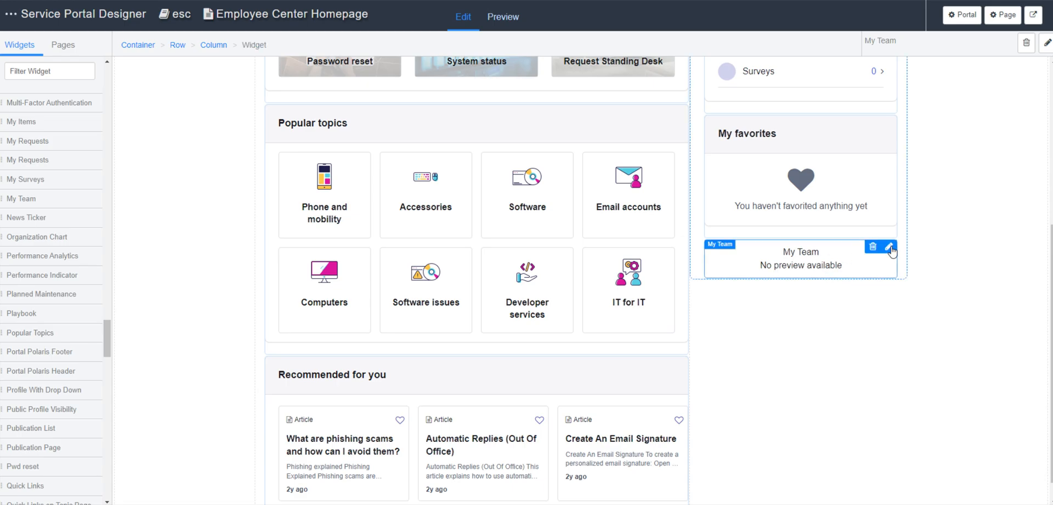
pyautogui.moveTo(668, 206)
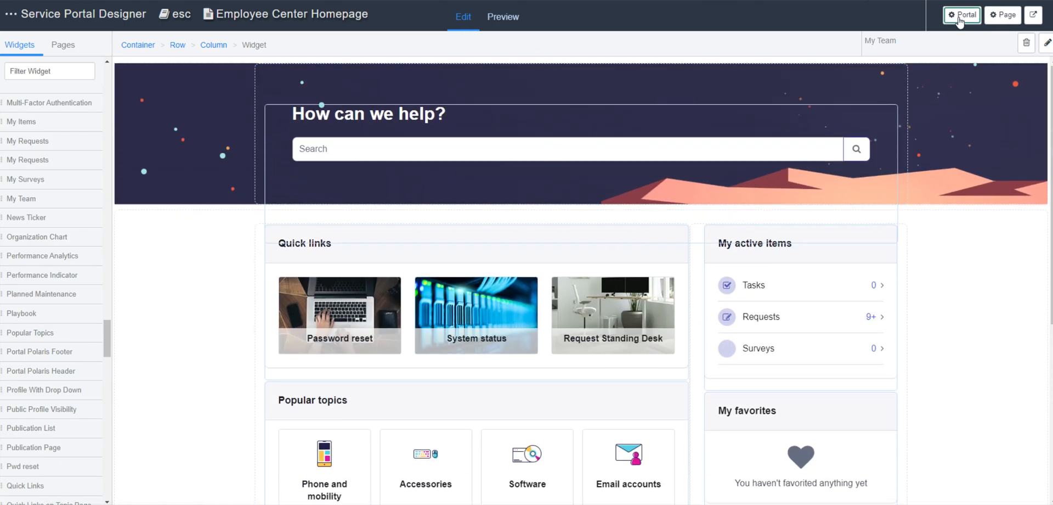
pyautogui.click(348, 179)
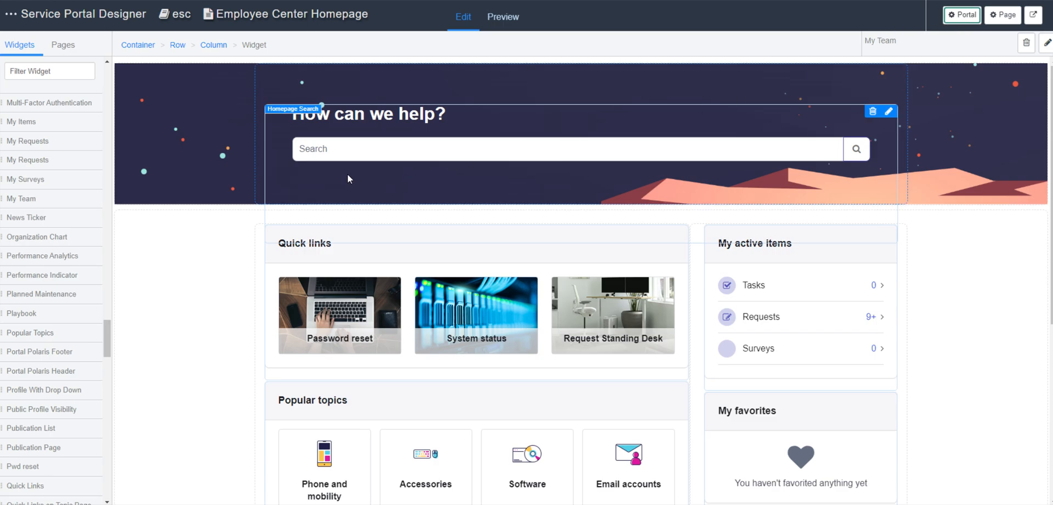
pyautogui.click(888, 112)
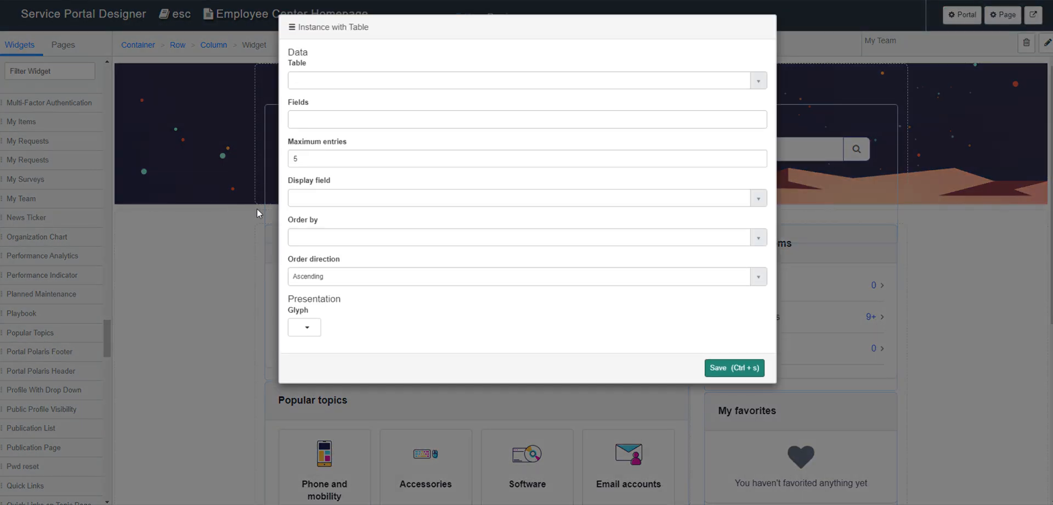
pyautogui.moveTo(235, 257)
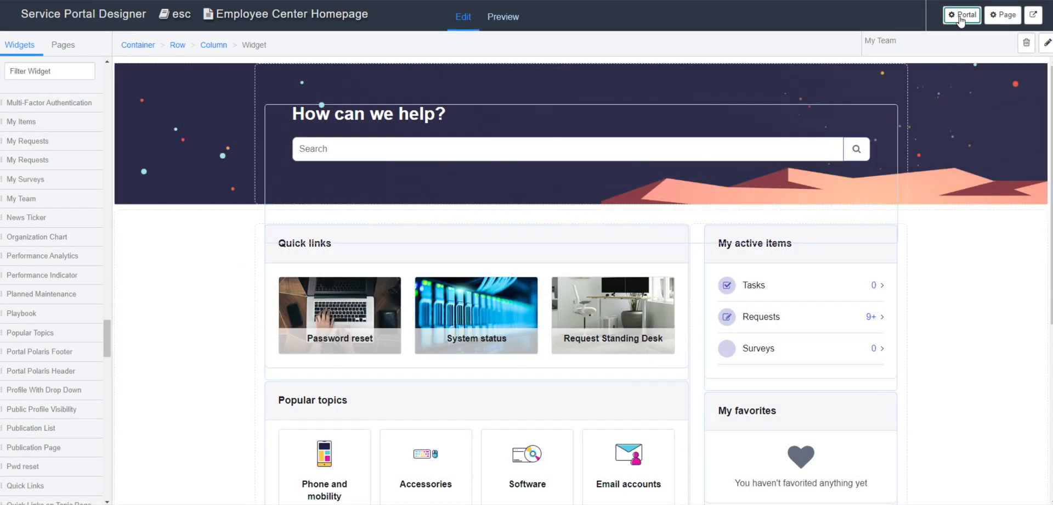
pyautogui.click(961, 15)
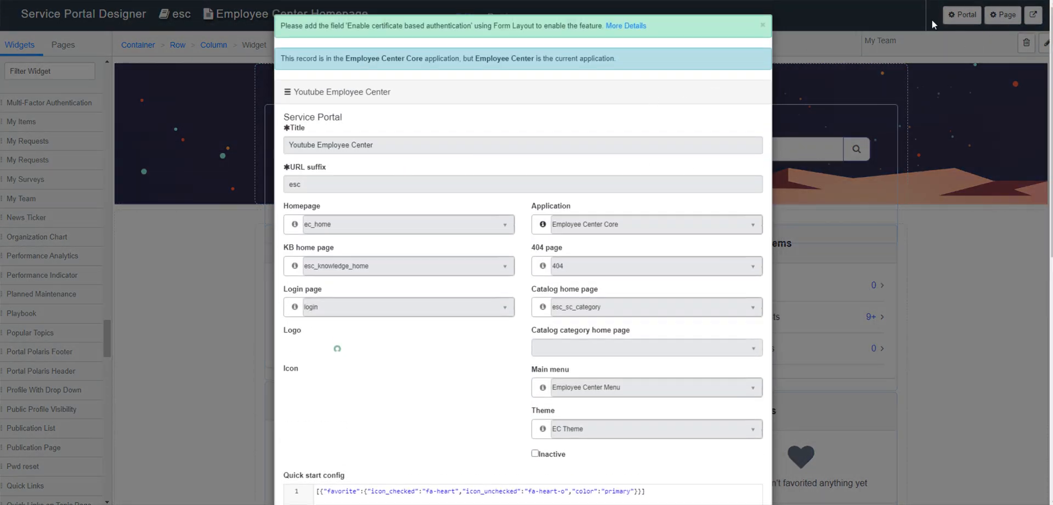
pyautogui.click(762, 26)
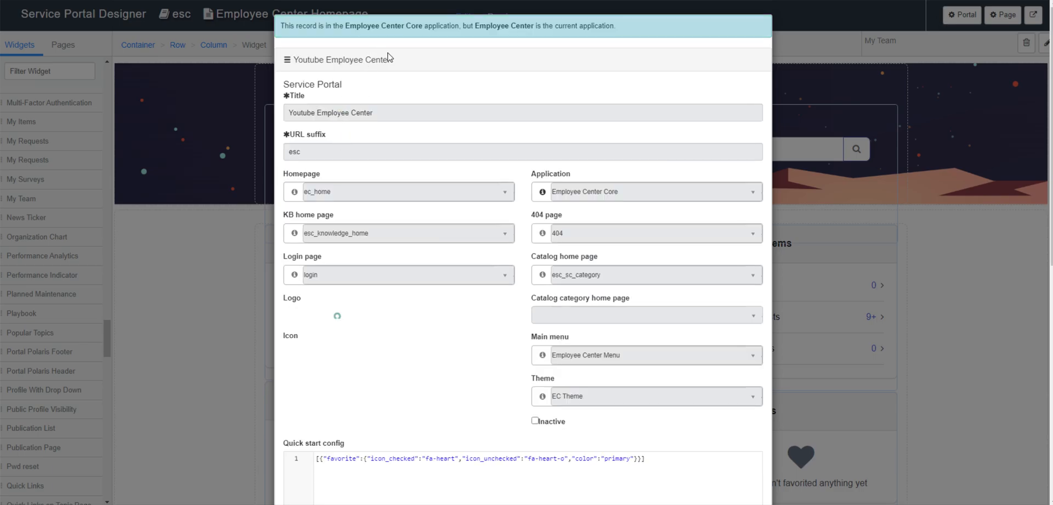
pyautogui.moveTo(463, 107)
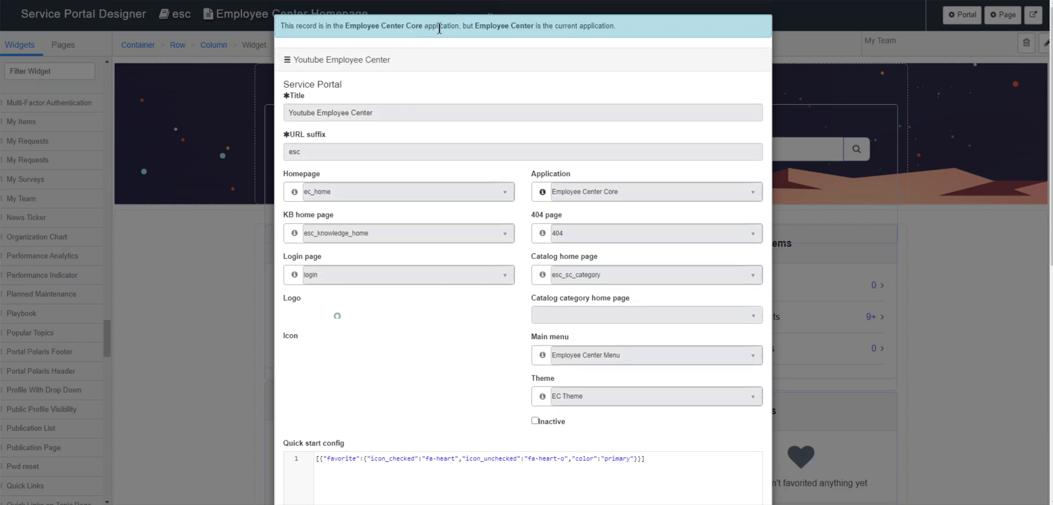
pyautogui.scroll(-3)
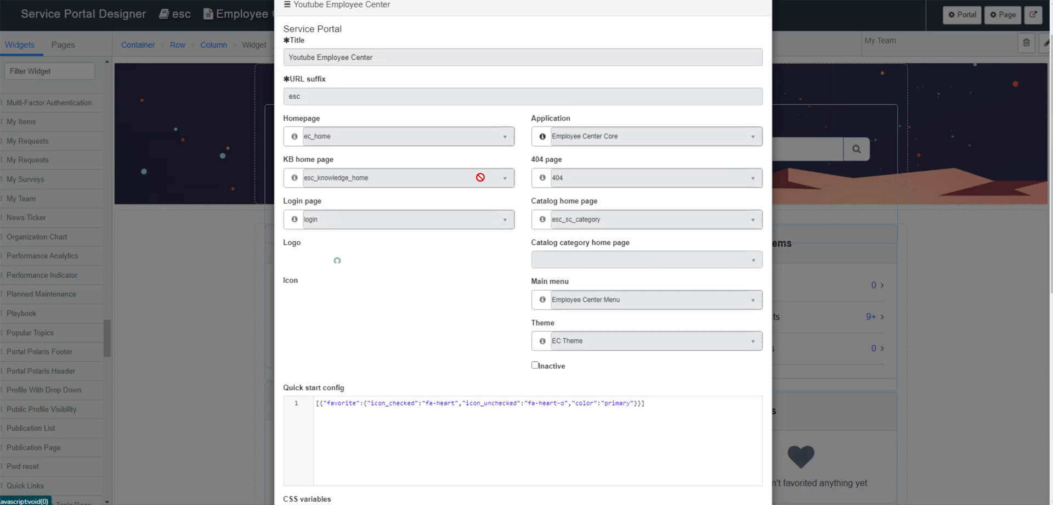
pyautogui.scroll(-3)
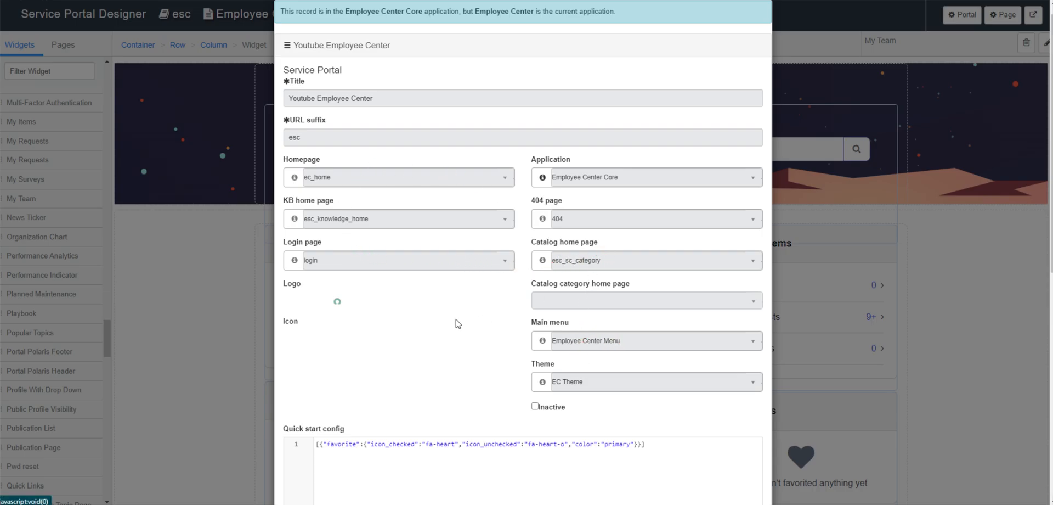
pyautogui.moveTo(675, 291)
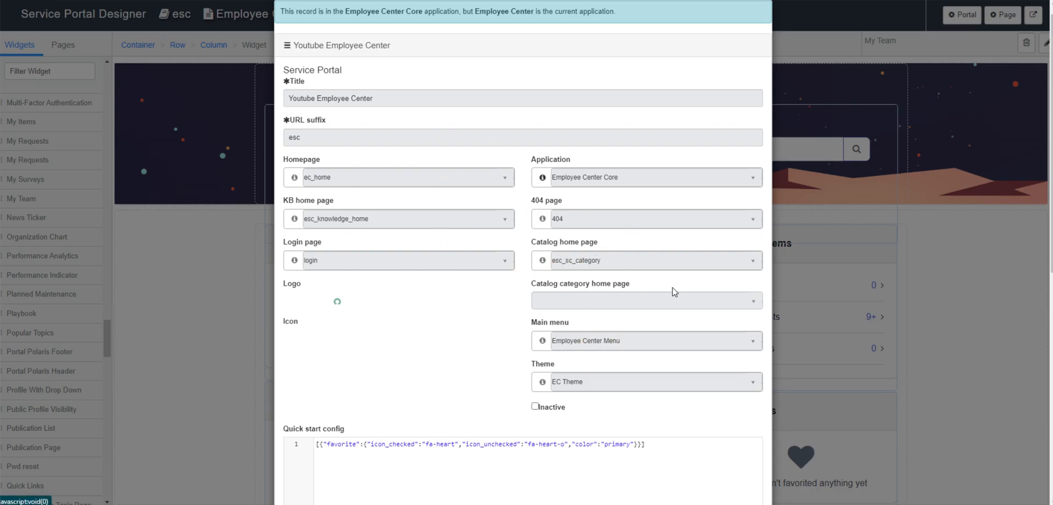
pyautogui.scroll(-3)
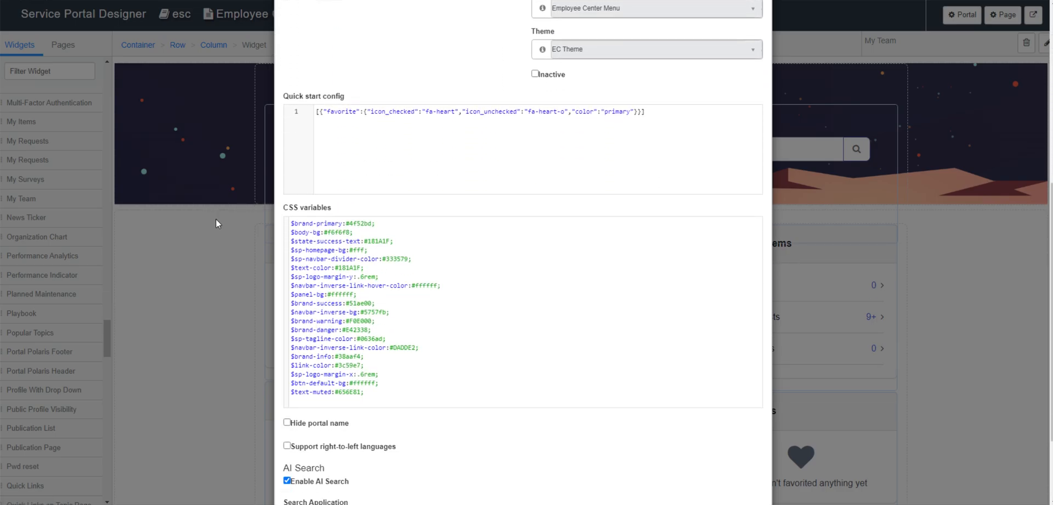
pyautogui.scroll(-3)
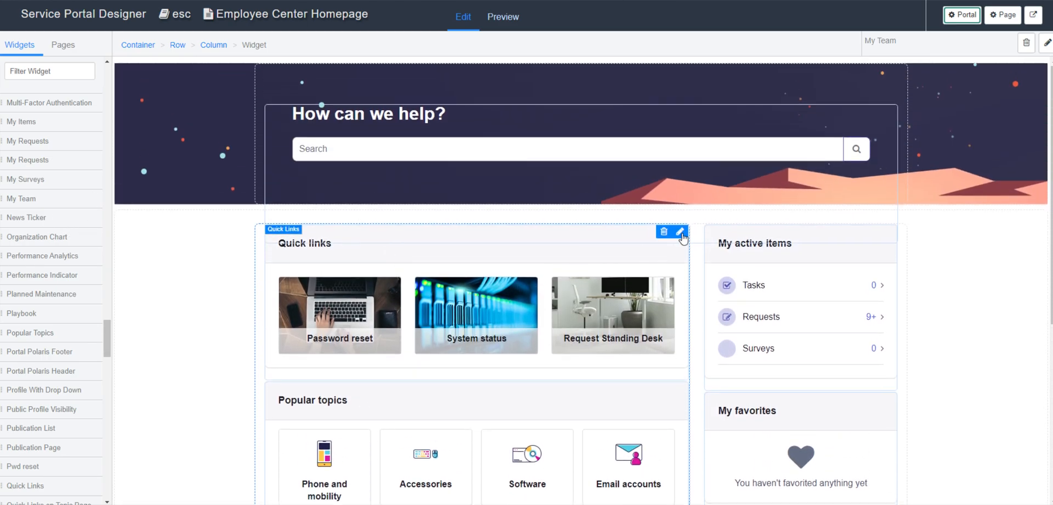
pyautogui.click(680, 232)
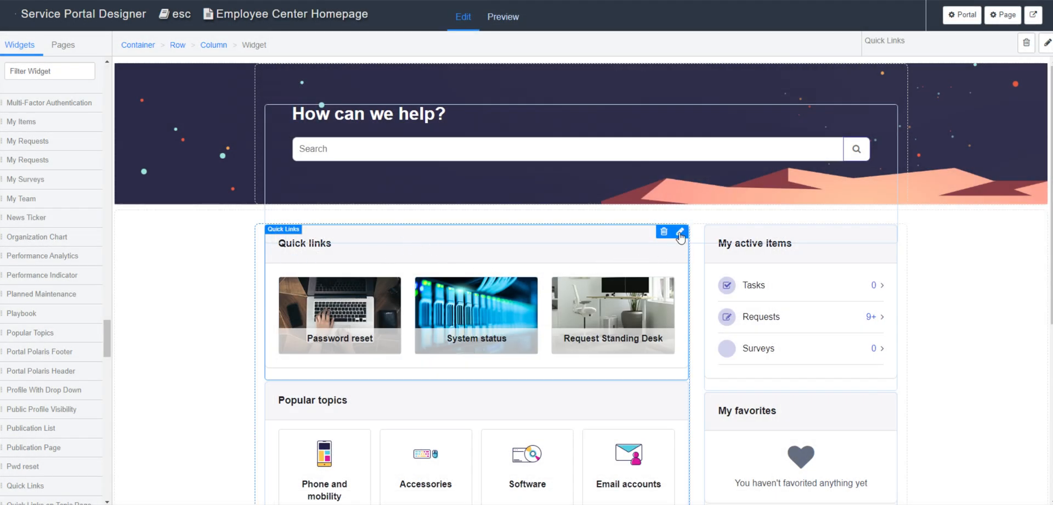
pyautogui.click(677, 232)
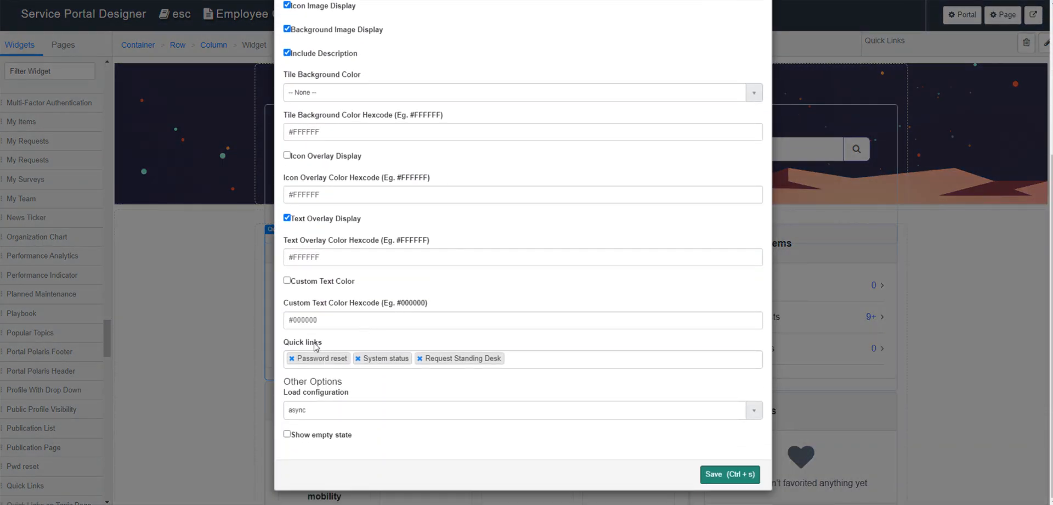
pyautogui.moveTo(400, 363)
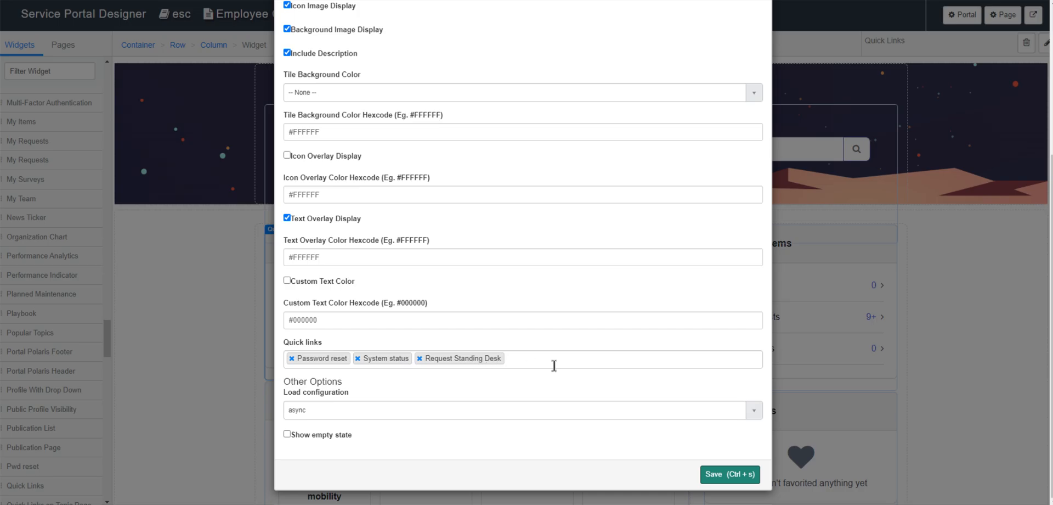
pyautogui.moveTo(371, 337)
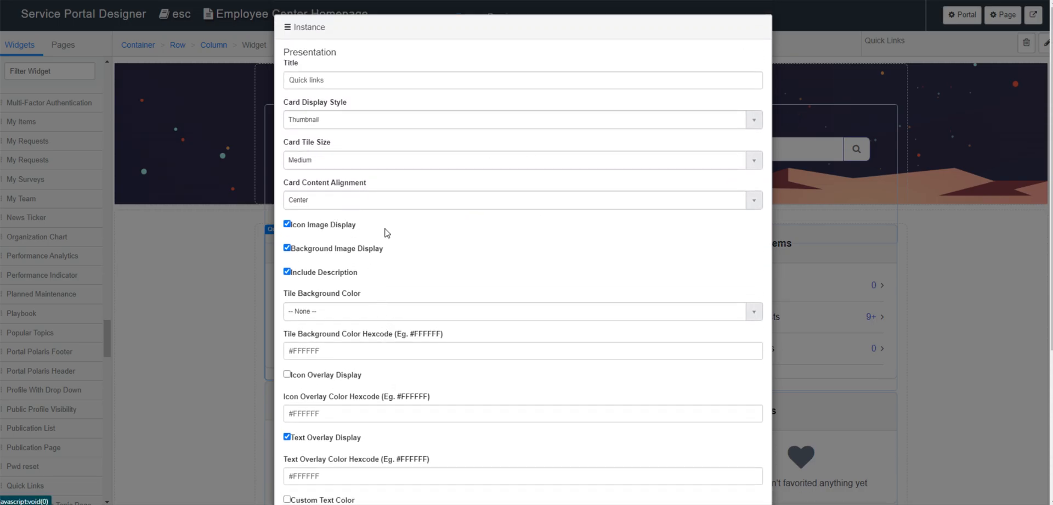
pyautogui.moveTo(344, 251)
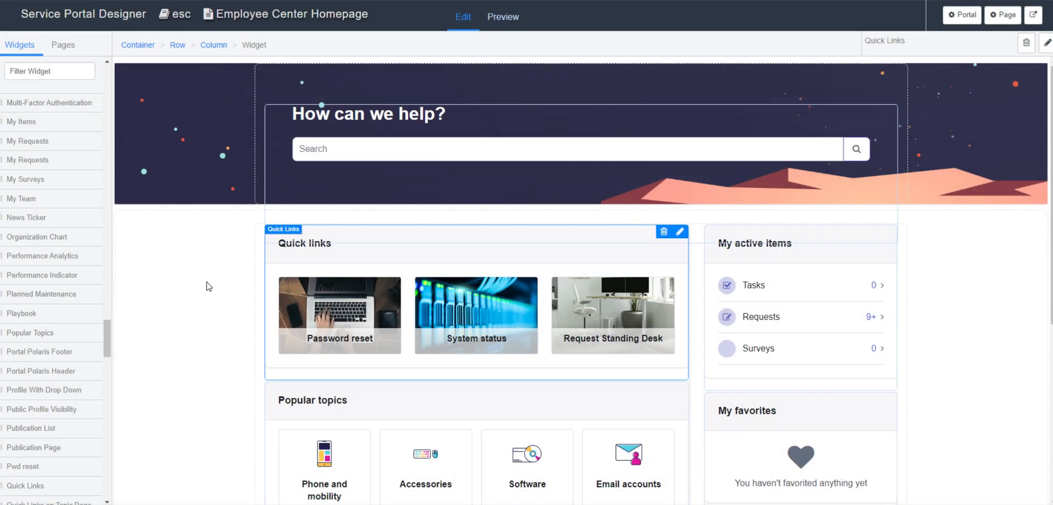
pyautogui.moveTo(192, 174)
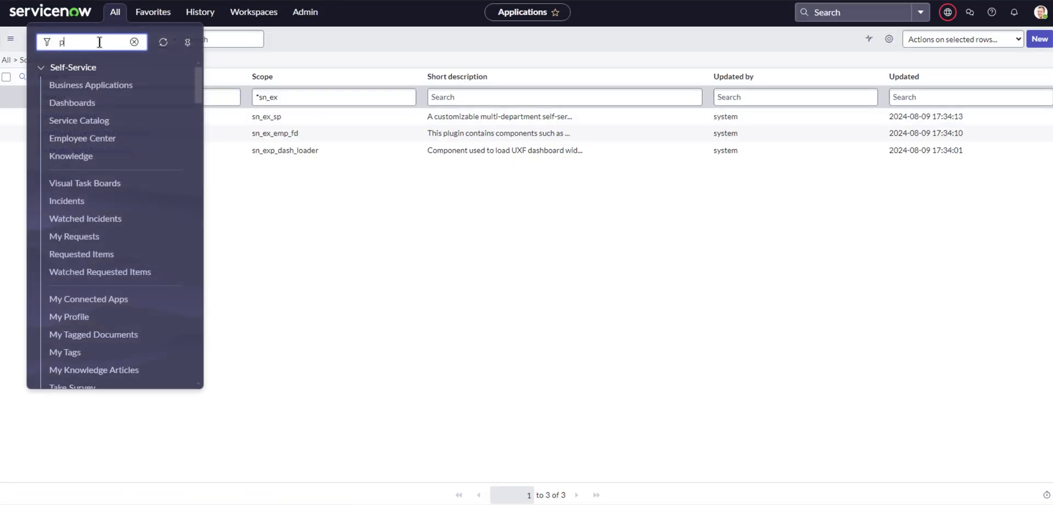
# Open Service Portal > Portals and select the Youtube Employee Center record
pyautogui.write('ortals')
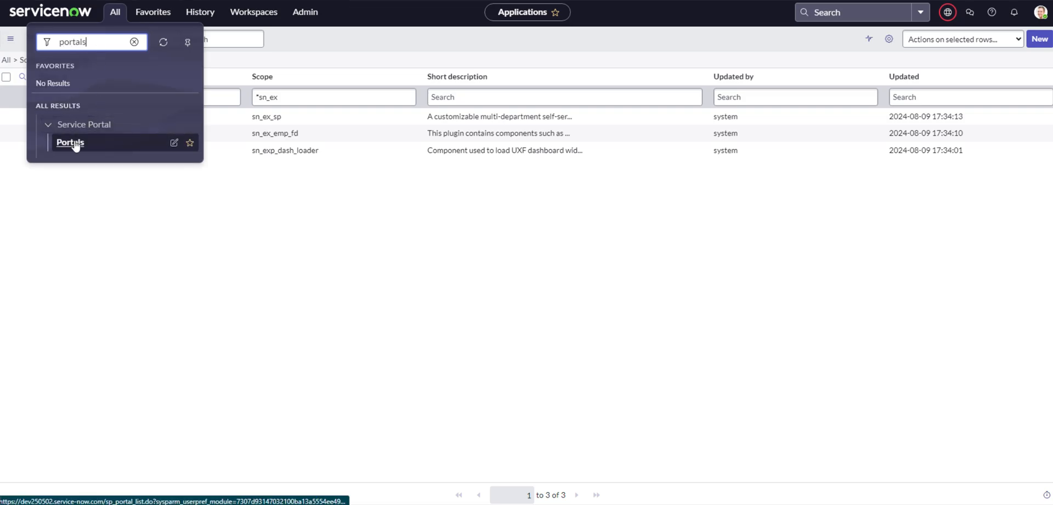
pyautogui.click(70, 143)
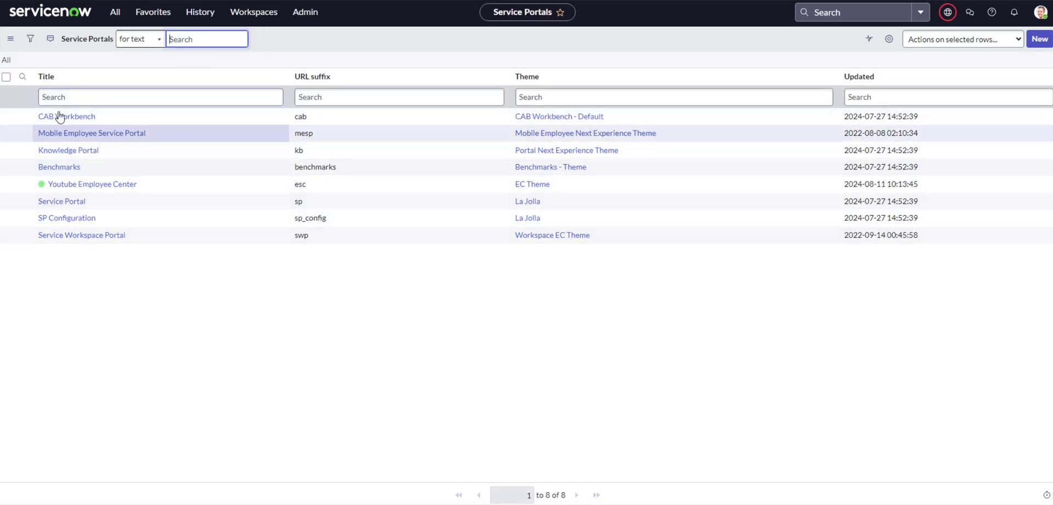
pyautogui.moveTo(67, 150)
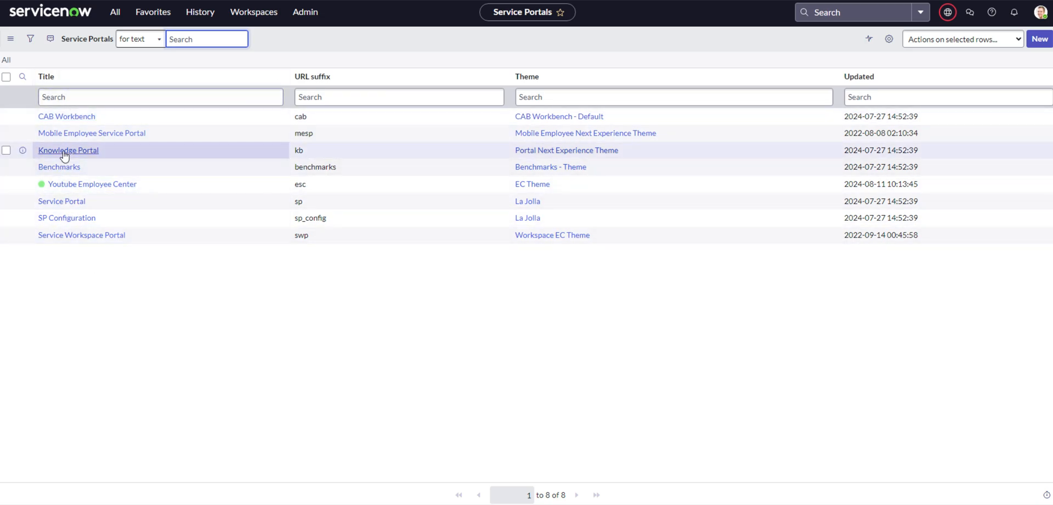
pyautogui.moveTo(61, 201)
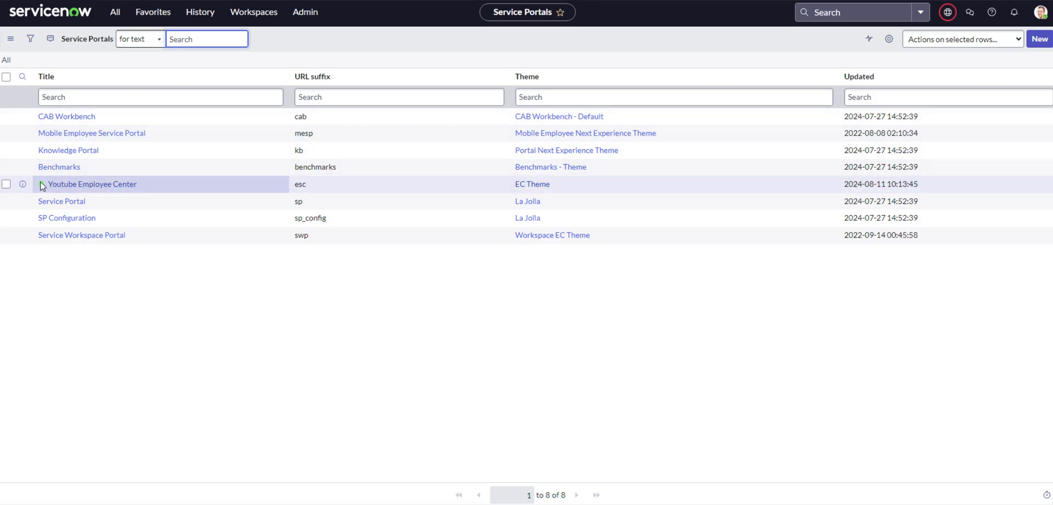
pyautogui.click(207, 38)
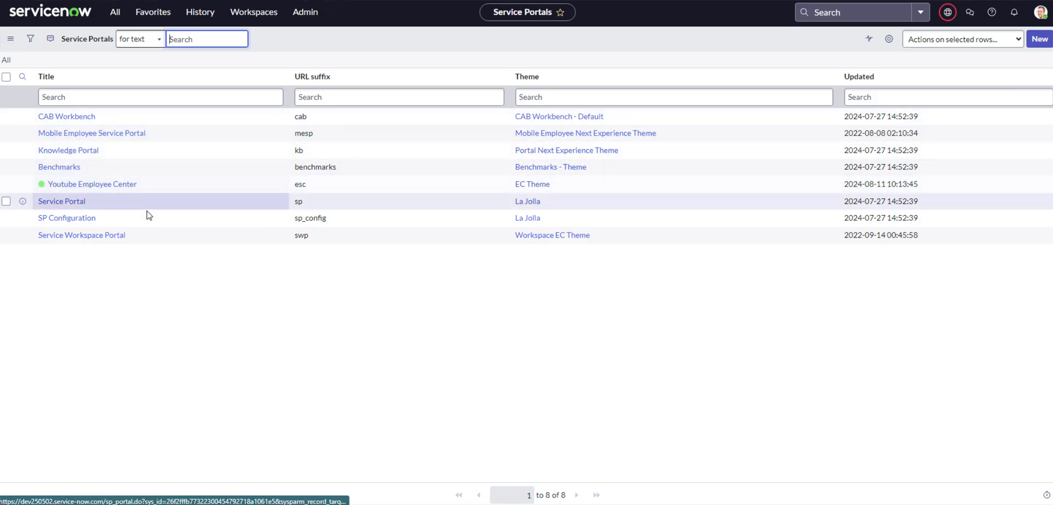
pyautogui.moveTo(111, 182)
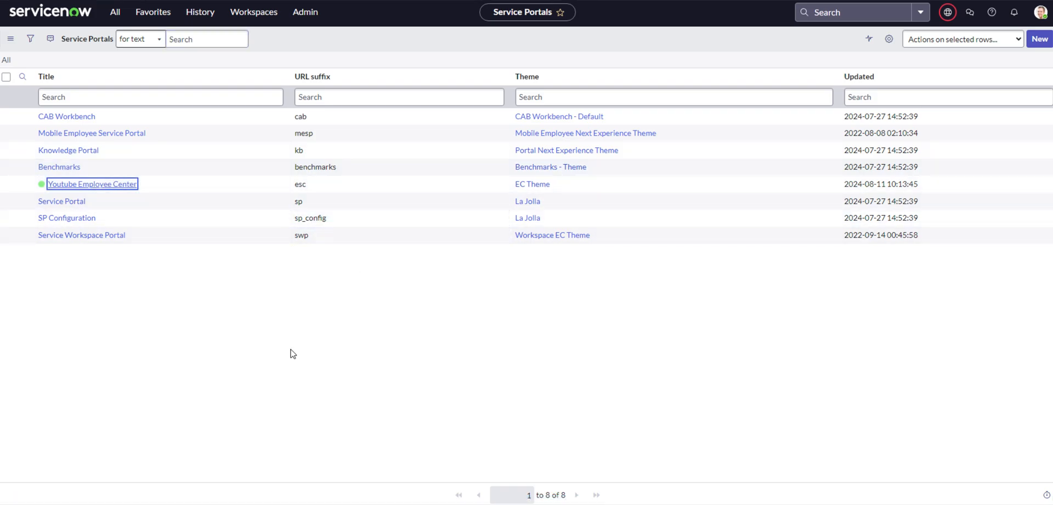
pyautogui.click(92, 184)
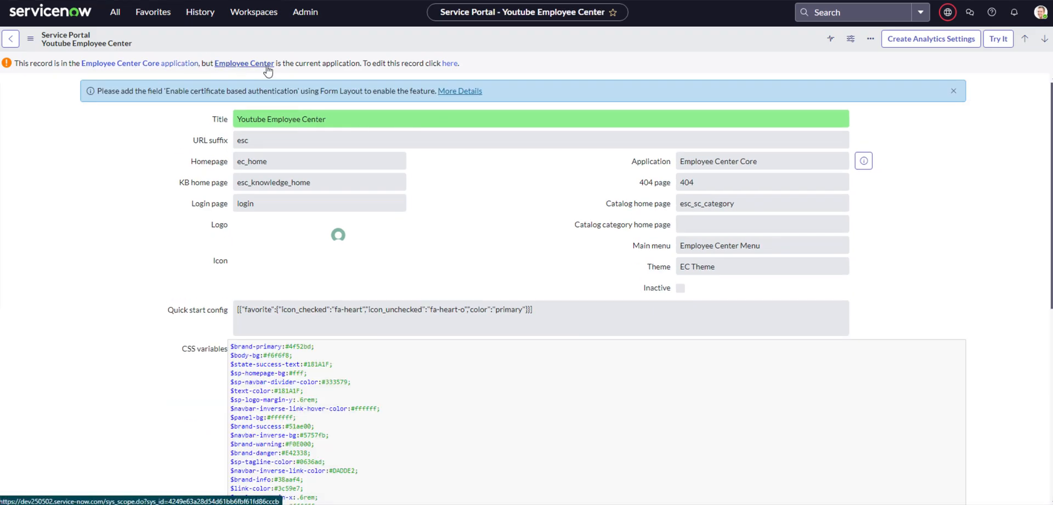
pyautogui.click(948, 12)
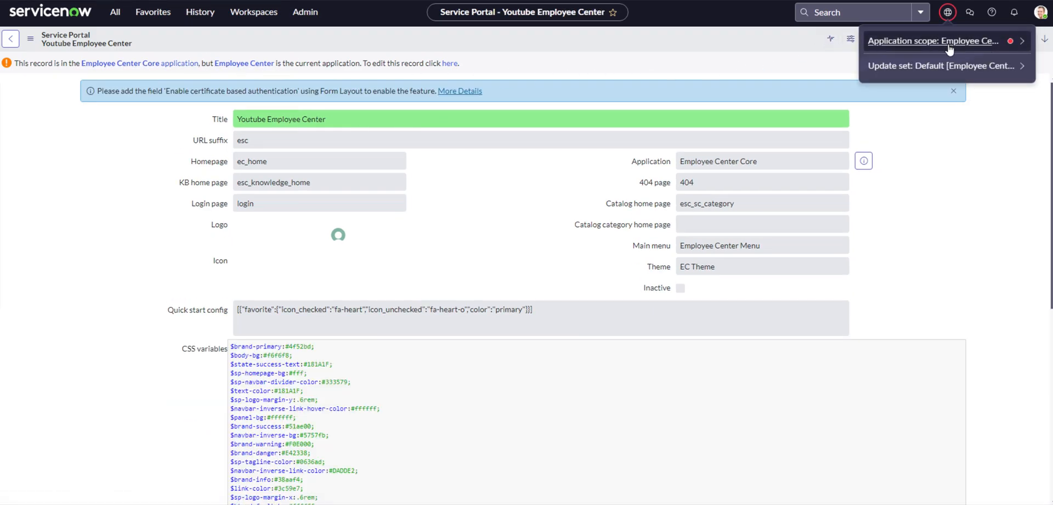
pyautogui.click(933, 41)
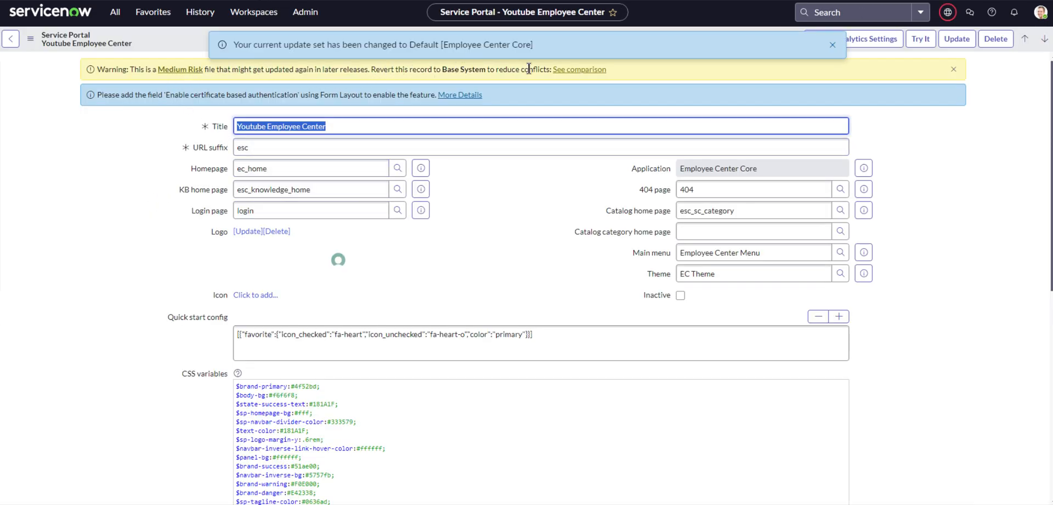
pyautogui.click(833, 44)
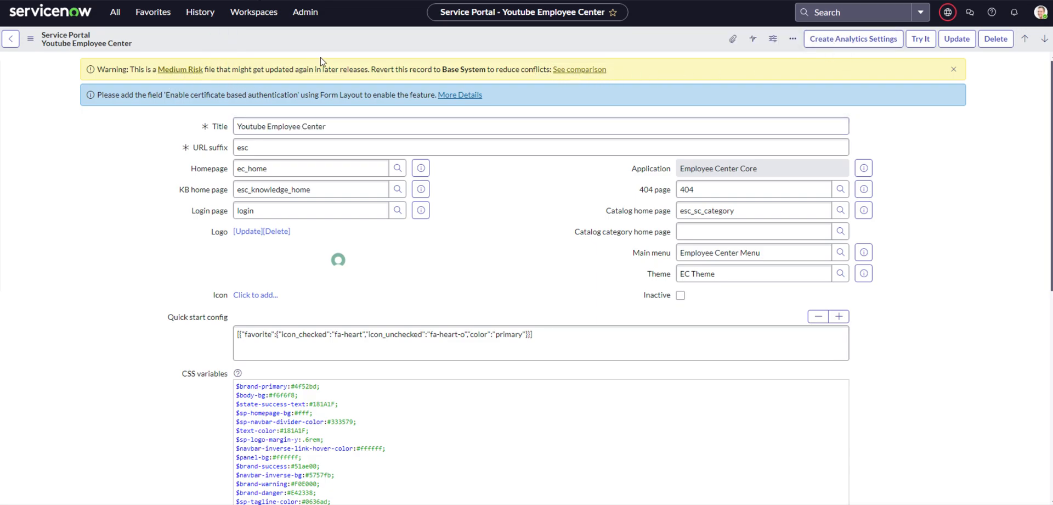
pyautogui.moveTo(345, 68)
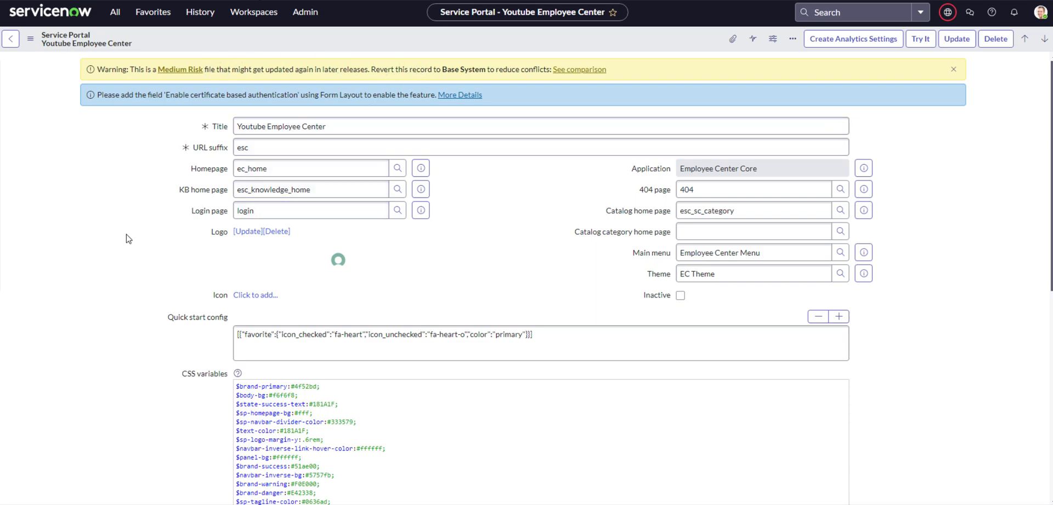
pyautogui.moveTo(98, 243)
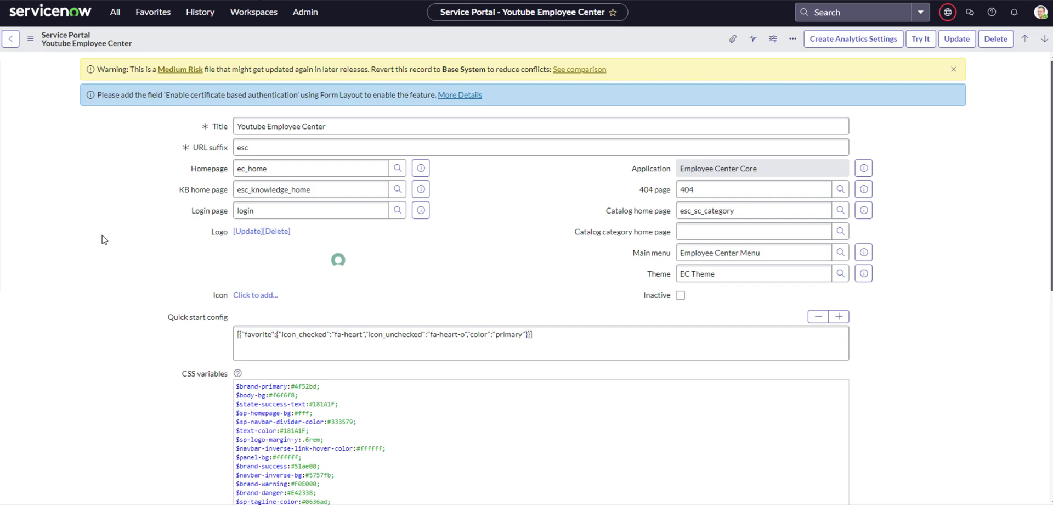
pyautogui.scroll(-3)
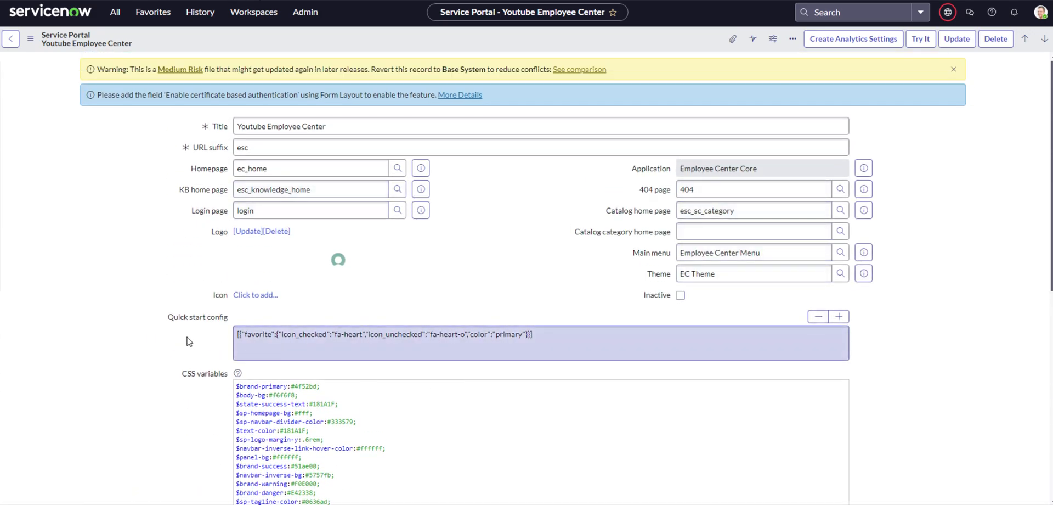
pyautogui.click(311, 210)
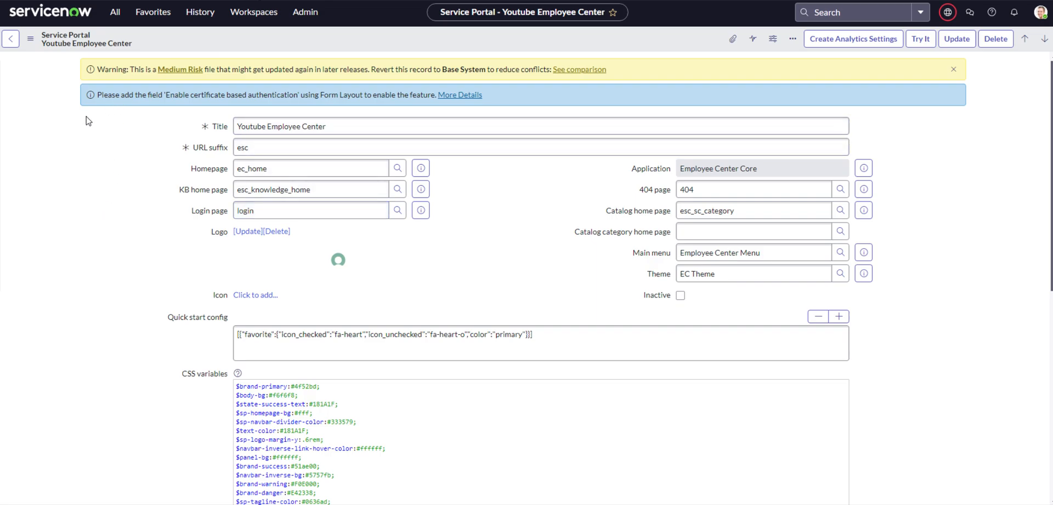
pyautogui.moveTo(44, 146)
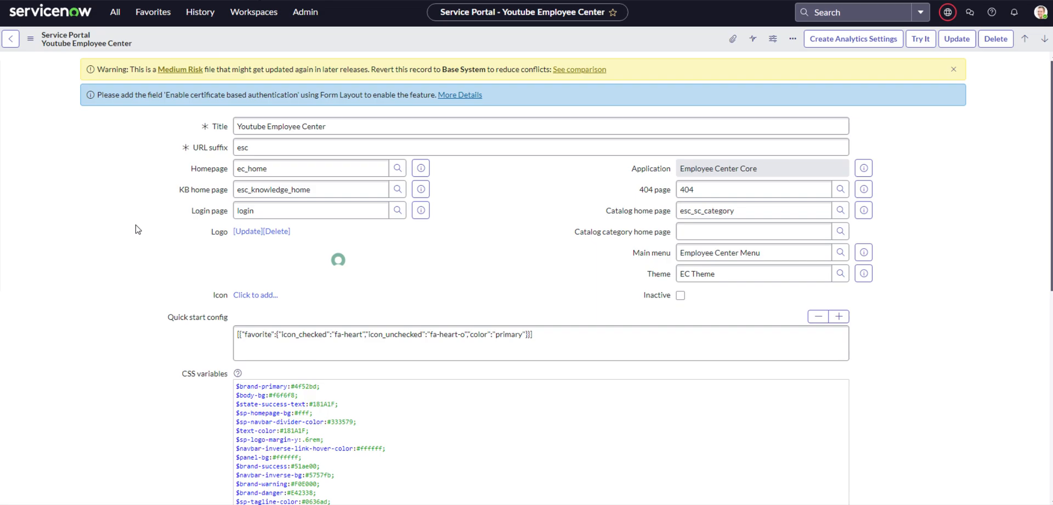
pyautogui.moveTo(180, 235)
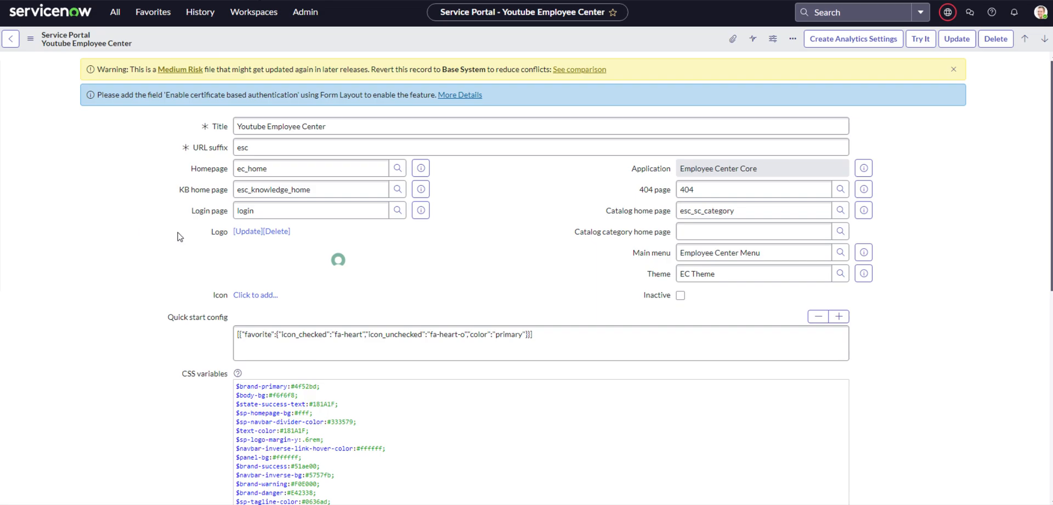
pyautogui.moveTo(162, 243)
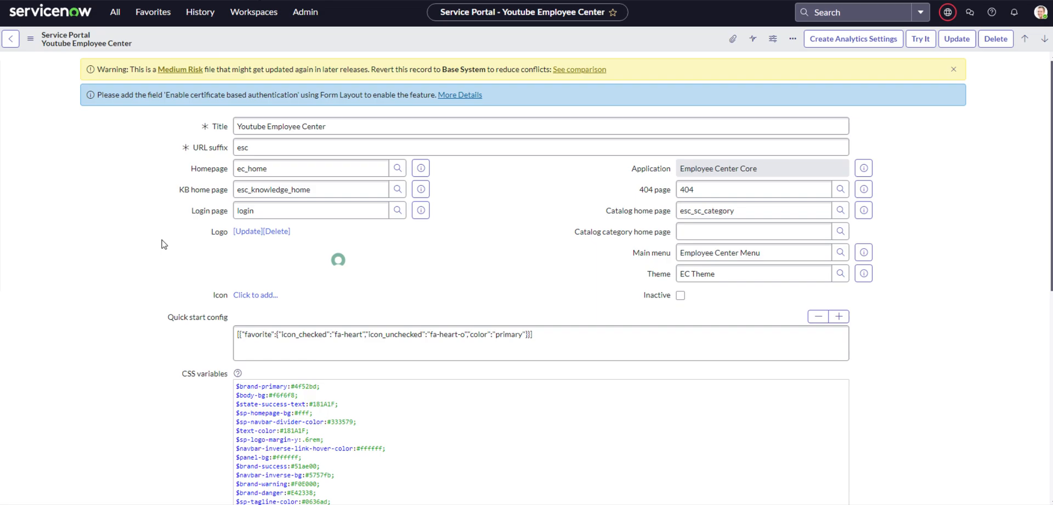
pyautogui.click(356, 126)
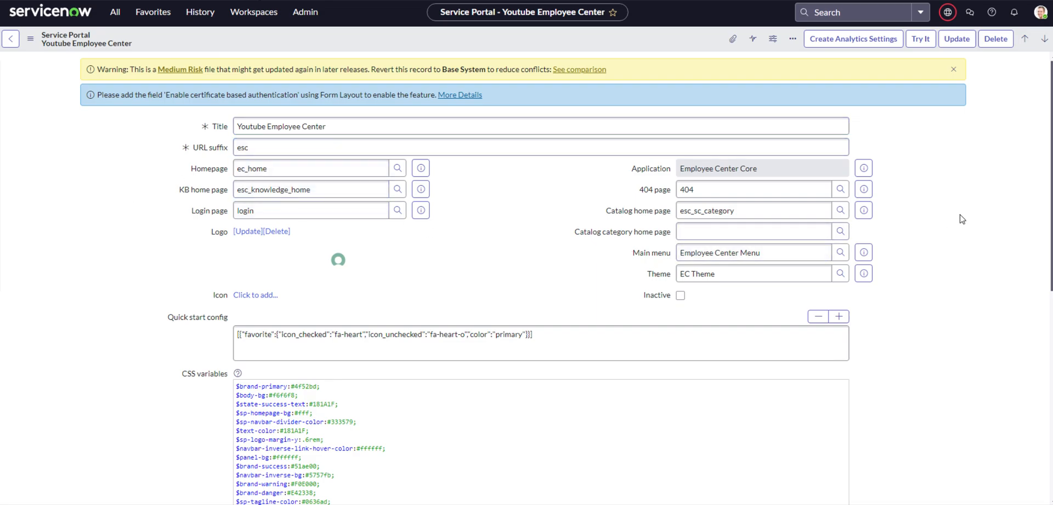
pyautogui.scroll(-3)
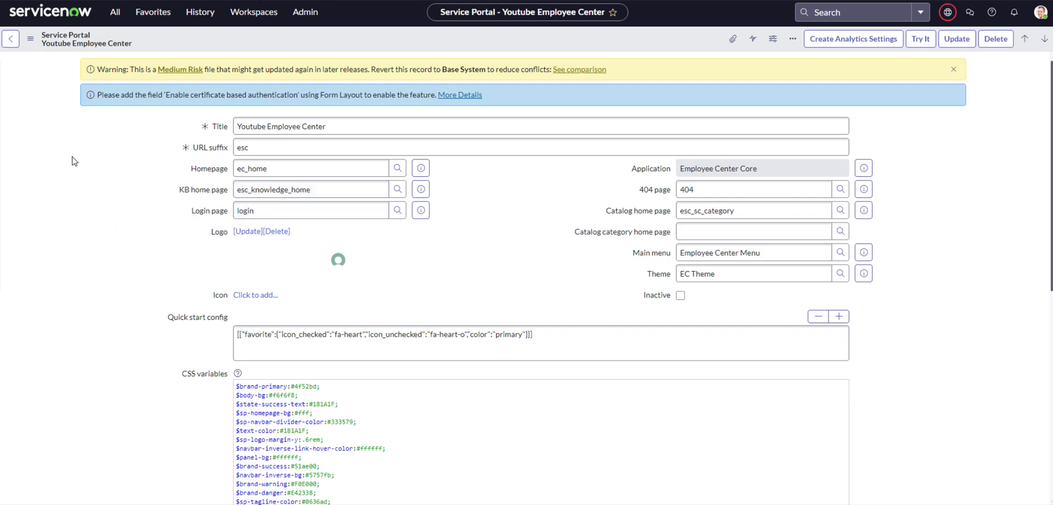
pyautogui.moveTo(60, 147)
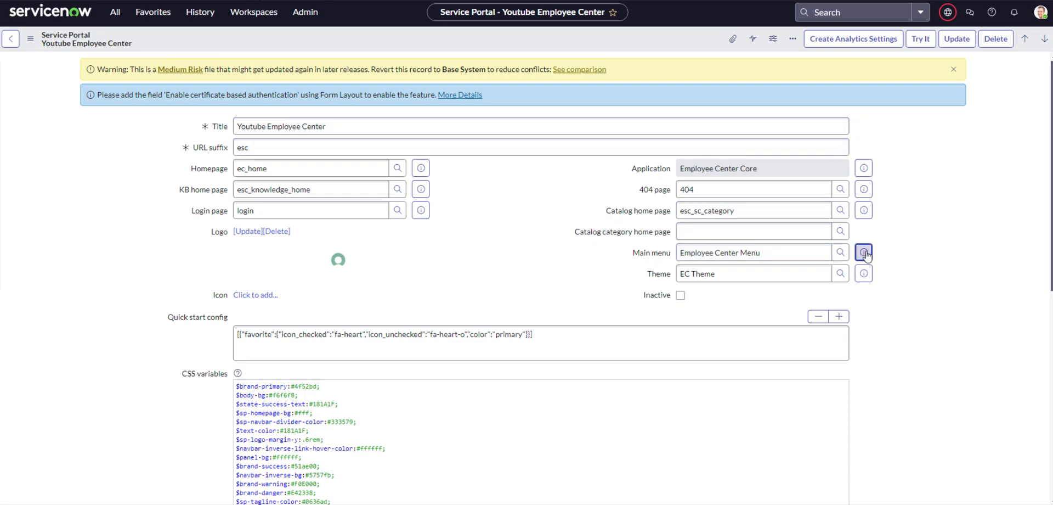
# Open the portal's Employee Center main menu record to see More and Get support items
pyautogui.click(864, 252)
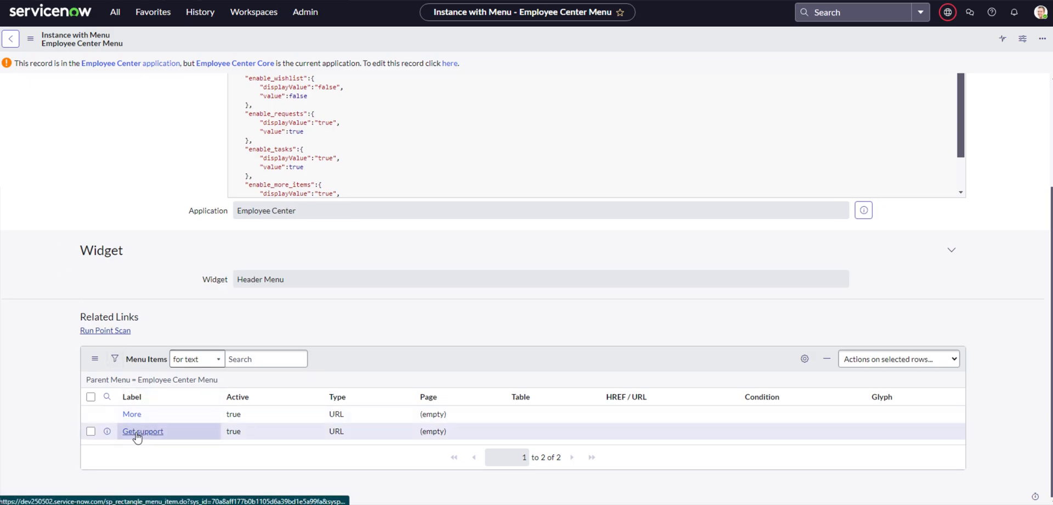
pyautogui.click(141, 431)
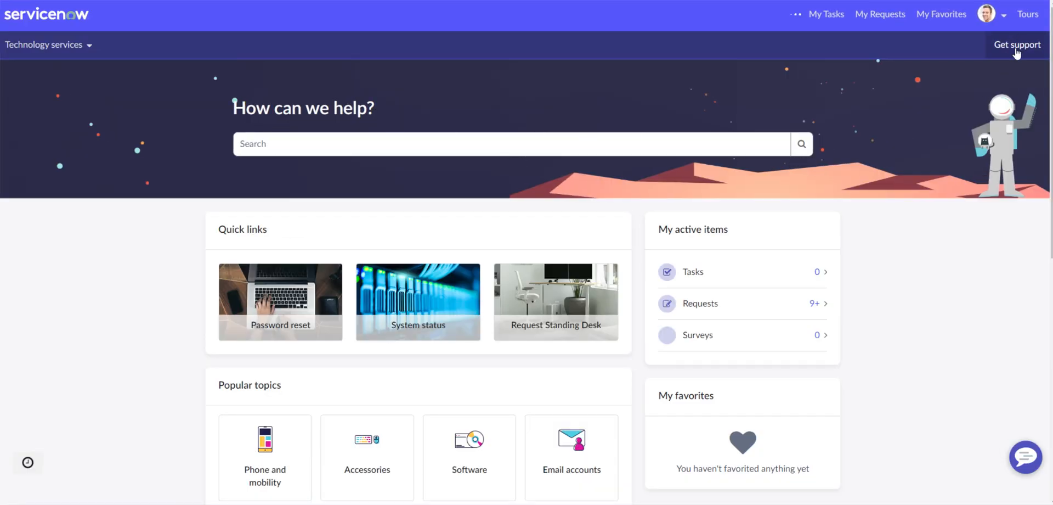
# Open and close Get support, check More, then expand Technology services on the portal
pyautogui.click(1017, 44)
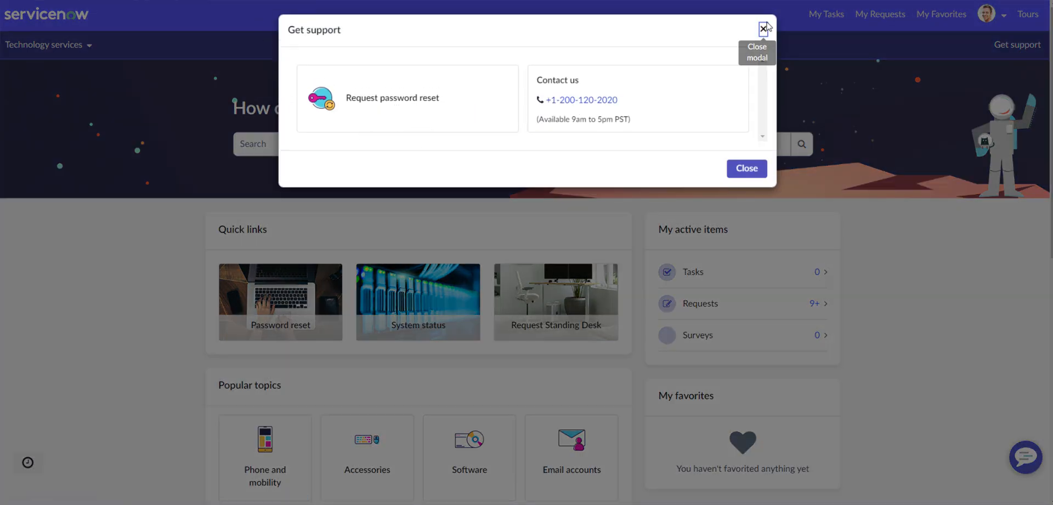
pyautogui.click(764, 28)
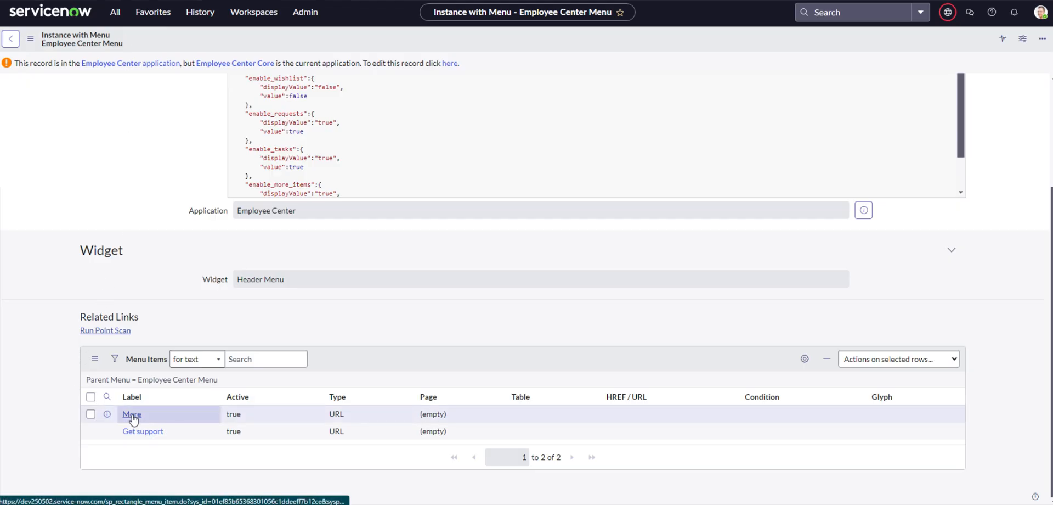
pyautogui.click(131, 413)
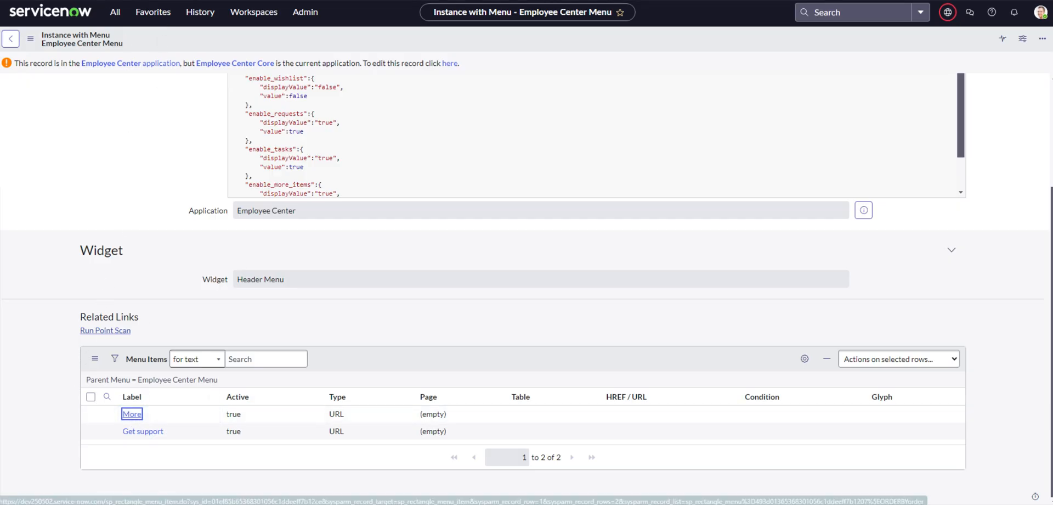
pyautogui.click(132, 414)
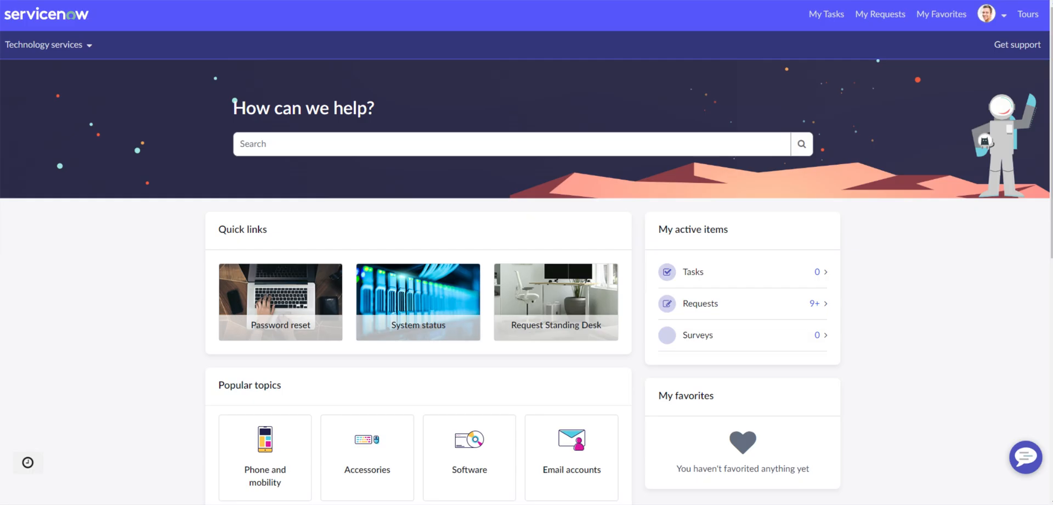
pyautogui.click(44, 44)
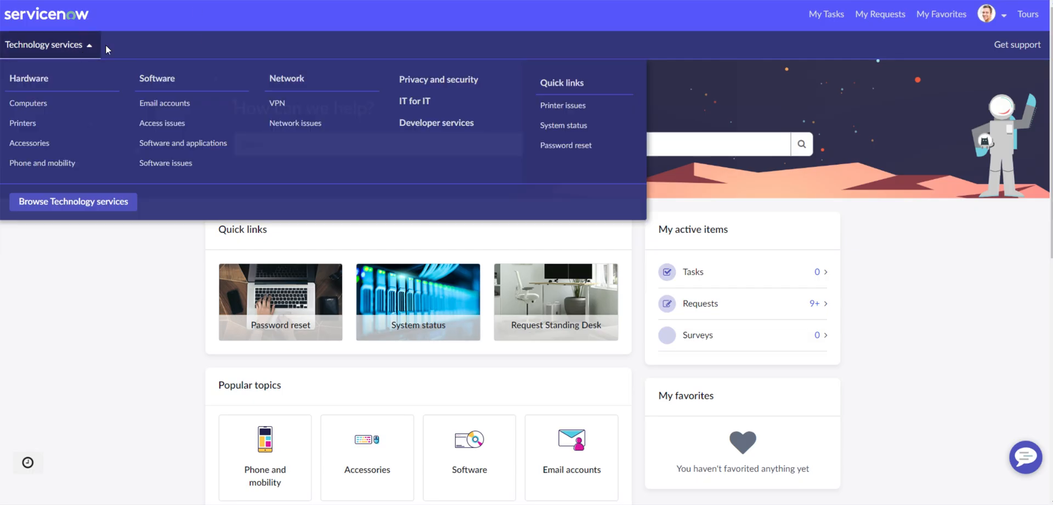
pyautogui.moveTo(97, 10)
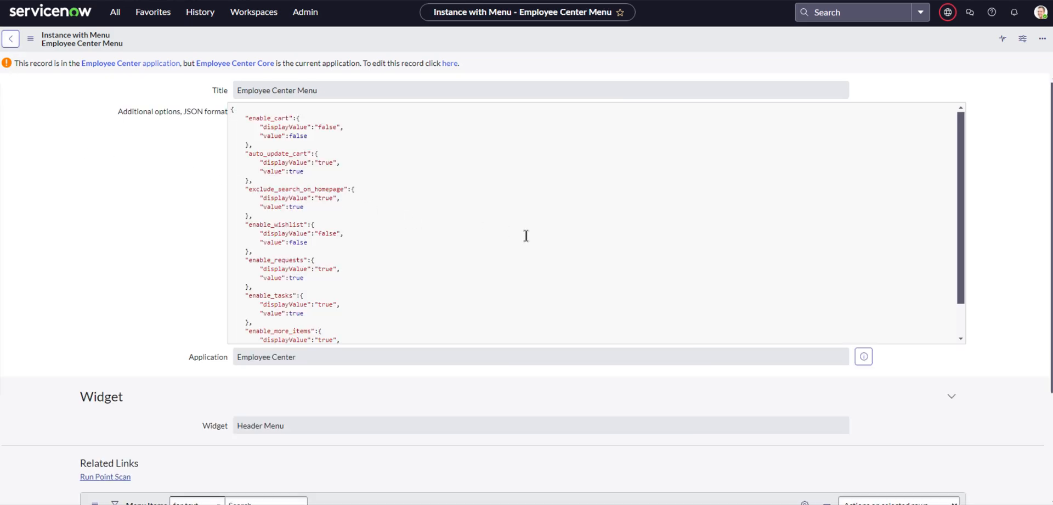
# Scroll through the menu's Additional options JSON, comparing it with the portal's Technology services menu
pyautogui.scroll(-3)
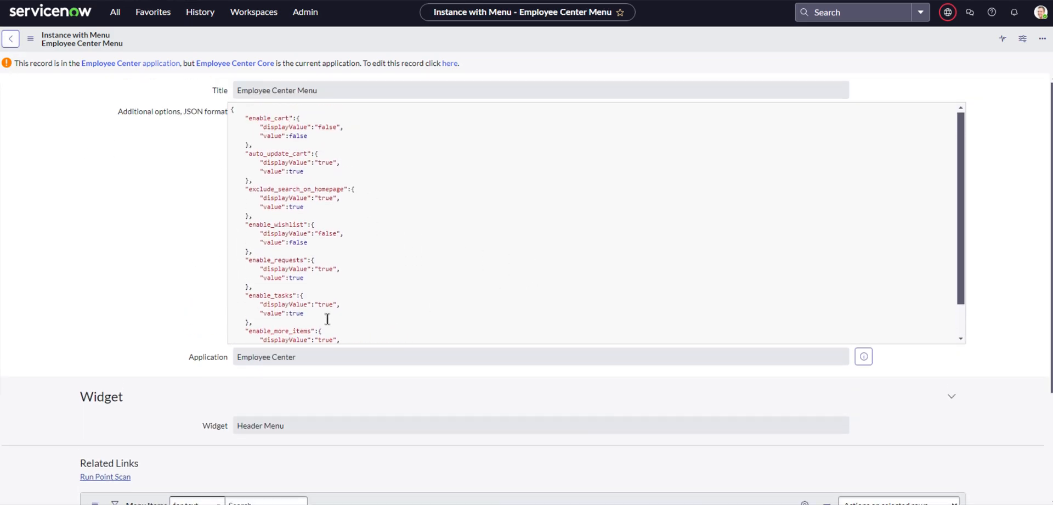
pyautogui.scroll(-3)
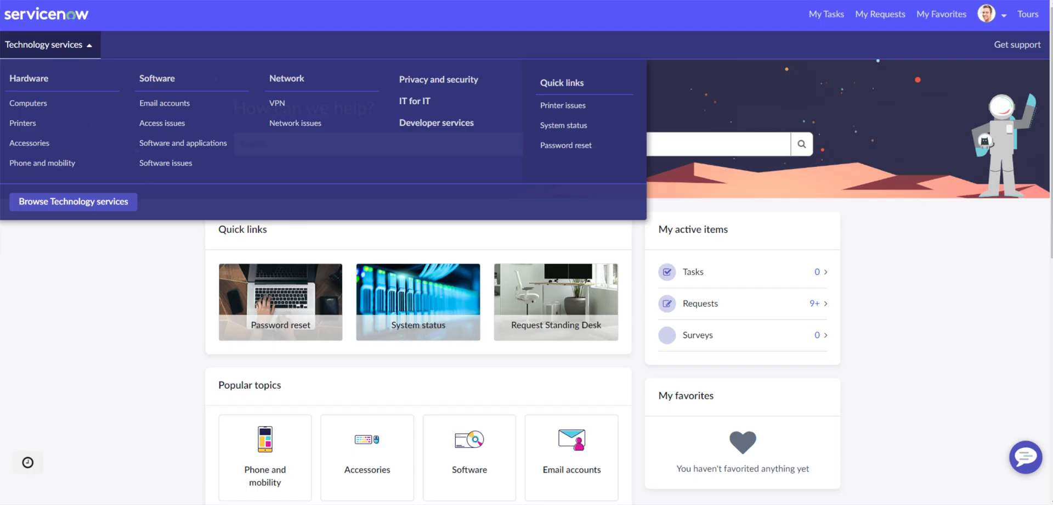
pyautogui.click(45, 45)
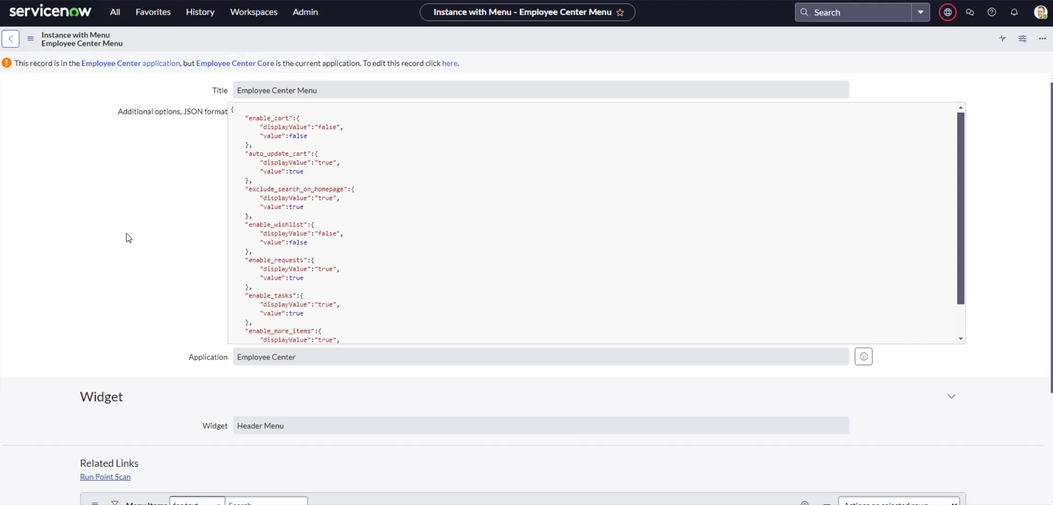
pyautogui.moveTo(141, 250)
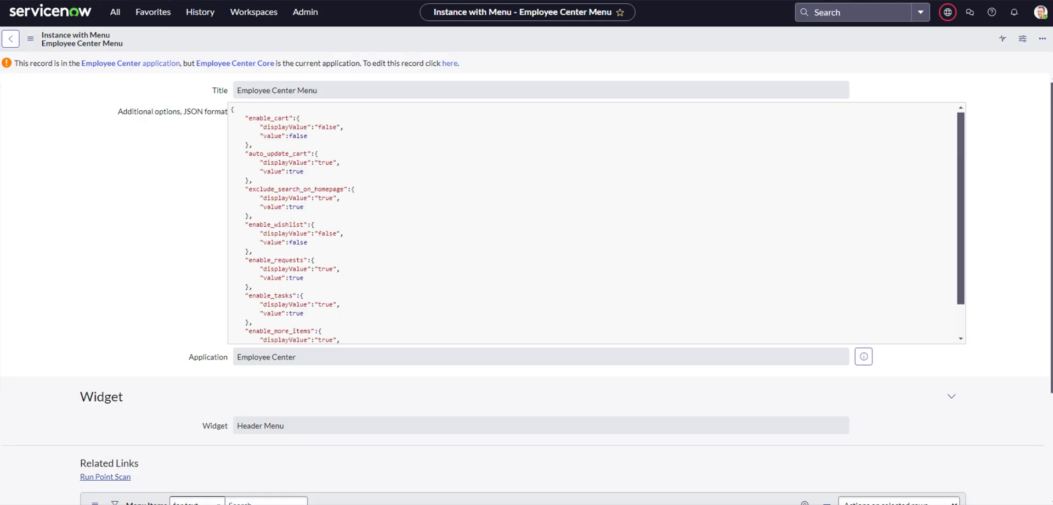
pyautogui.scroll(-3)
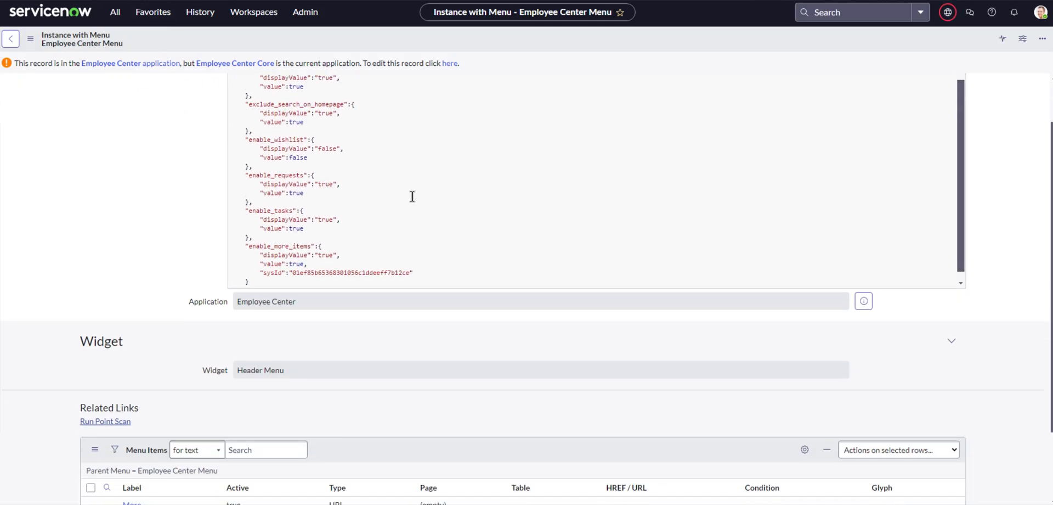
pyautogui.scroll(-3)
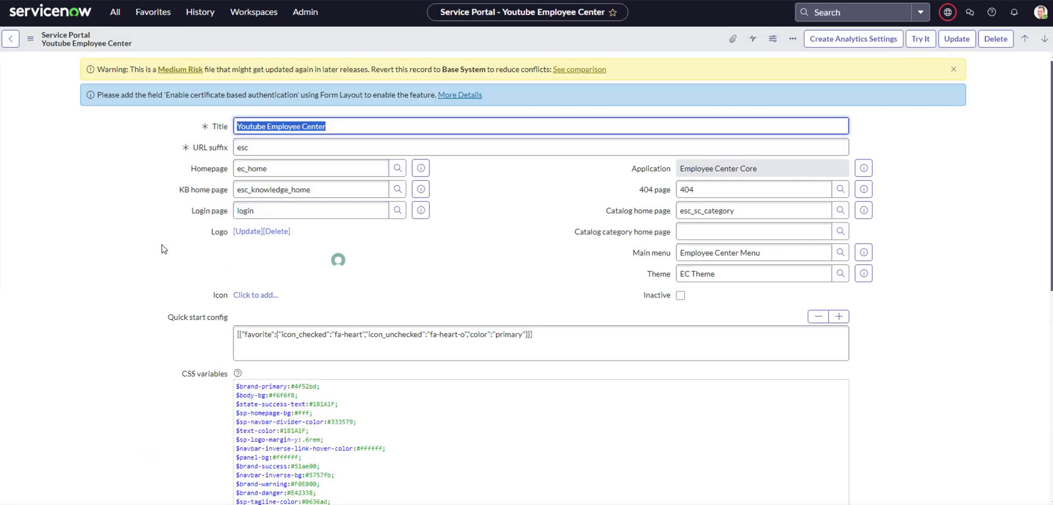
# Preview the portal's ec_home homepage, esc_knowledge_home page and EC Theme references
pyautogui.click(311, 168)
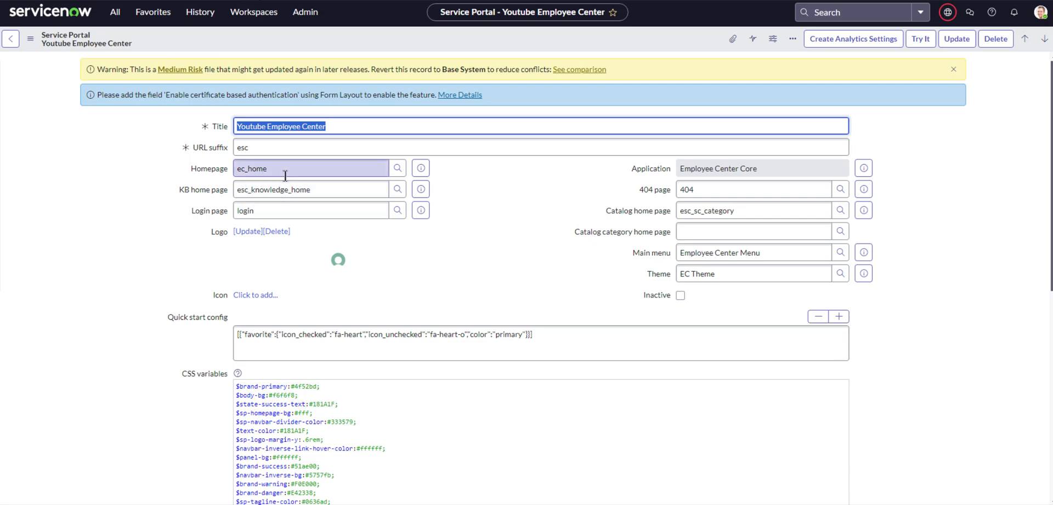
pyautogui.moveTo(421, 168)
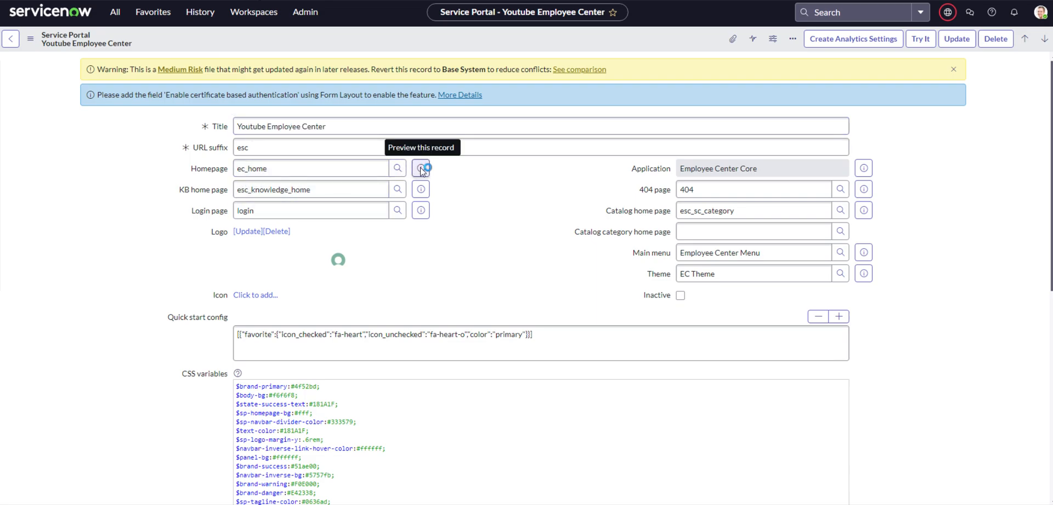
pyautogui.click(421, 167)
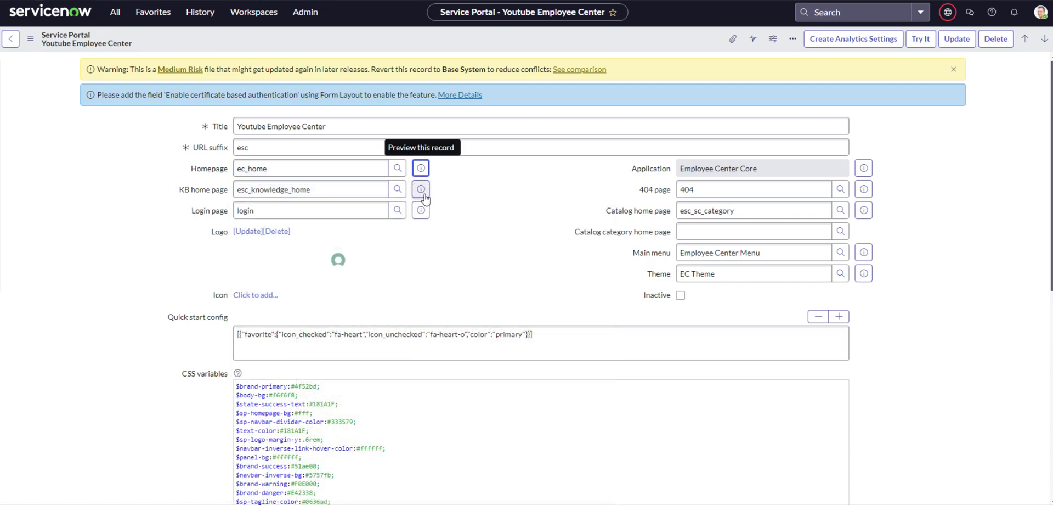
pyautogui.click(751, 209)
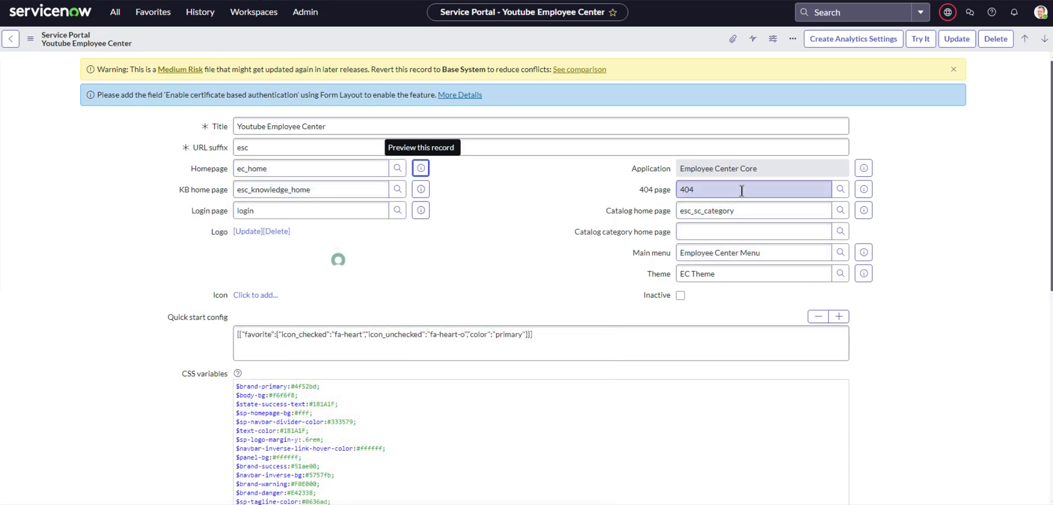
pyautogui.click(752, 210)
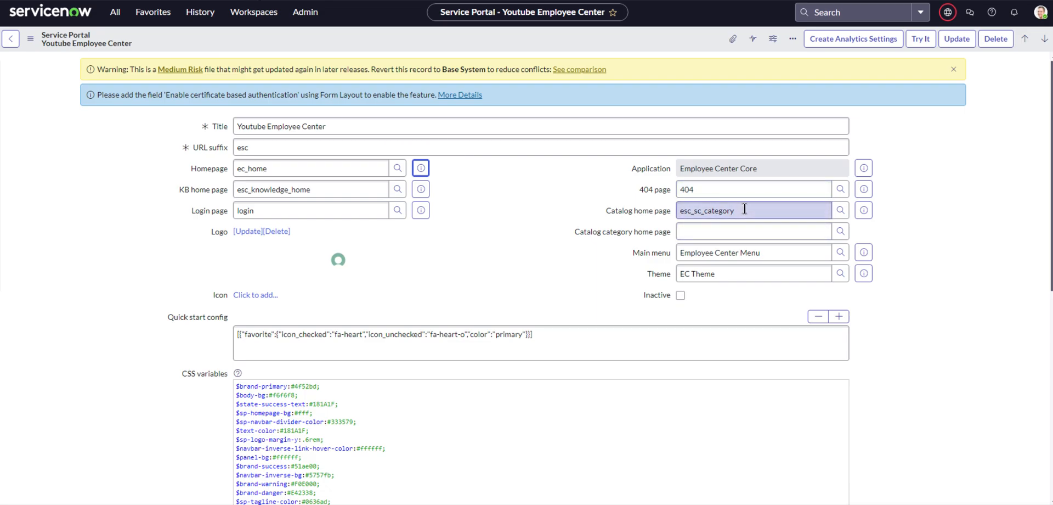
pyautogui.click(753, 273)
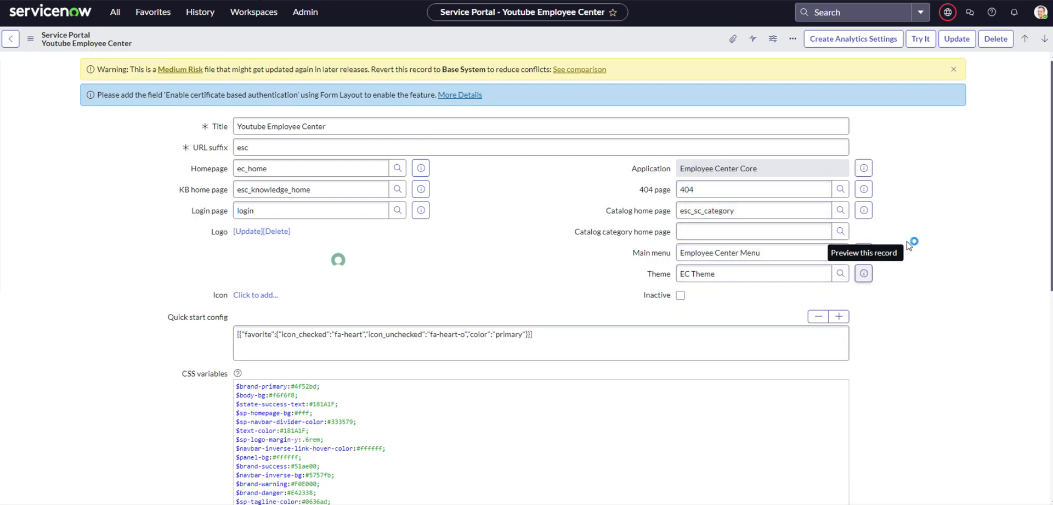
pyautogui.click(863, 273)
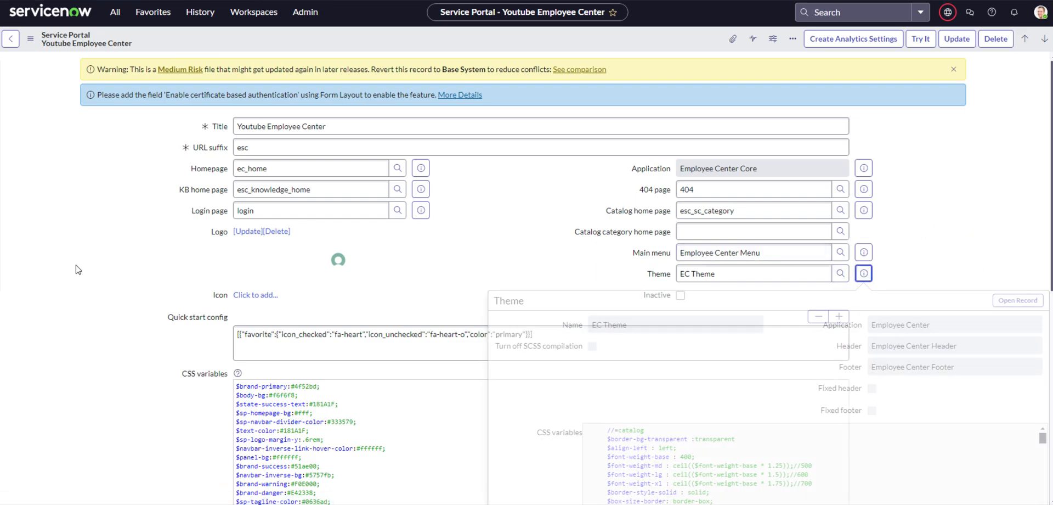
# Check the Search Sources, Knowledge Bases and Taxonomy lists, confirming Employee is the only taxonomy
pyautogui.scroll(-3)
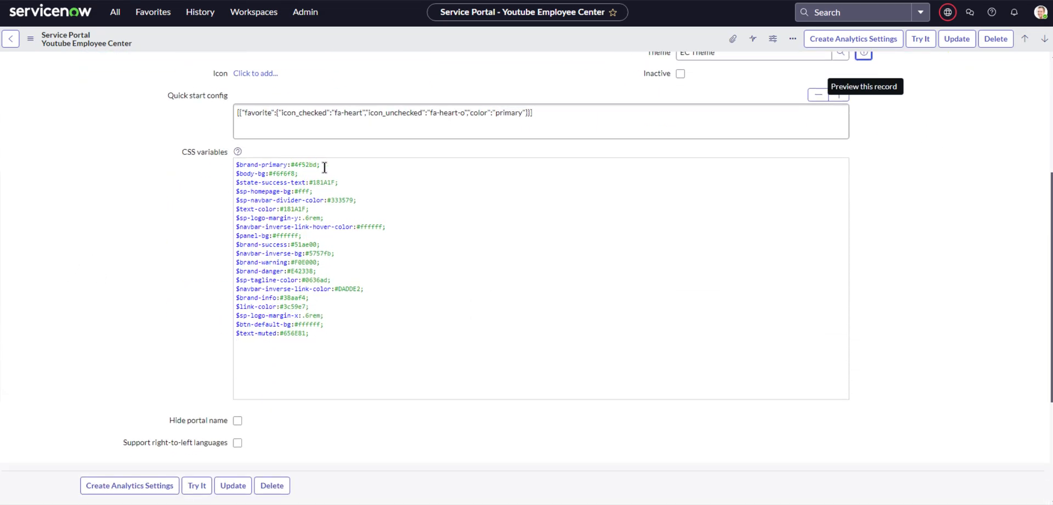
pyautogui.click(327, 328)
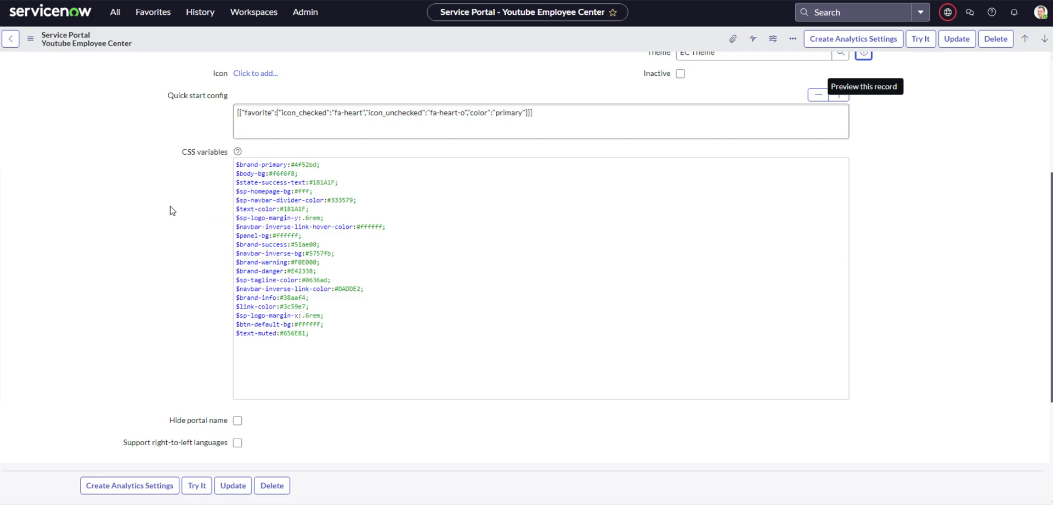
pyautogui.scroll(-3)
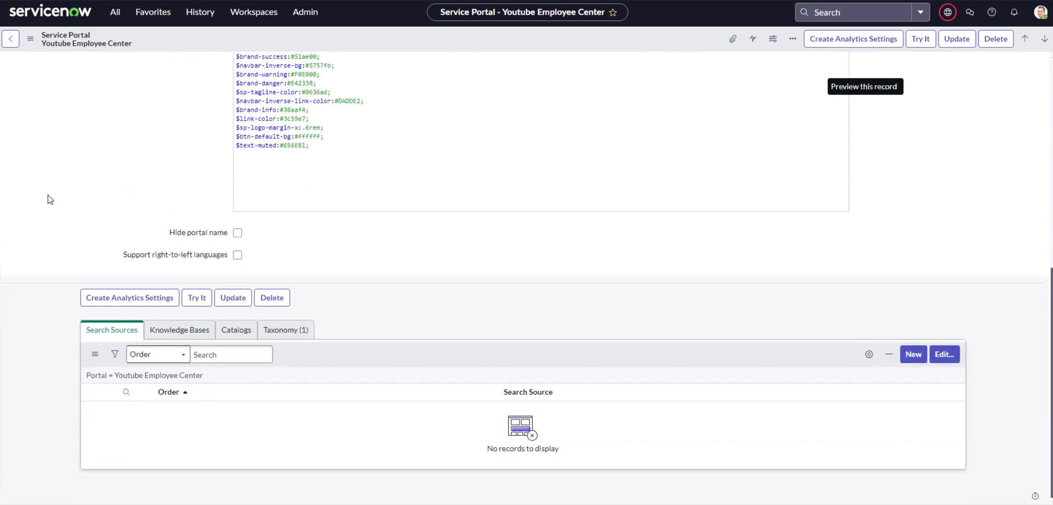
pyautogui.click(180, 329)
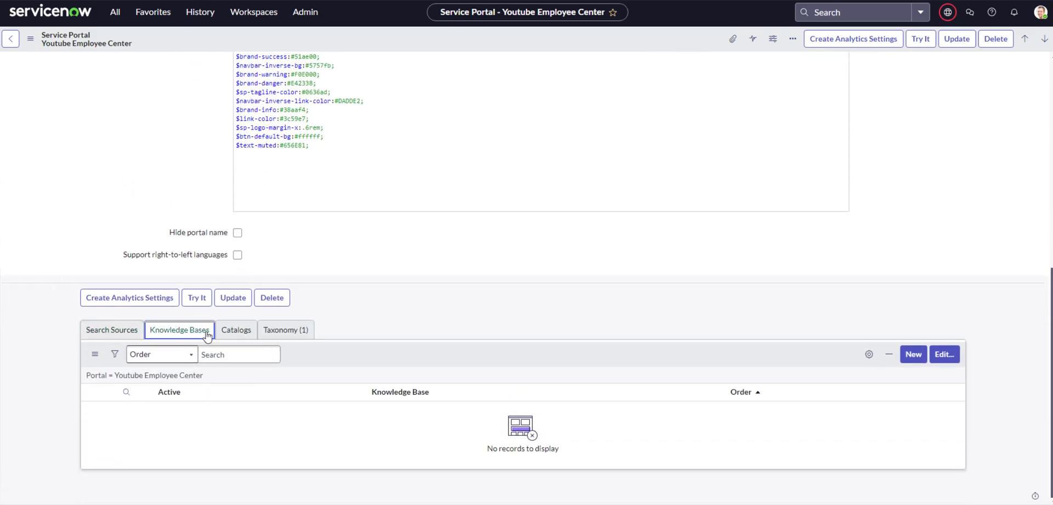
pyautogui.click(285, 329)
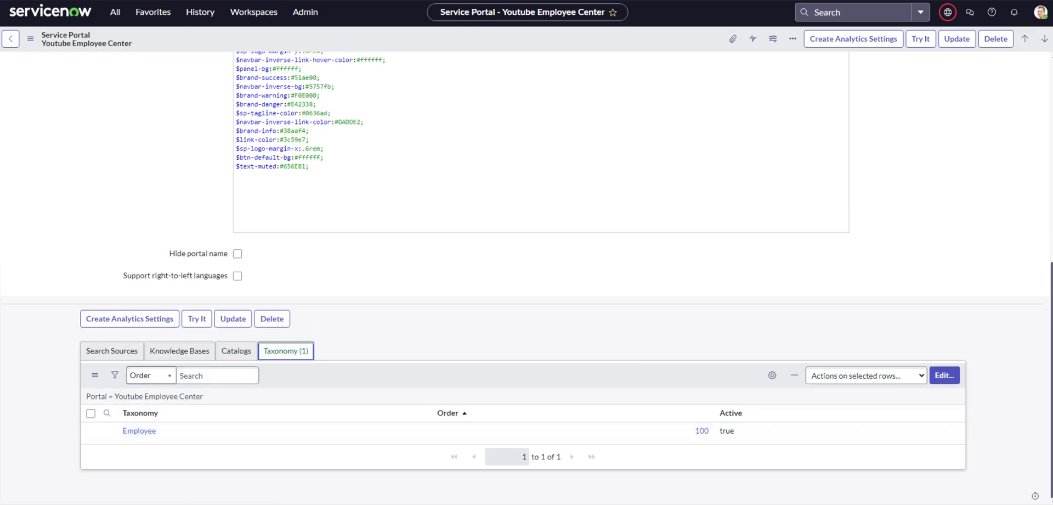
pyautogui.click(139, 431)
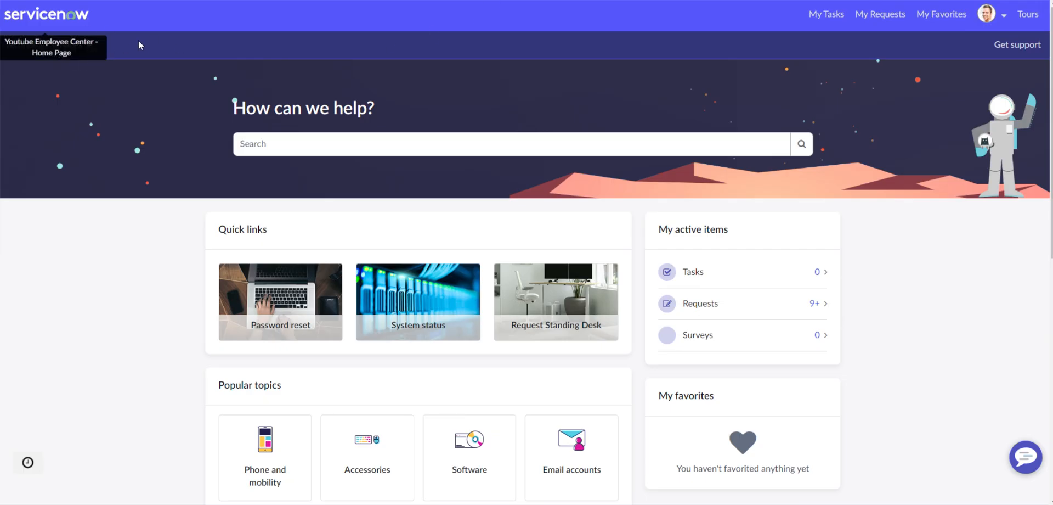
# Review the Technology services topic's six child topics and eleven connected content items
pyautogui.click(46, 45)
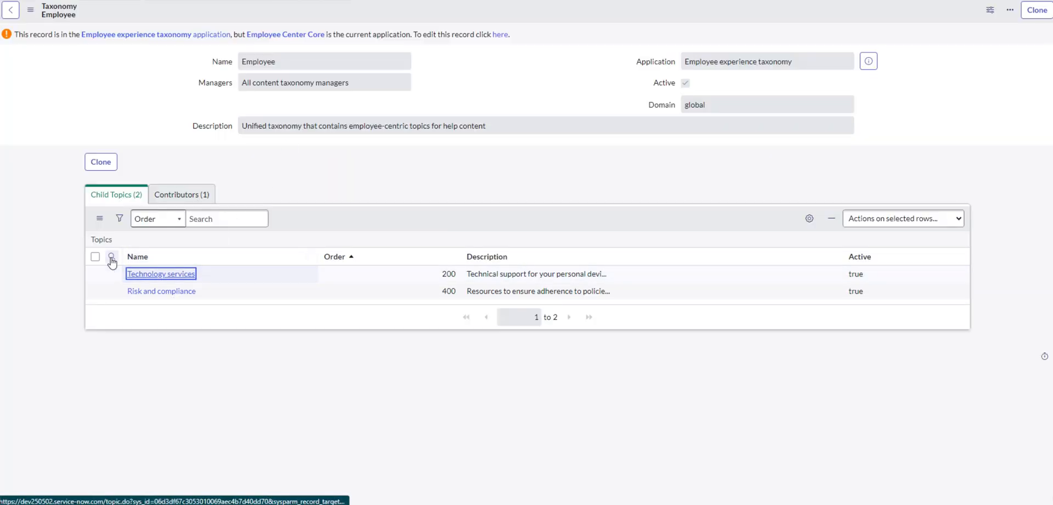
pyautogui.click(161, 274)
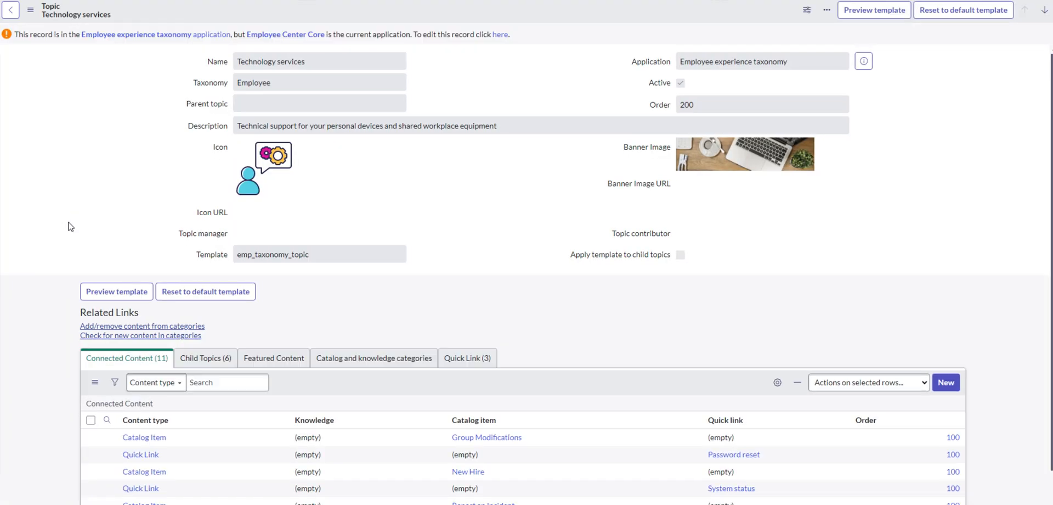
pyautogui.scroll(-3)
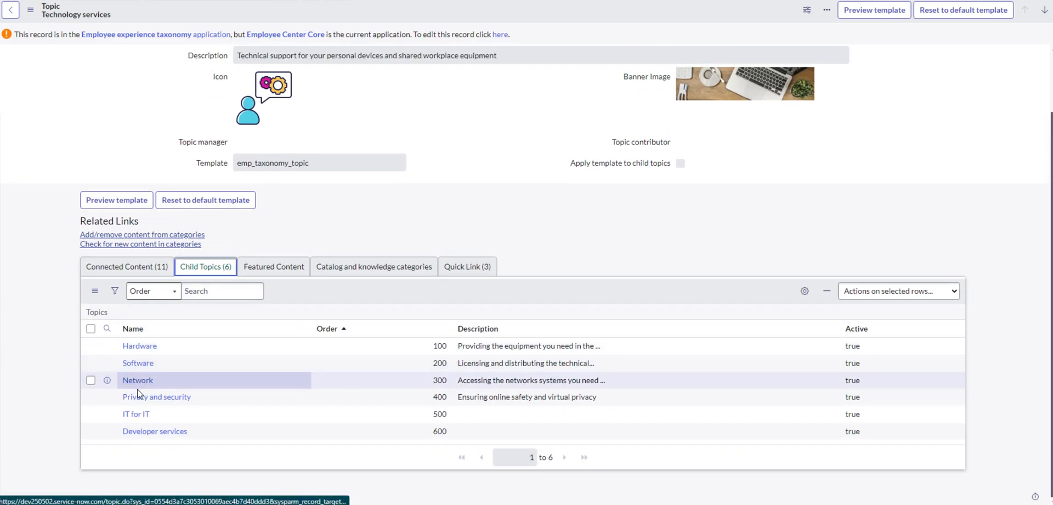
pyautogui.click(126, 266)
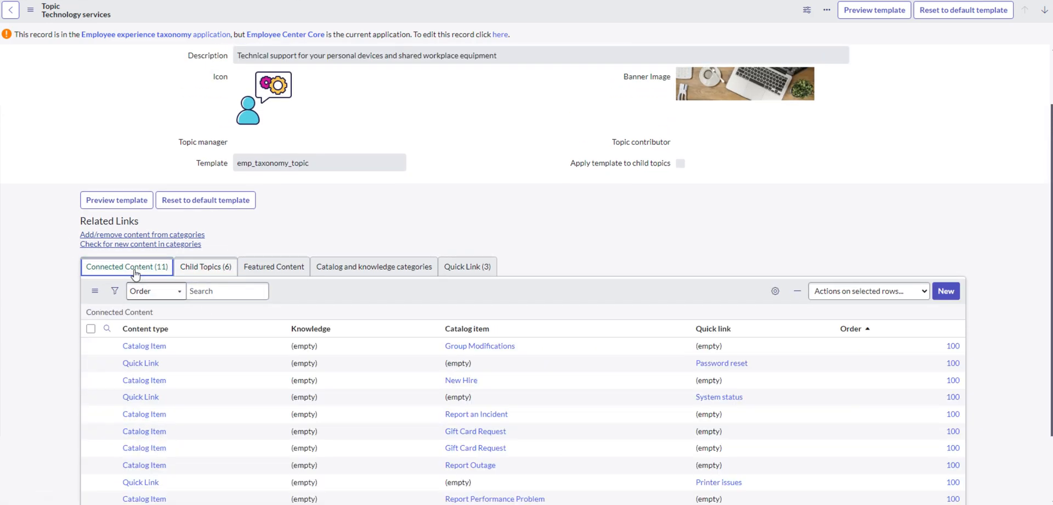
pyautogui.scroll(-3)
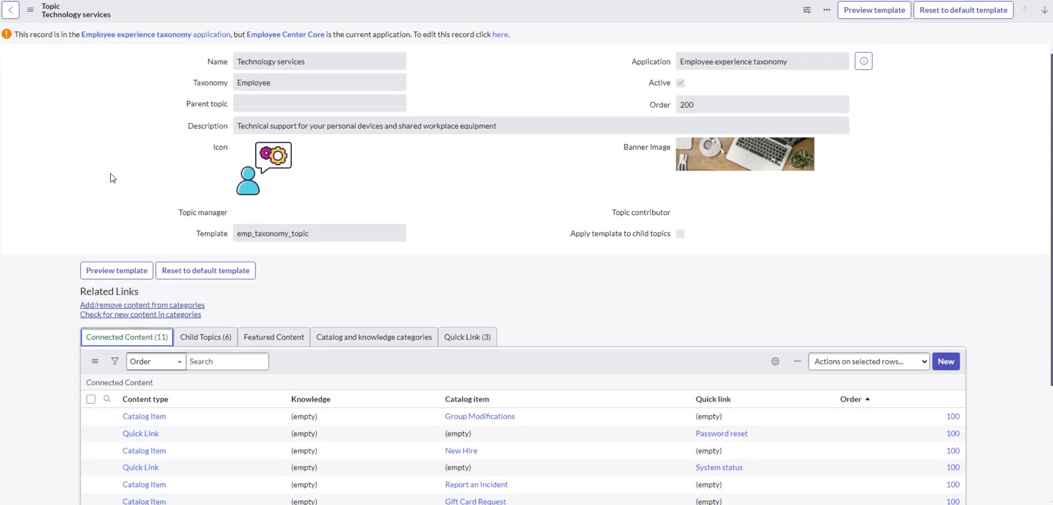
pyautogui.moveTo(66, 50)
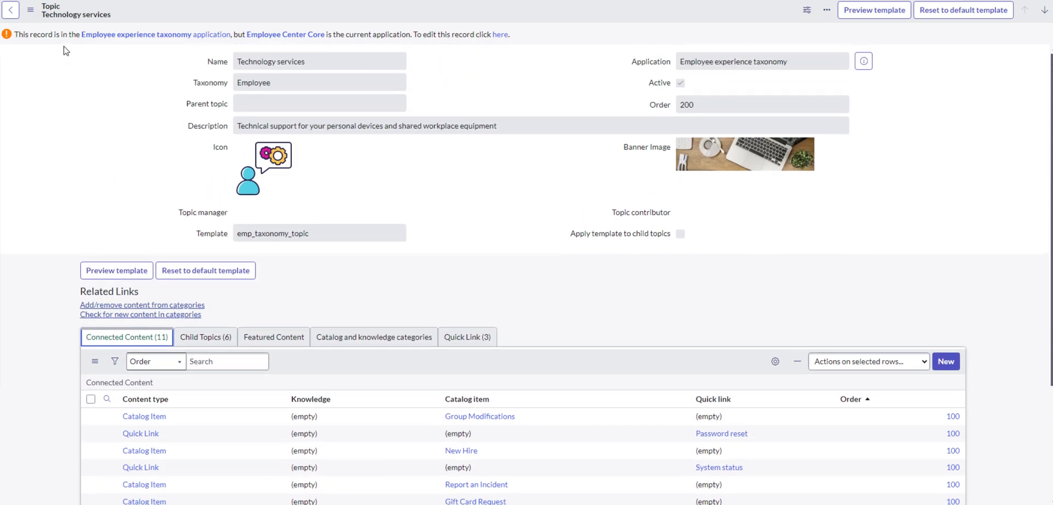
pyautogui.moveTo(41, 26)
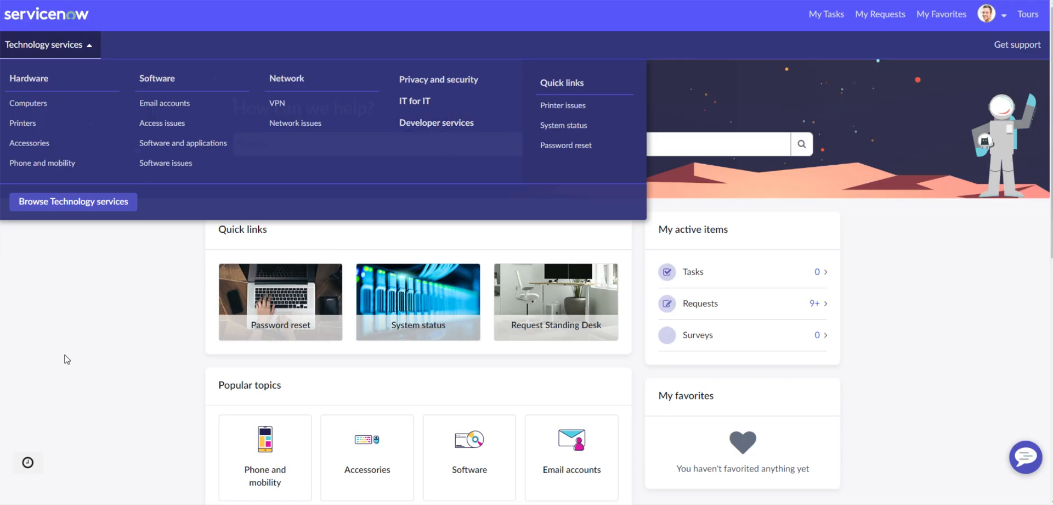
# Inspect the EC Theme record's CSS variables and its CSS Includes list
pyautogui.click(51, 44)
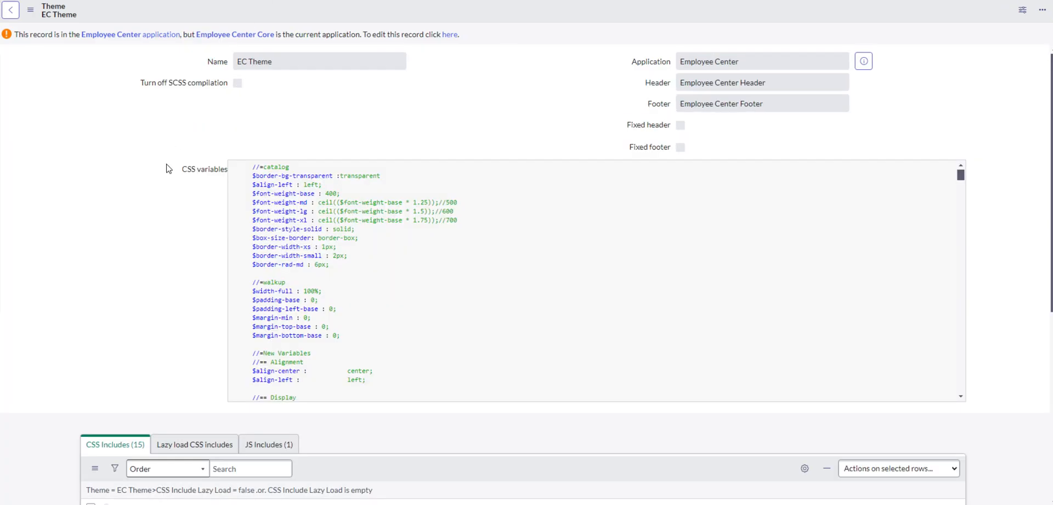
pyautogui.scroll(-3)
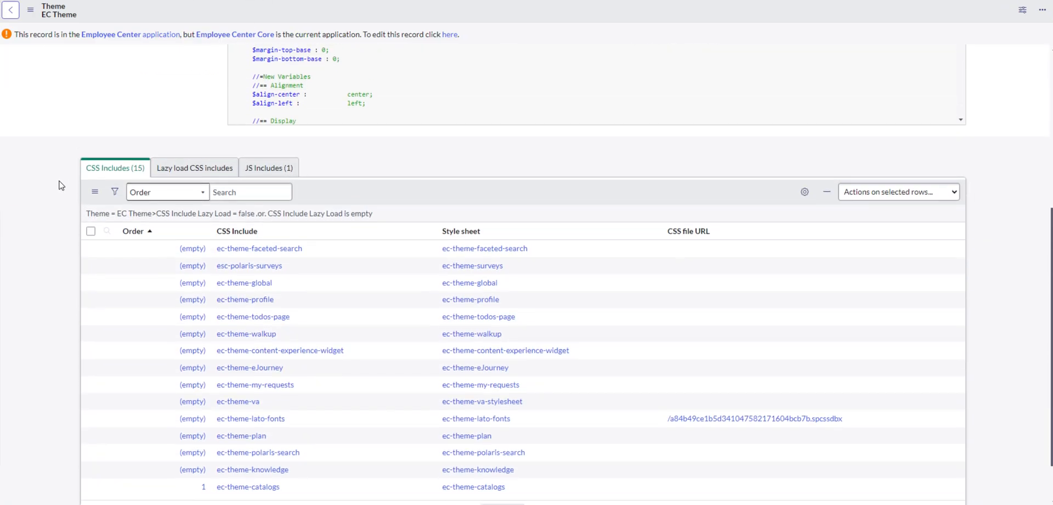
pyautogui.click(194, 167)
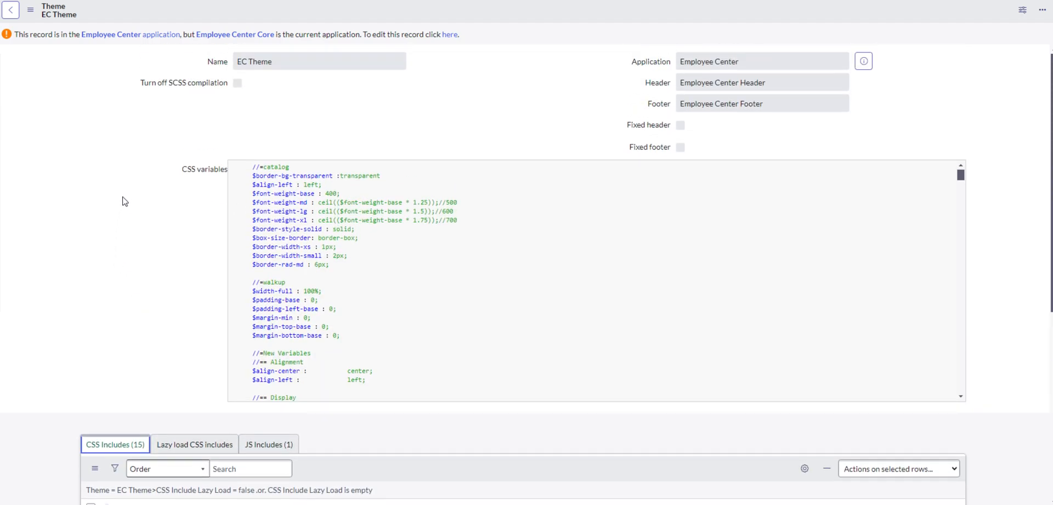
pyautogui.moveTo(121, 179)
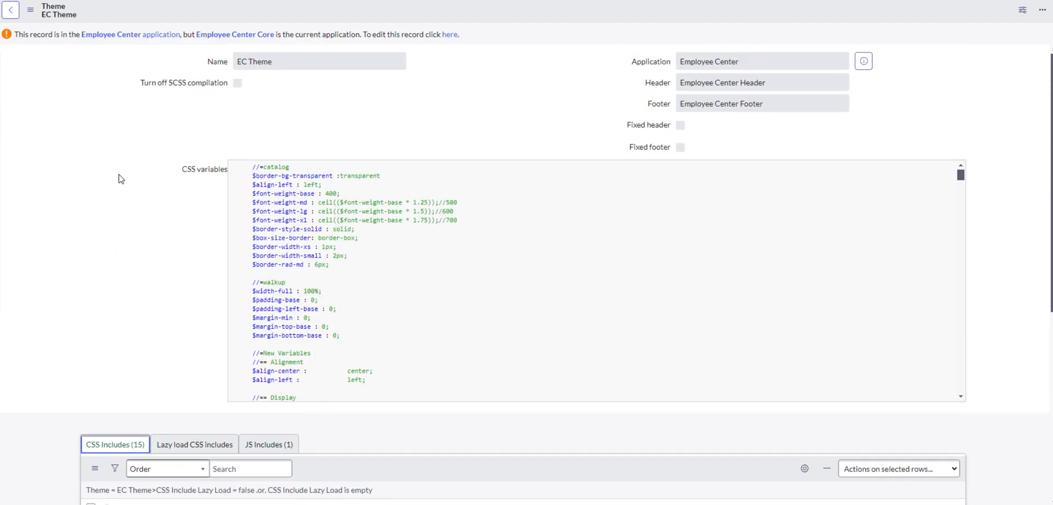
pyautogui.scroll(-3)
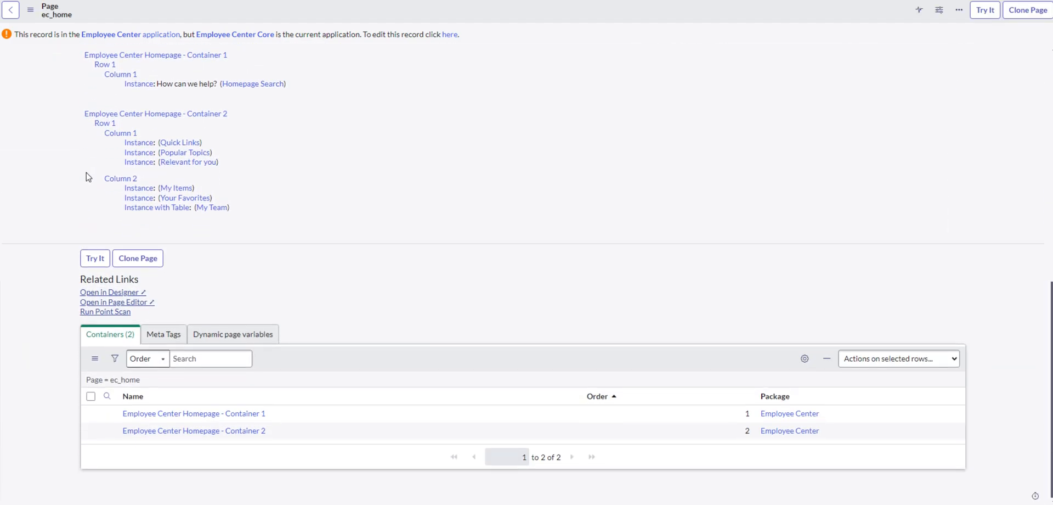
# Scroll through ec_home's Page Specific CSS and its containers, rows, columns and widget instances
pyautogui.scroll(-3)
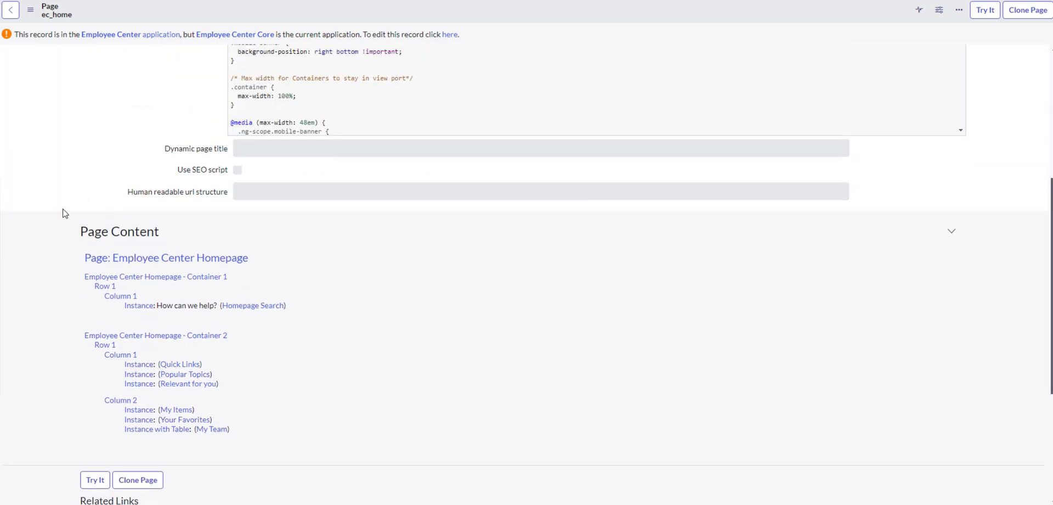
pyautogui.scroll(-3)
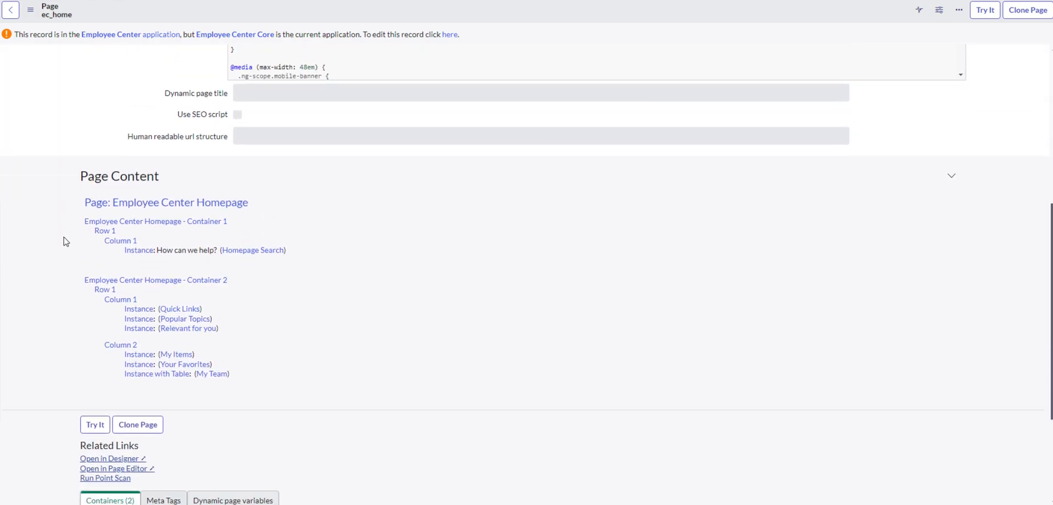
pyautogui.moveTo(126, 292)
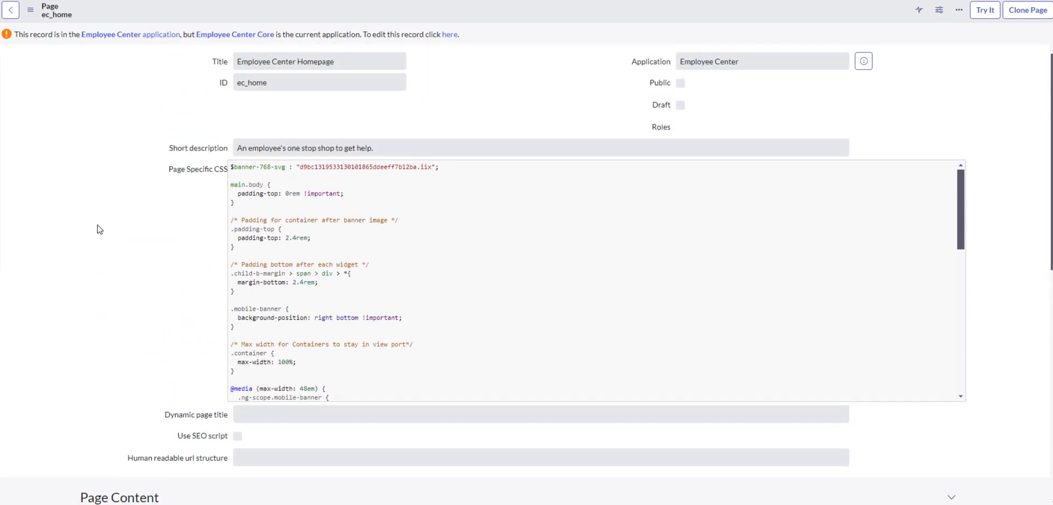
pyautogui.scroll(-3)
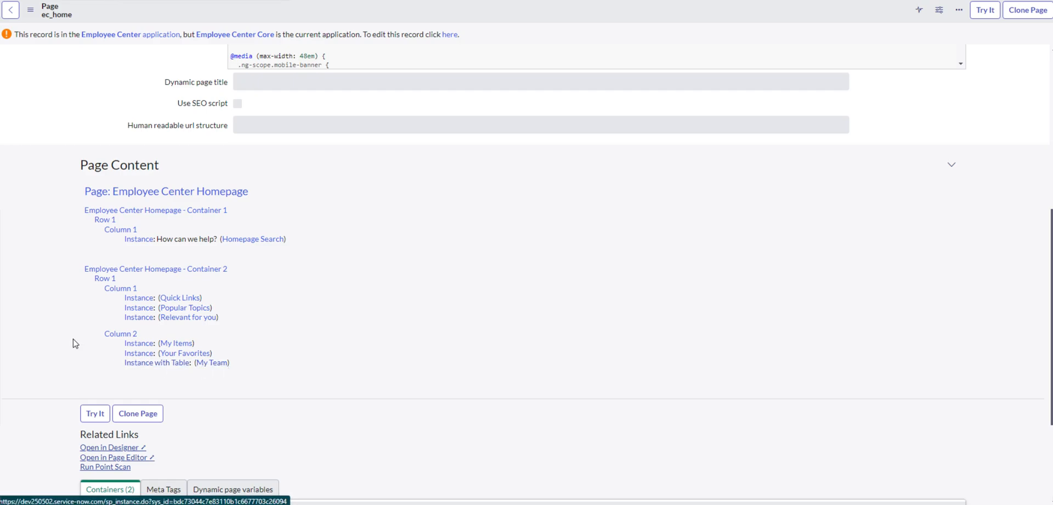
pyautogui.scroll(-3)
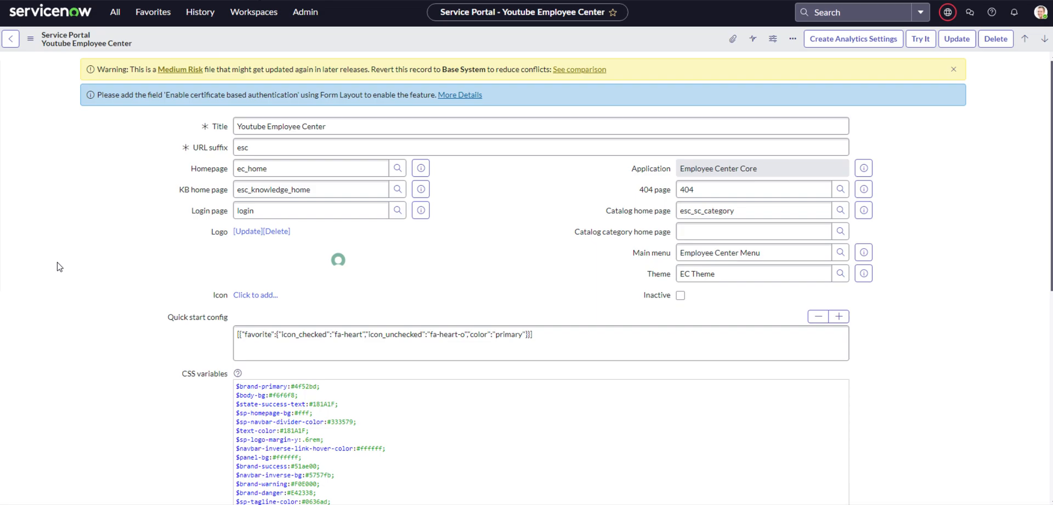
# Scroll through the Youtube Employee Center portal record again
pyautogui.scroll(-3)
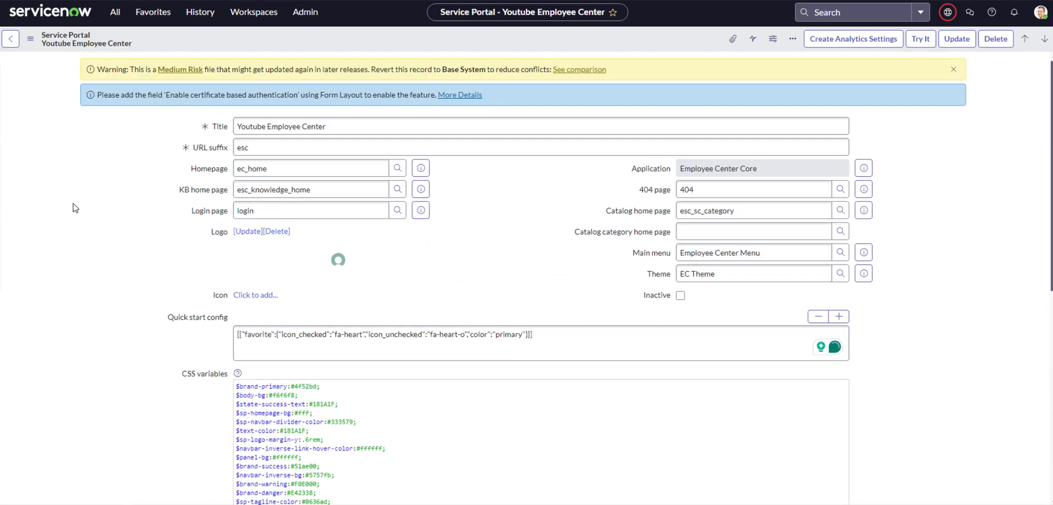
pyautogui.moveTo(67, 222)
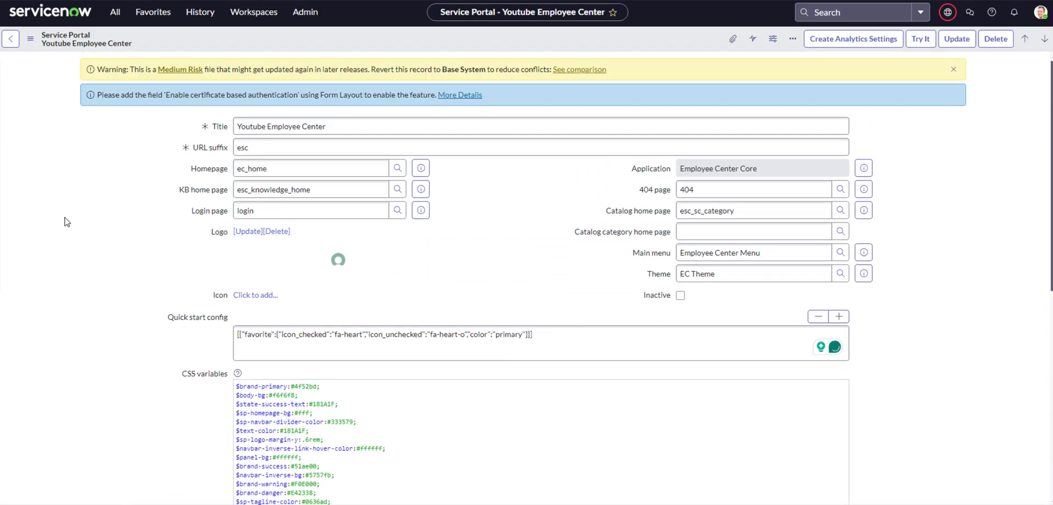